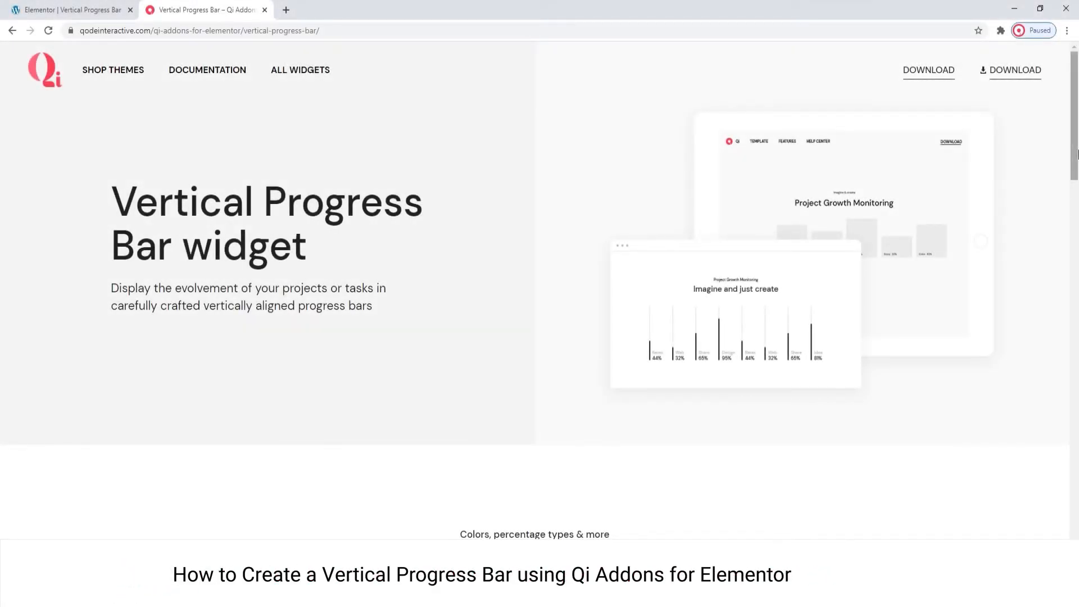
Step: Scroll down through the Elements panel's widget list
scroll(down, 3)
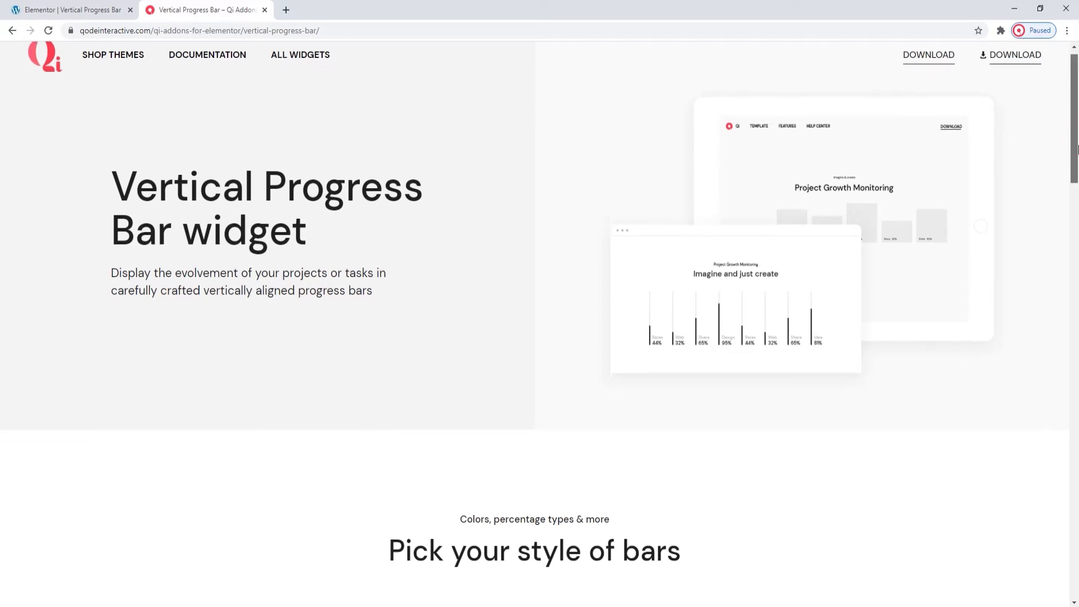
scroll(down, 3)
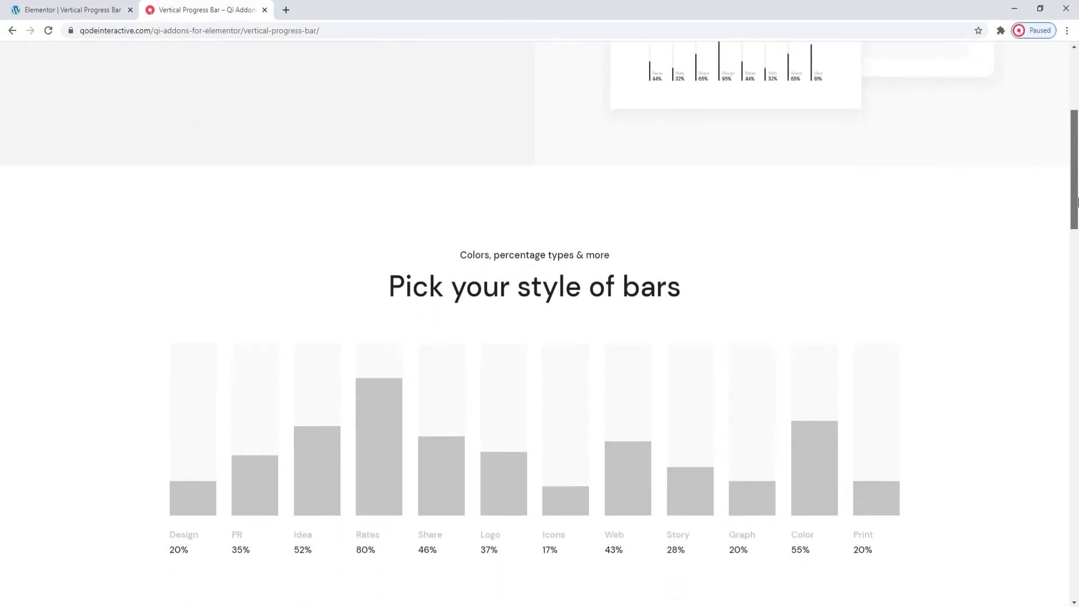
scroll(down, 3)
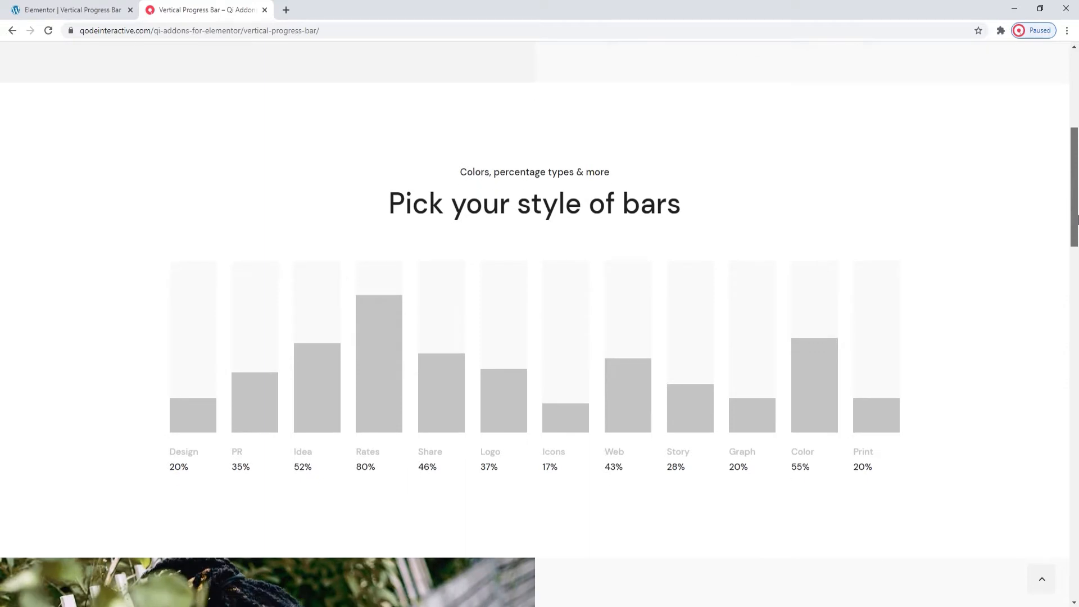
scroll(down, 3)
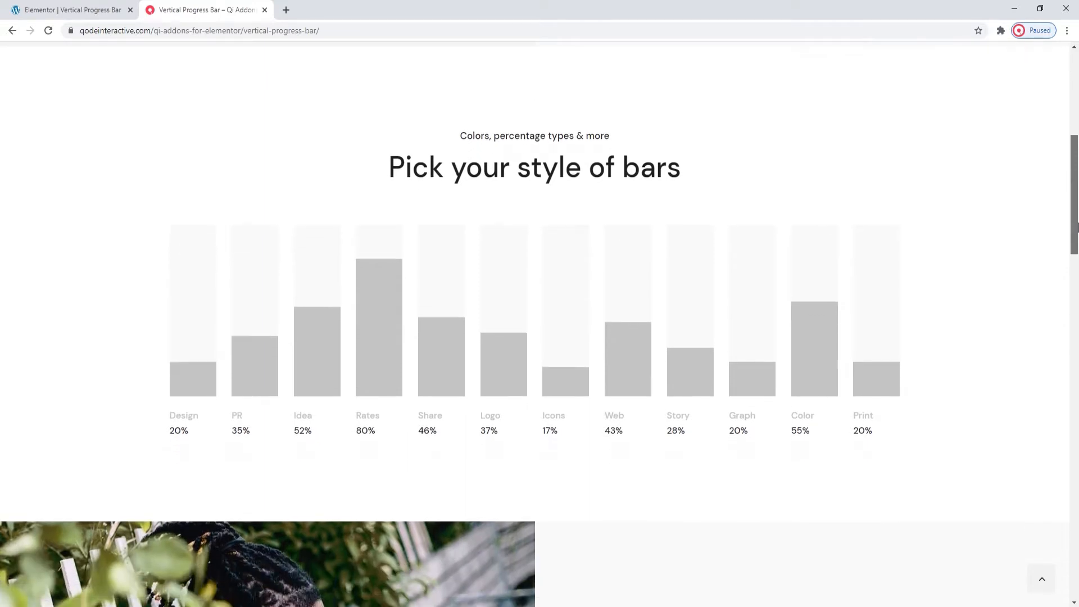
scroll(down, 3)
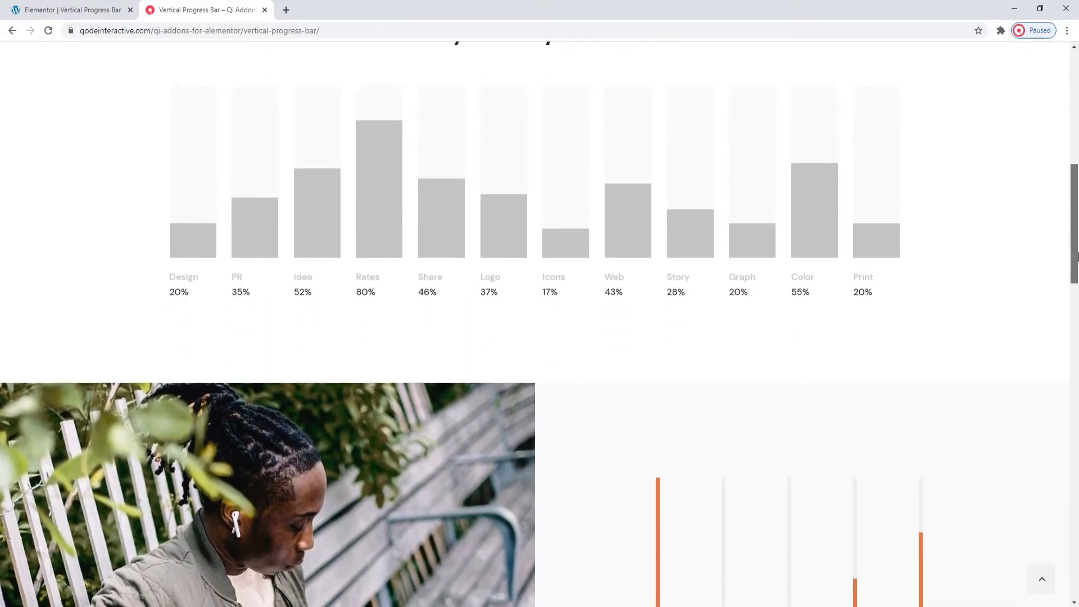
scroll(down, 3)
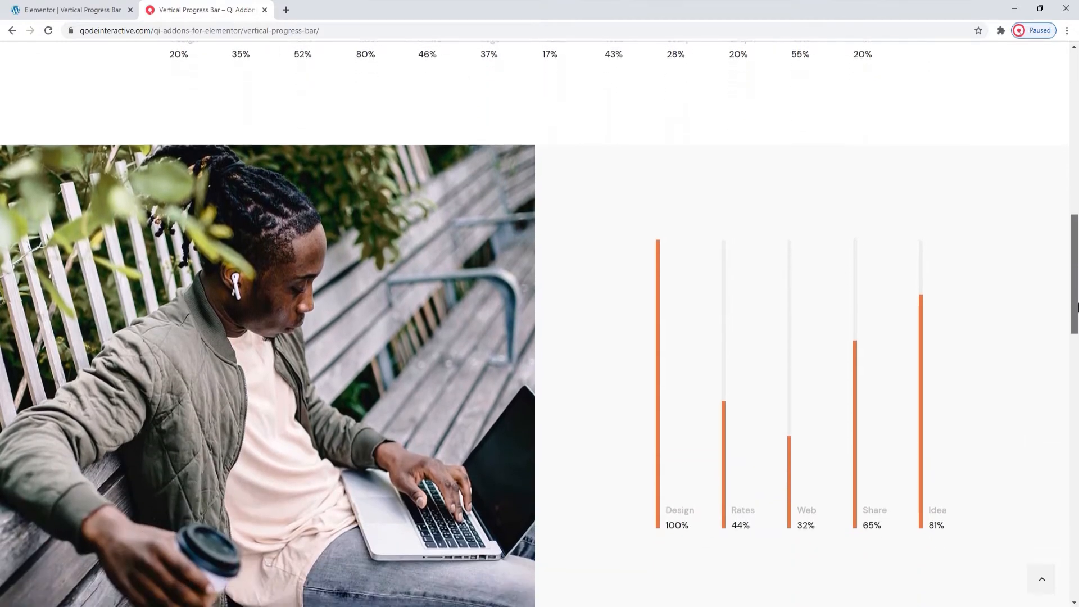
scroll(down, 3)
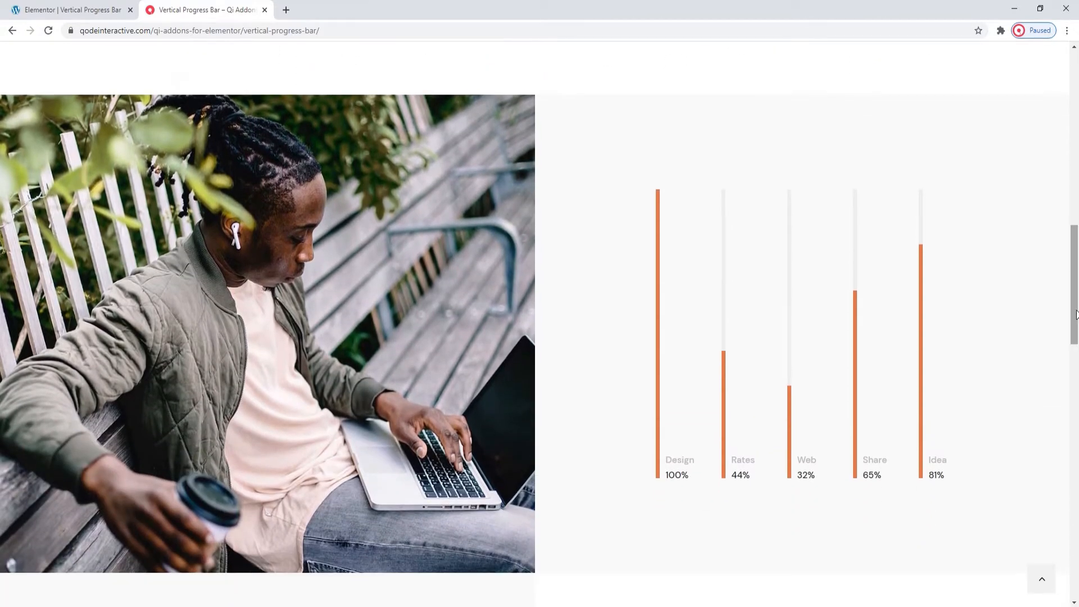
scroll(down, 3)
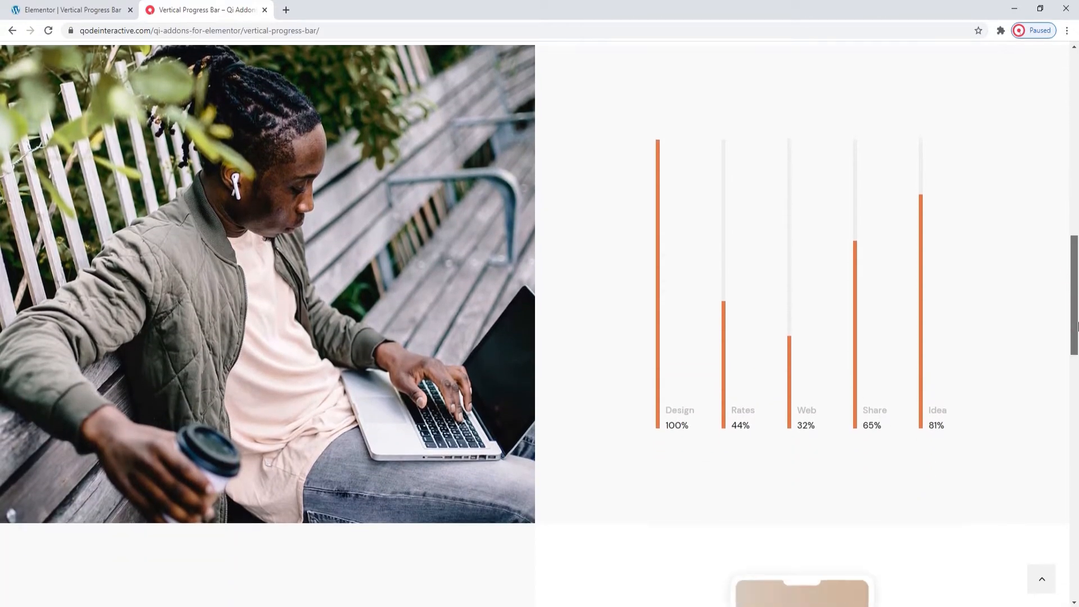
scroll(down, 3)
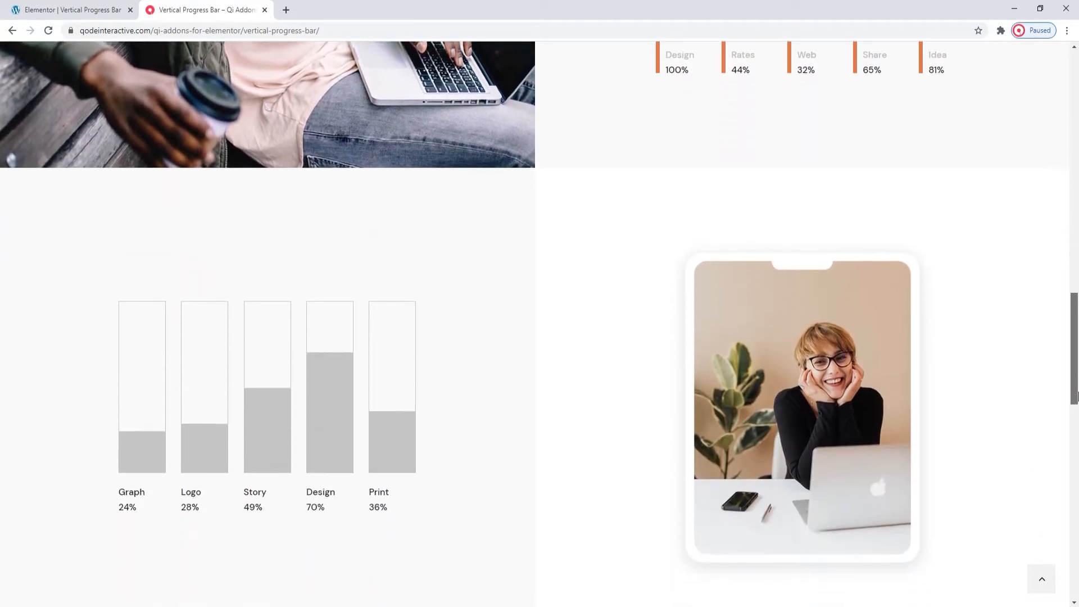
scroll(down, 3)
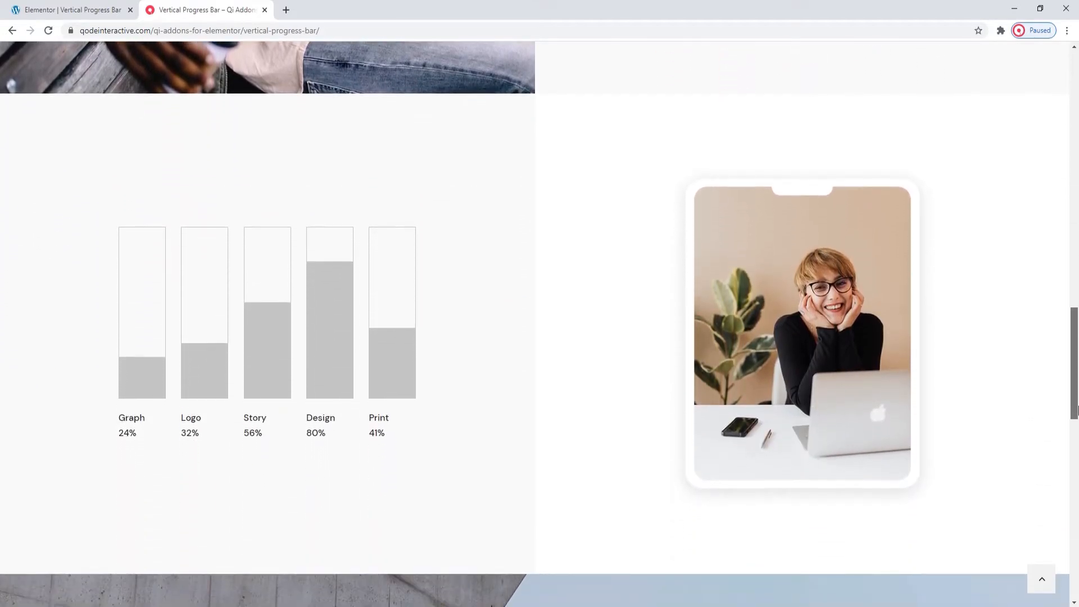
scroll(down, 3)
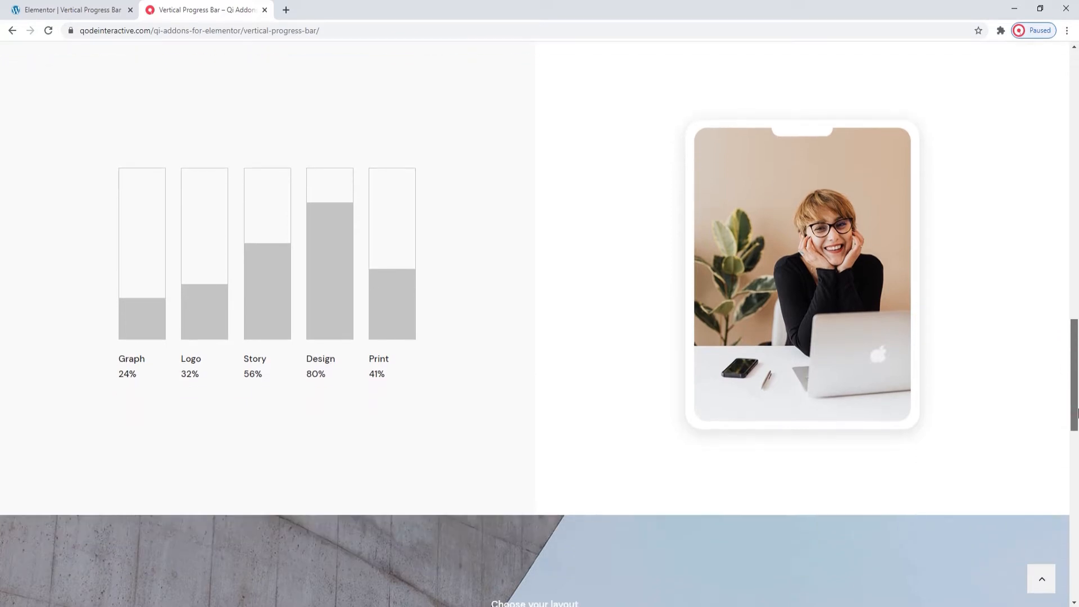
scroll(down, 3)
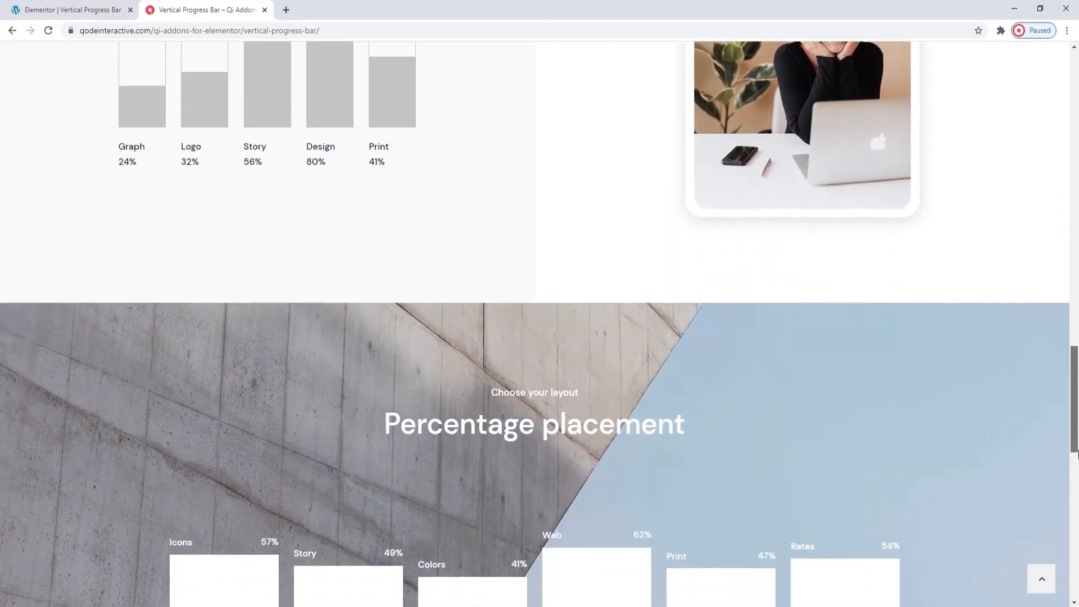
scroll(down, 3)
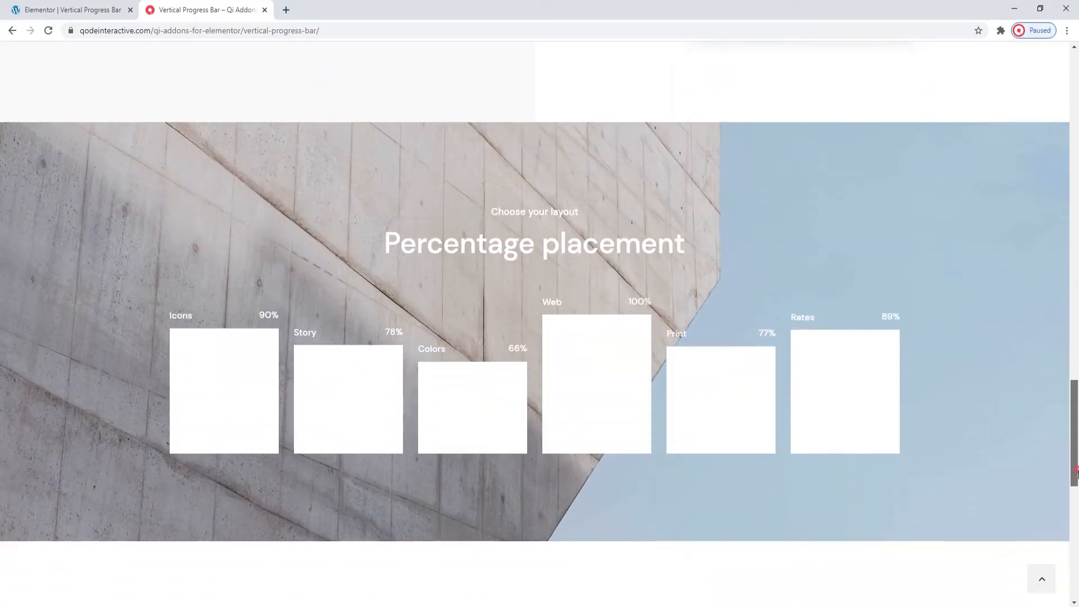
scroll(down, 3)
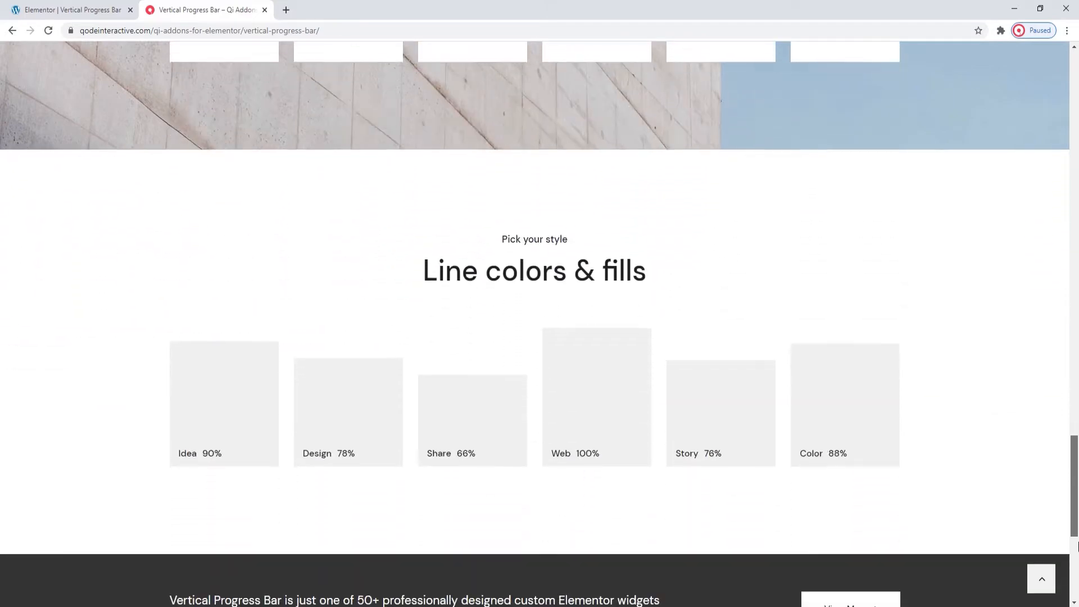
scroll(down, 3)
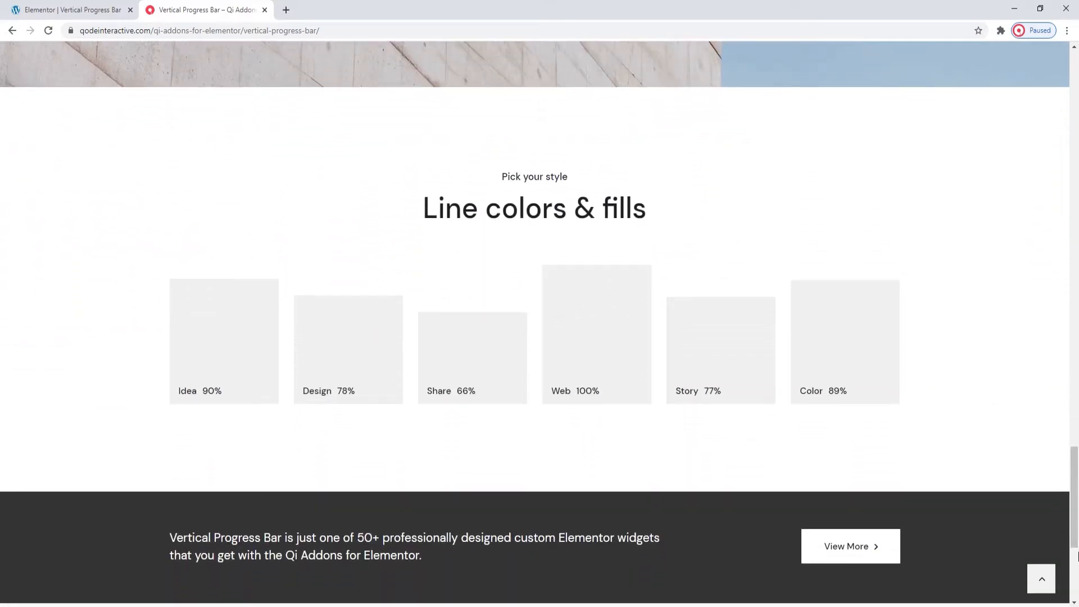
Step: Search the Elements panel for 'vertical' to find the Vertical Progress Bar widget
click(72, 10)
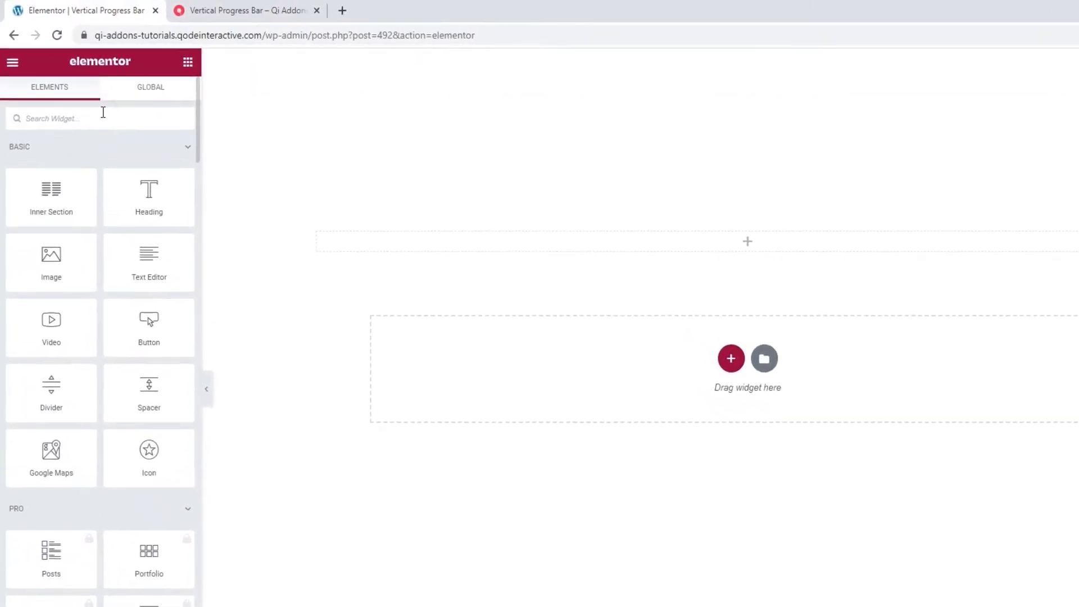
text(ver)
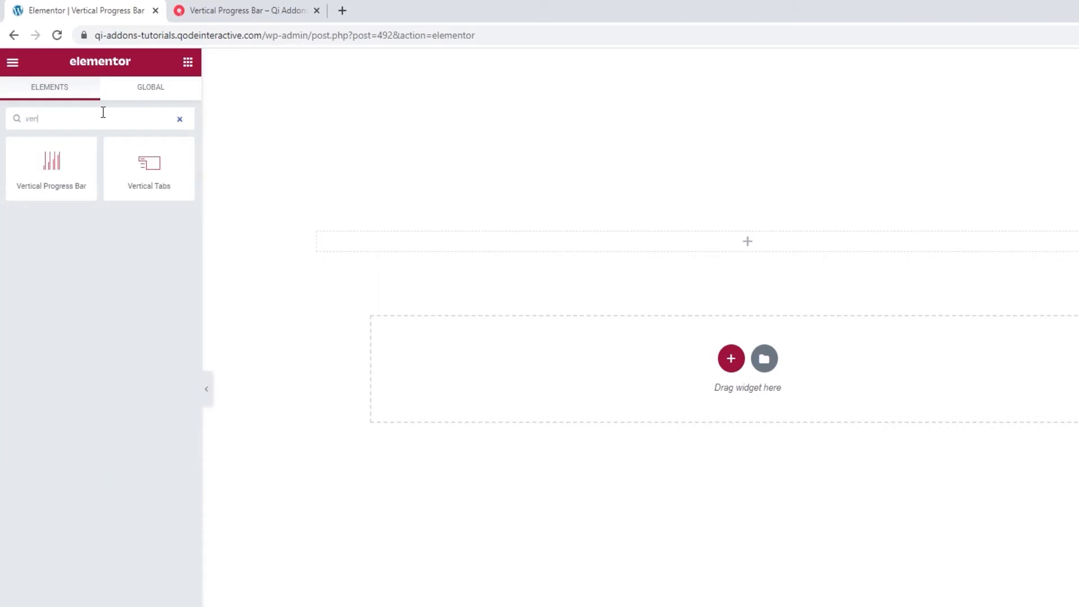
text(tical)
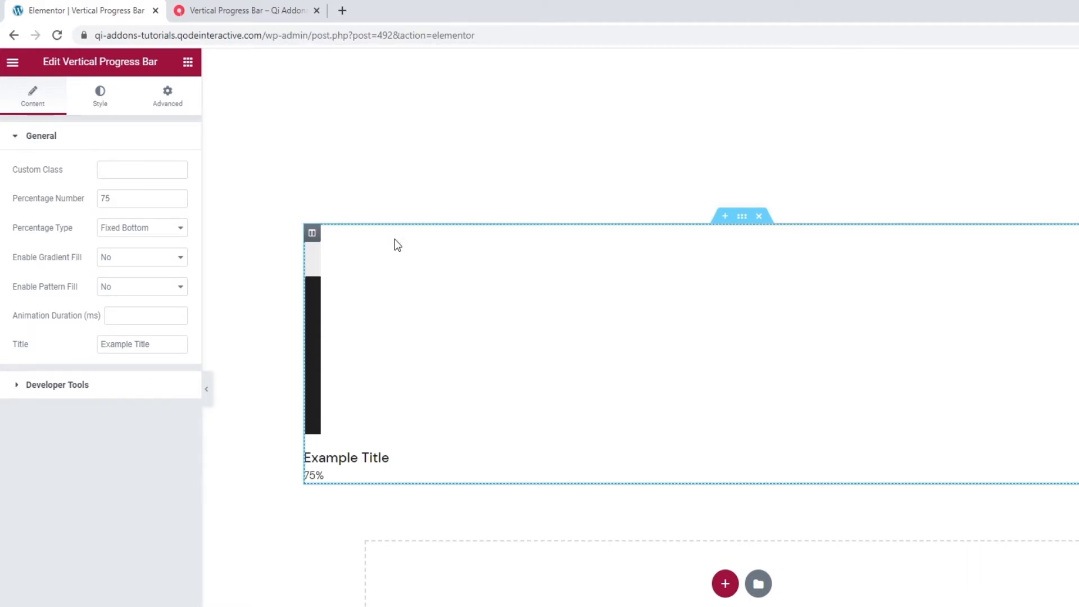
mouse_move(393, 248)
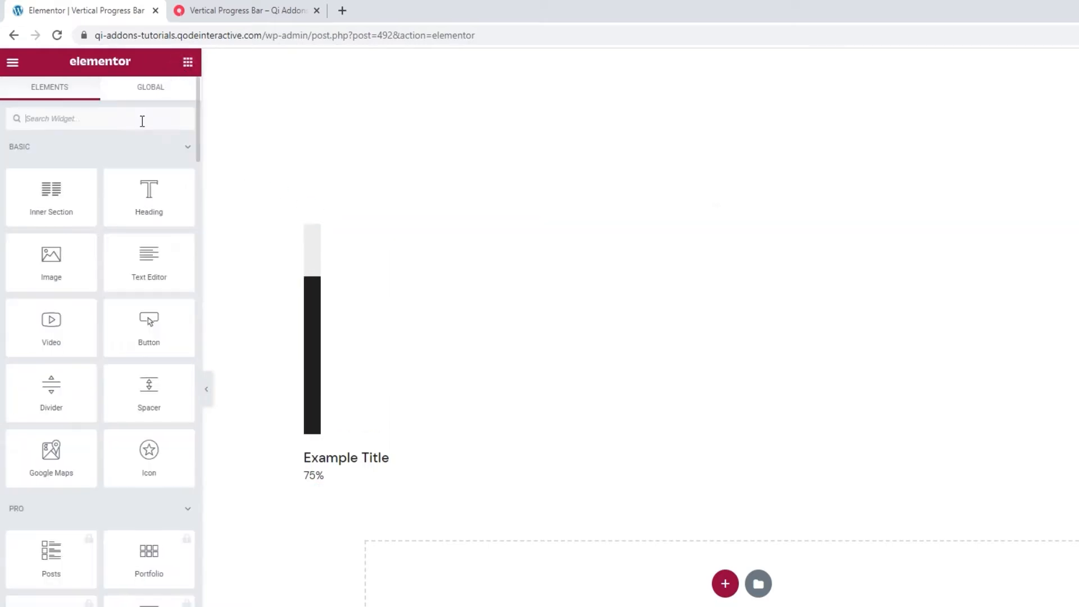
Step: Search 'vert' and drop another Vertical Progress Bar beneath the first bar
text(vert)
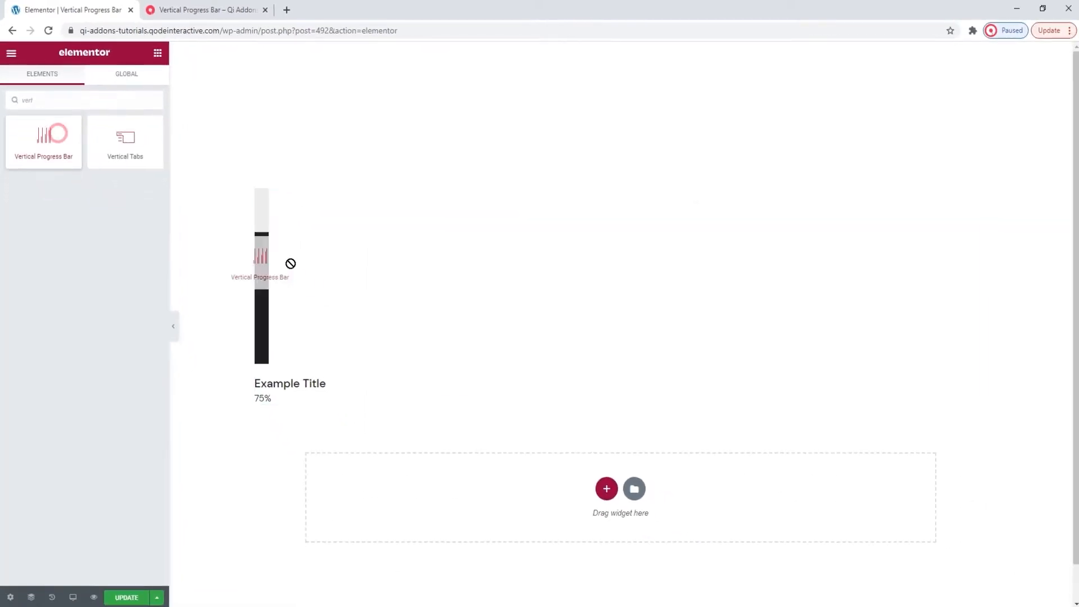
click(260, 275)
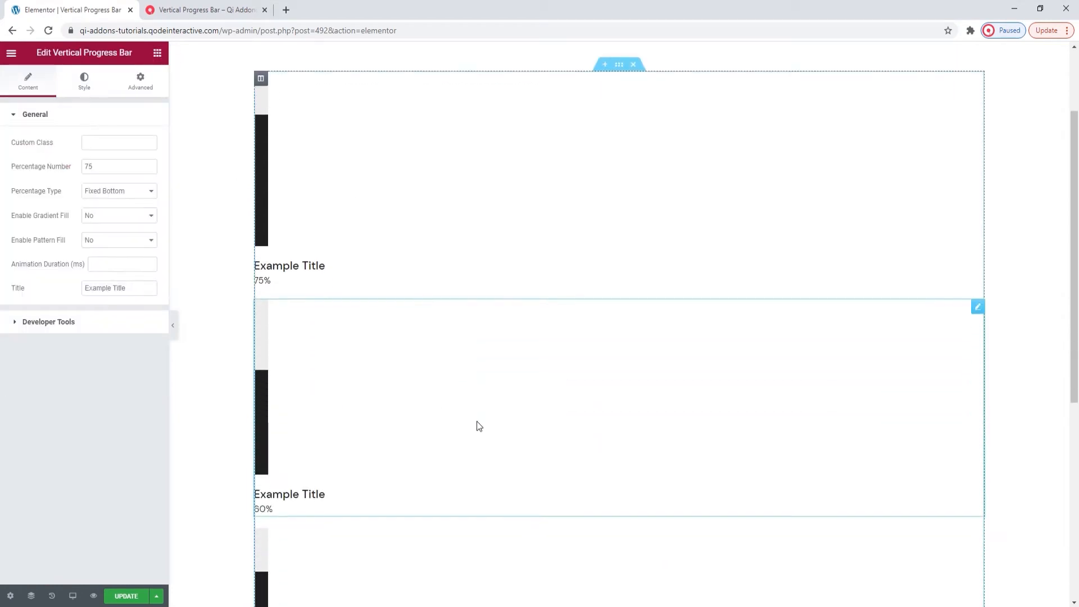
scroll(down, 3)
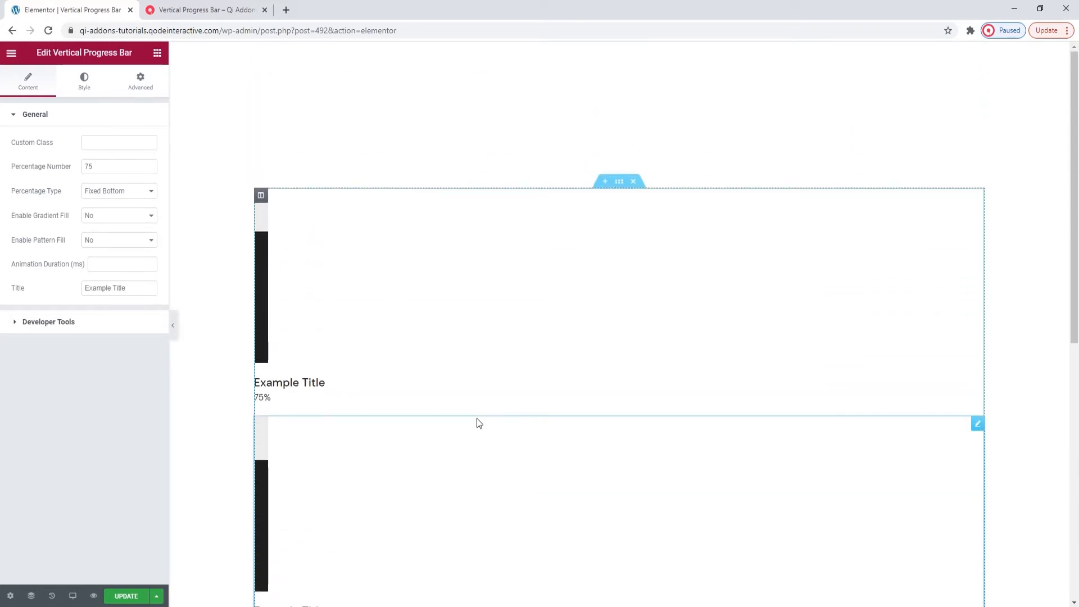
mouse_move(461, 397)
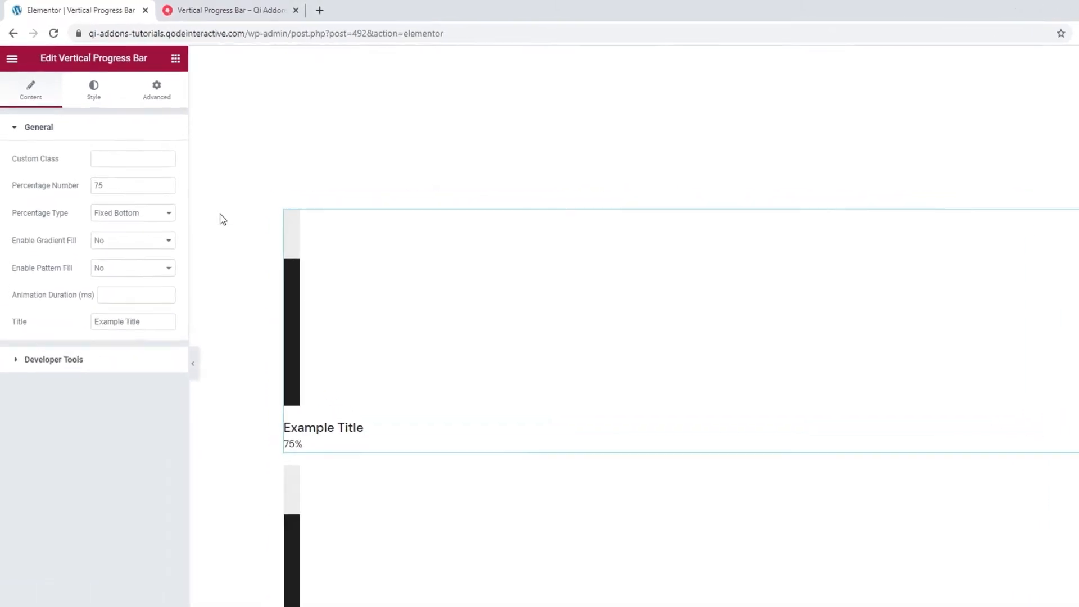
Step: Set each progress bar's Advanced Positioning Width to Inline (auto), one bar after another
click(156, 90)
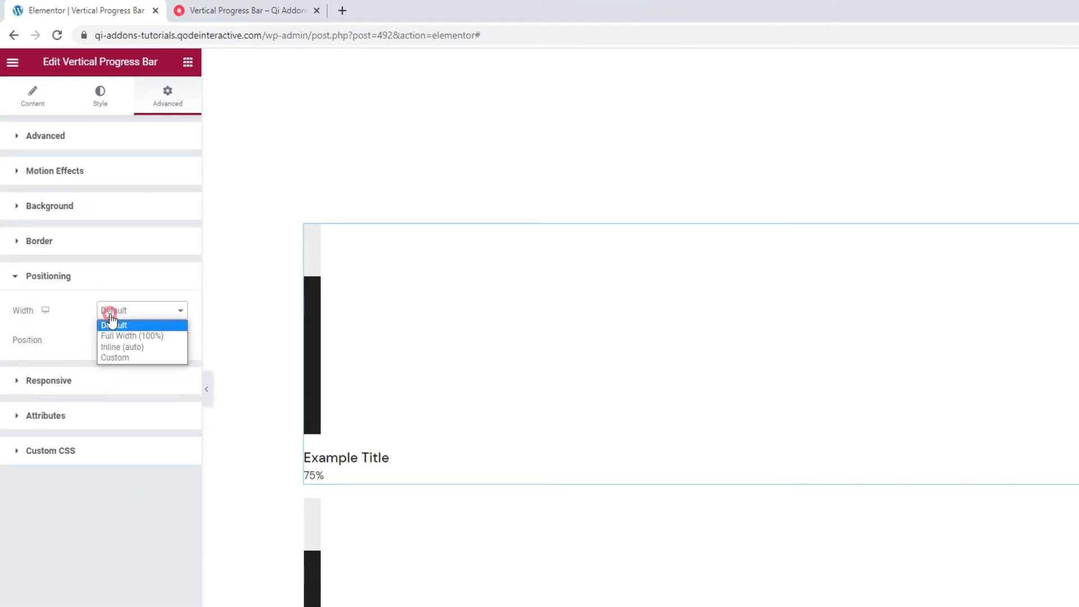
click(122, 347)
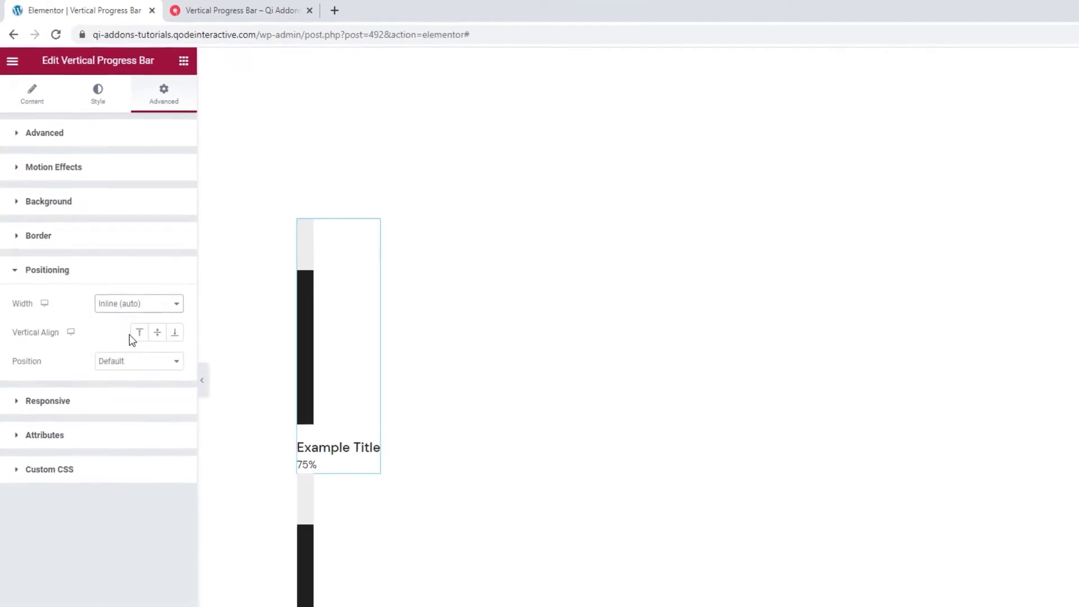
click(31, 94)
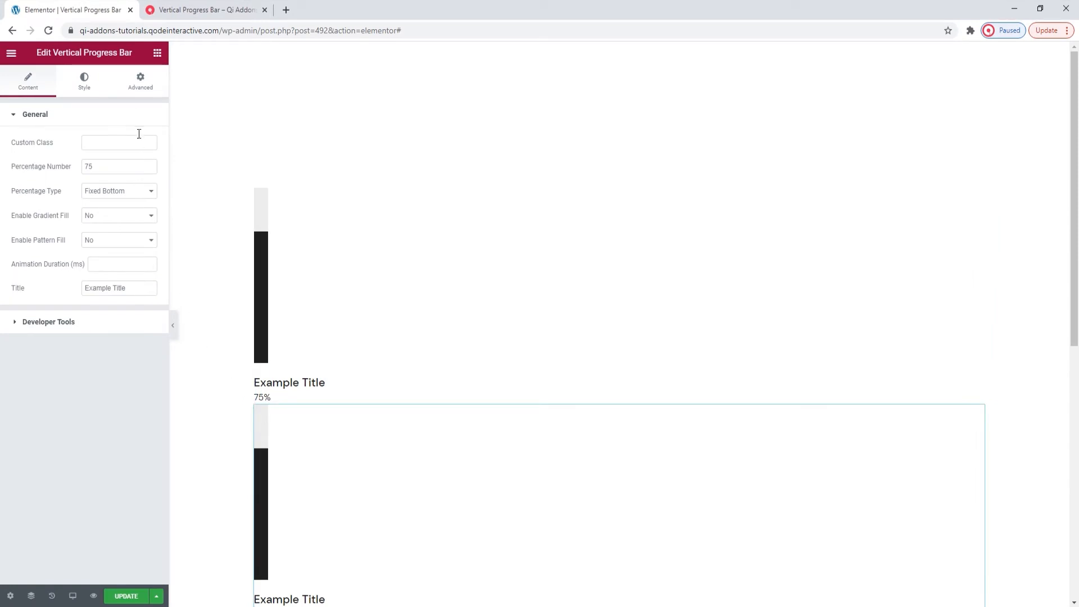
click(141, 80)
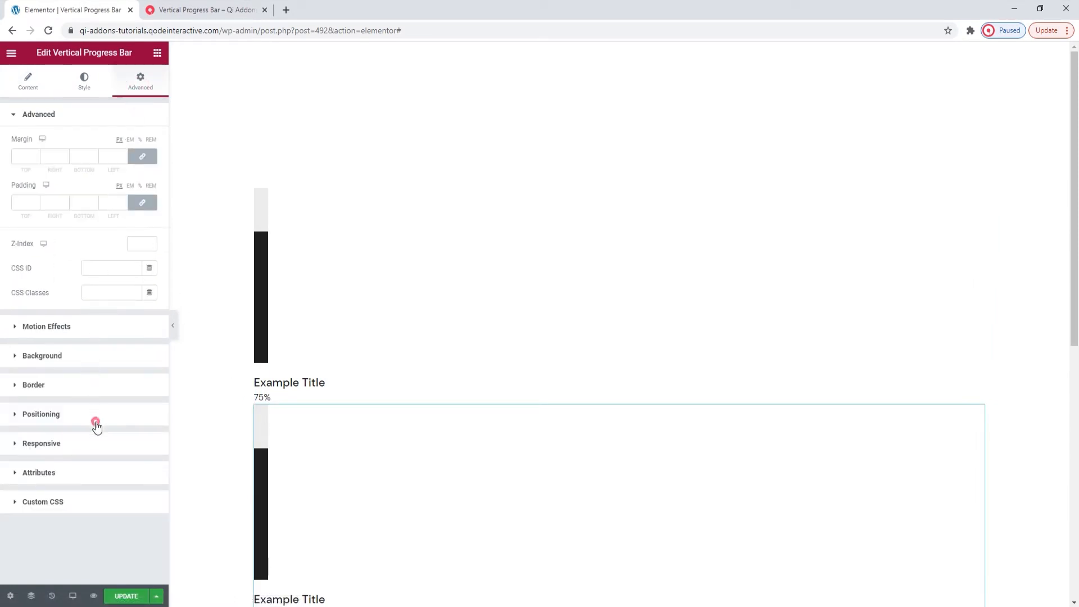
click(41, 413)
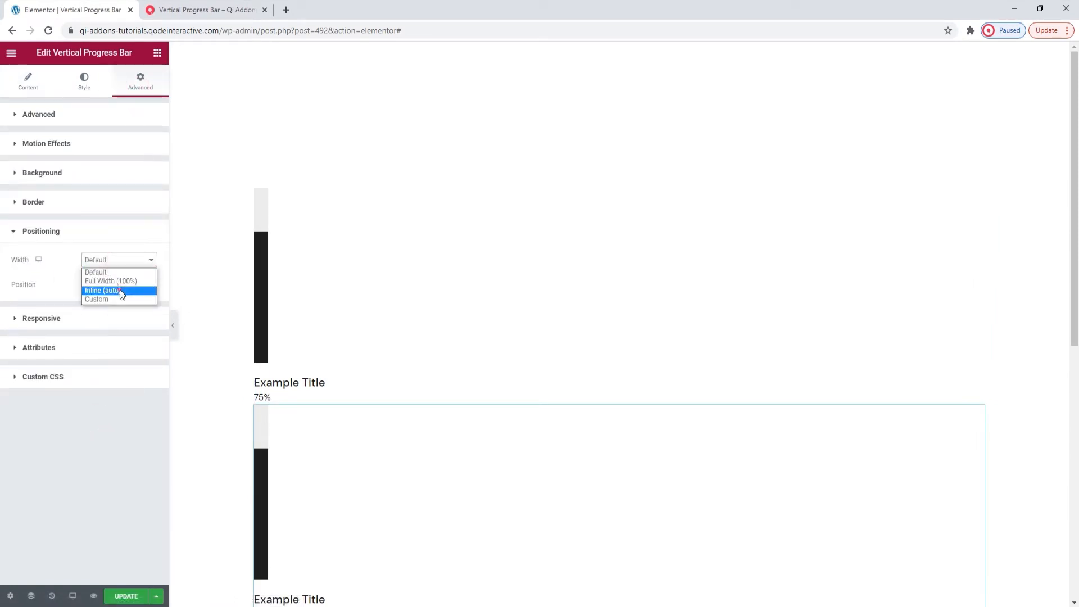
click(102, 290)
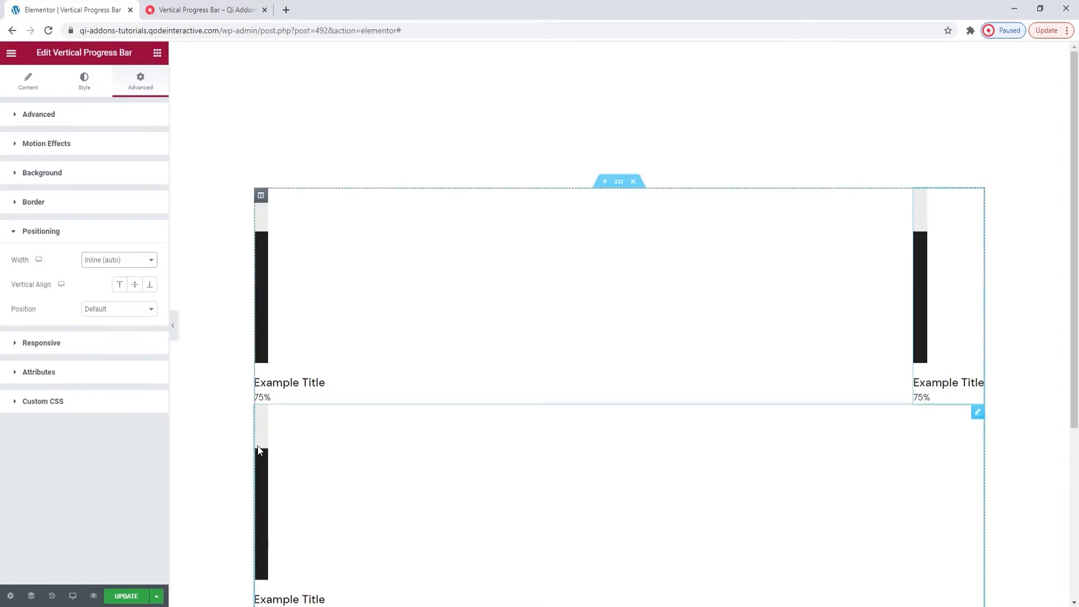
click(140, 81)
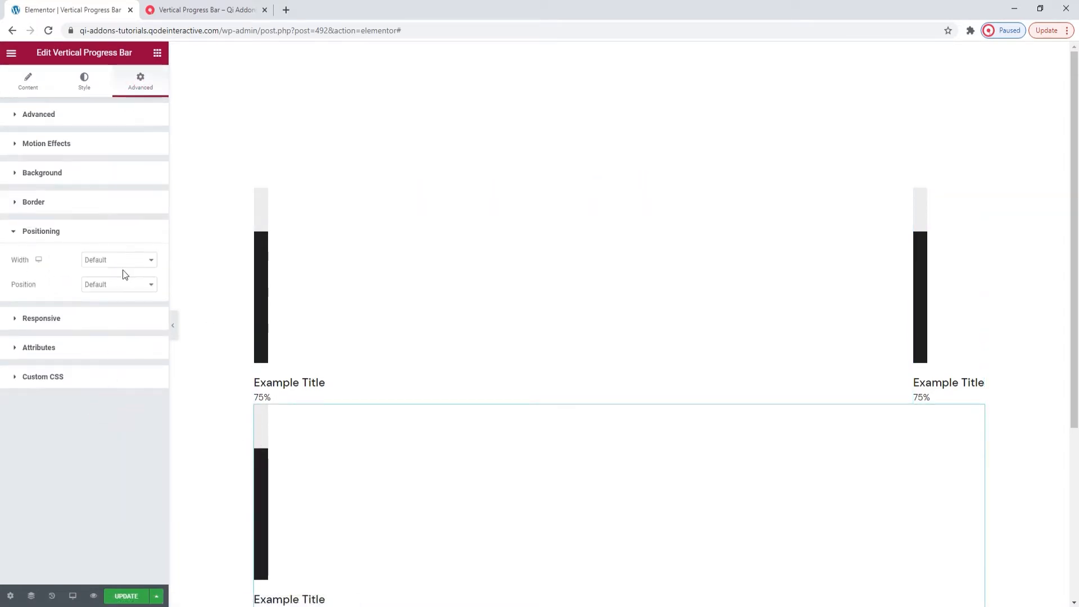
click(116, 260)
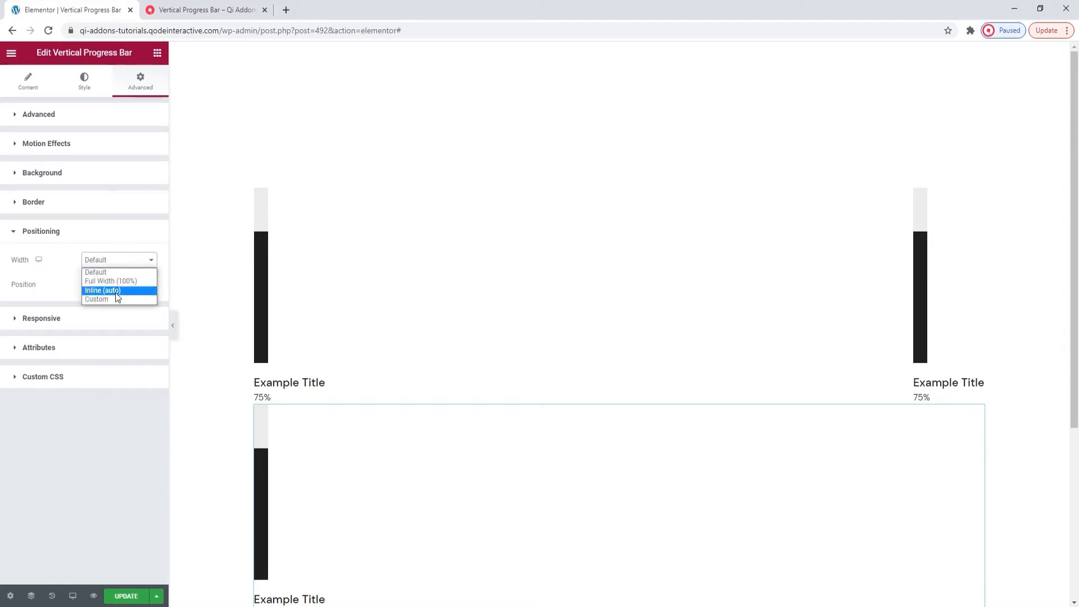
click(101, 290)
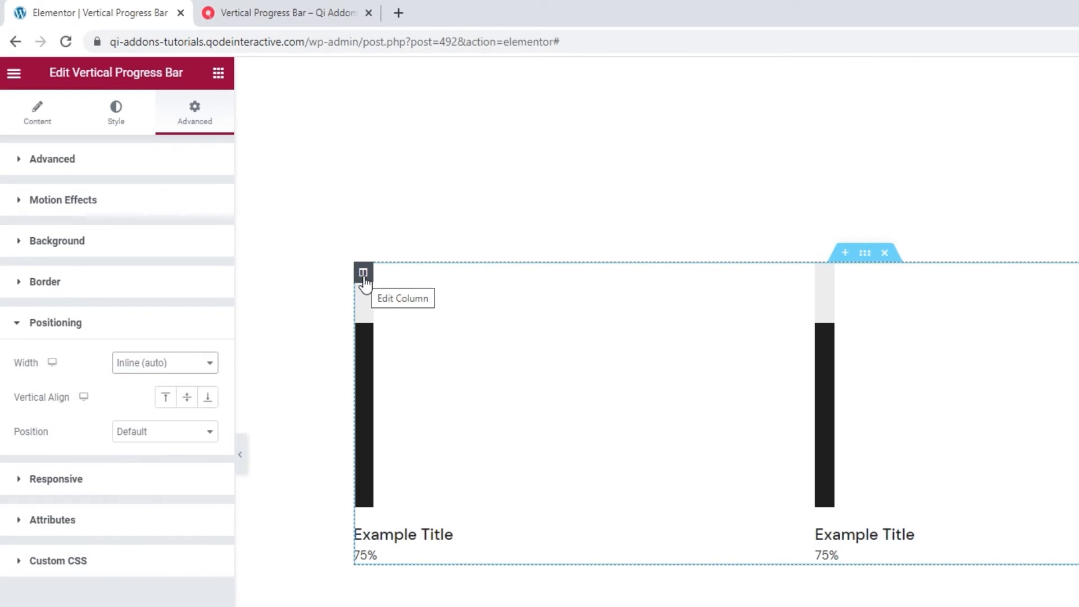
Step: Set the column's Horizontal Align to Space Between
click(364, 272)
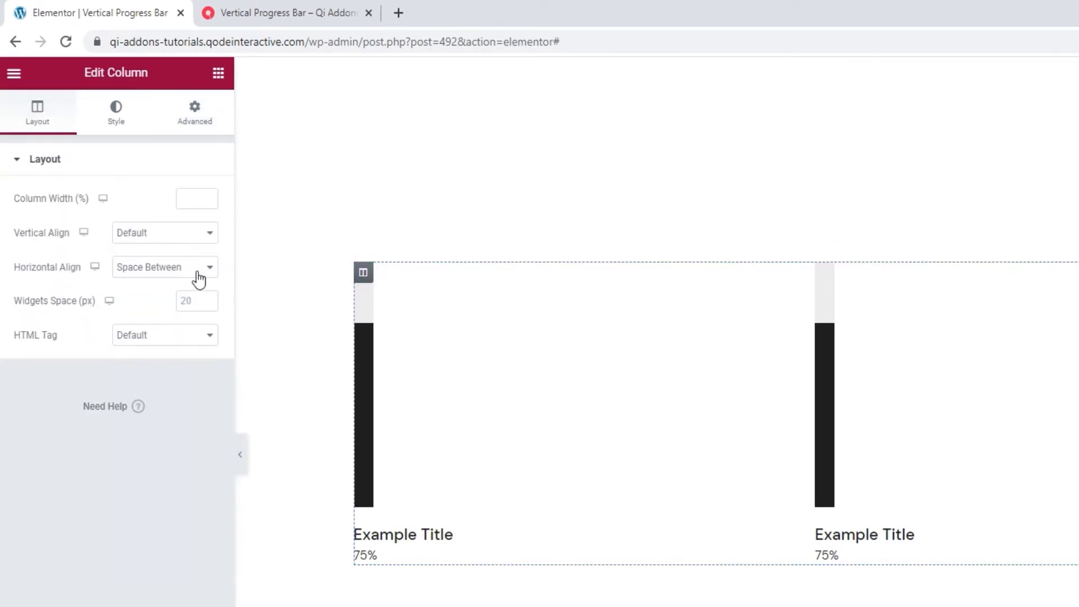
click(164, 267)
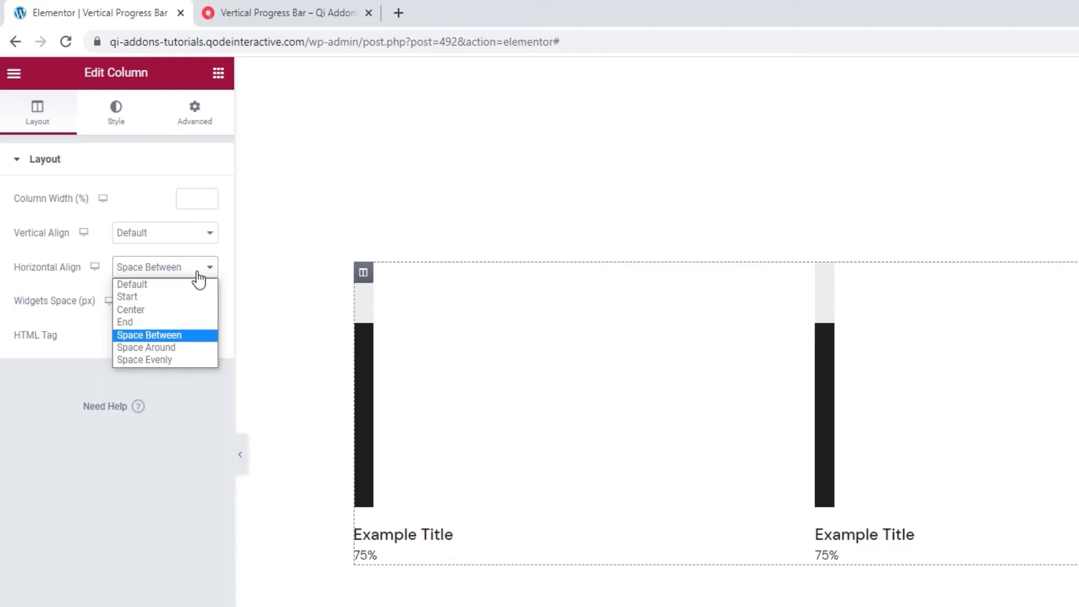
click(148, 334)
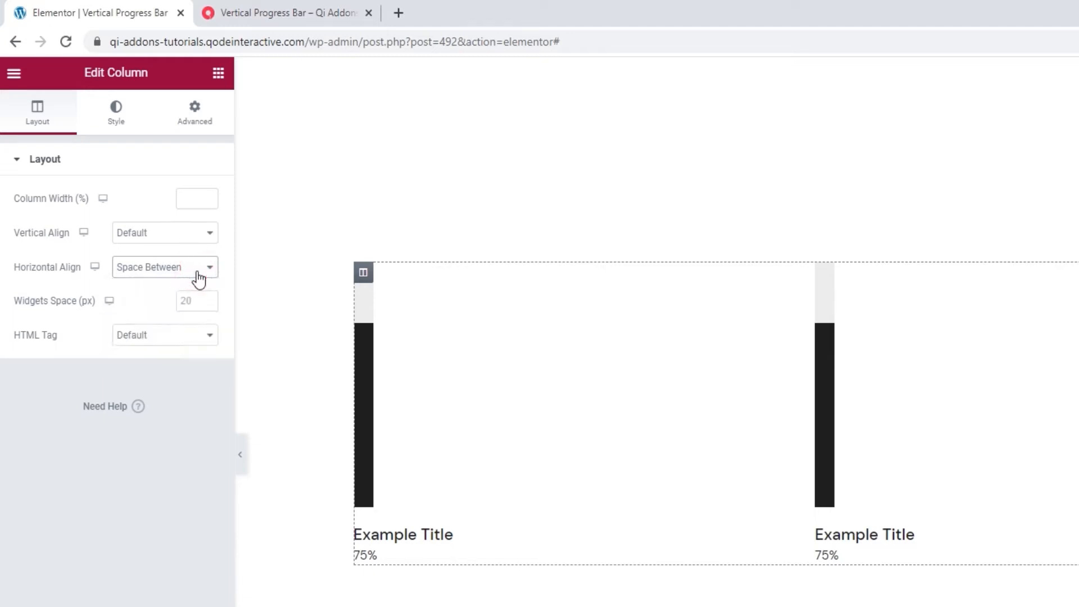
scroll(down, 3)
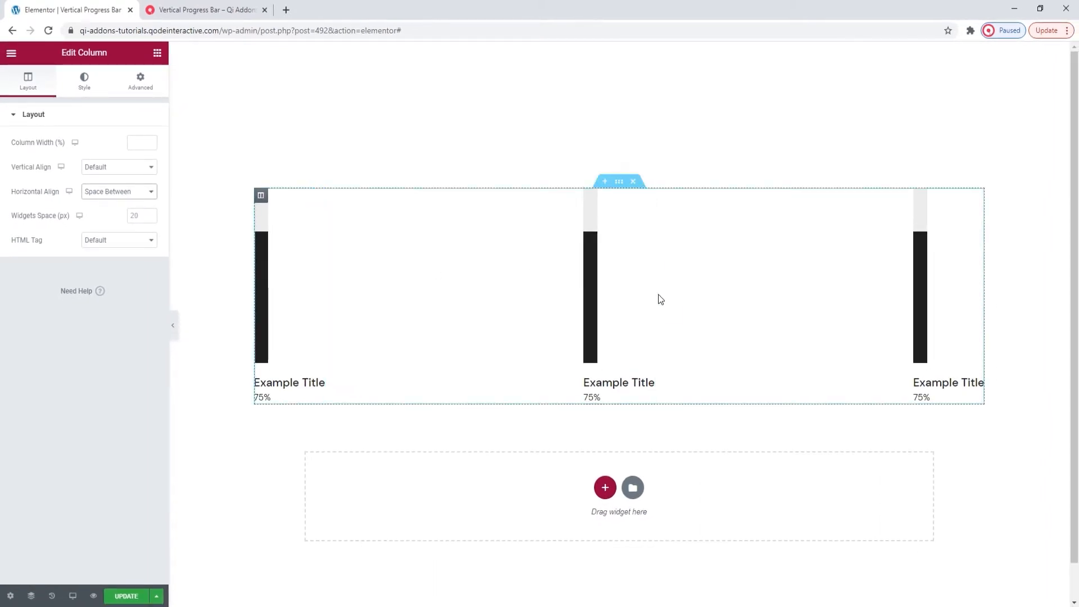
mouse_move(231, 315)
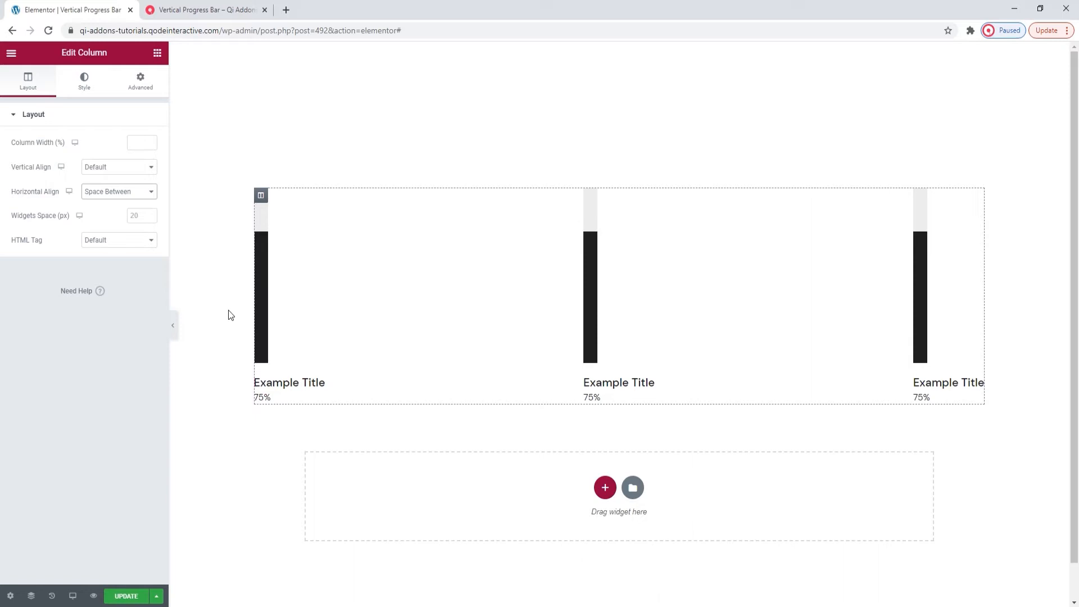
Step: Delete the extra progress bars through their right-click menus
right_click(591, 283)
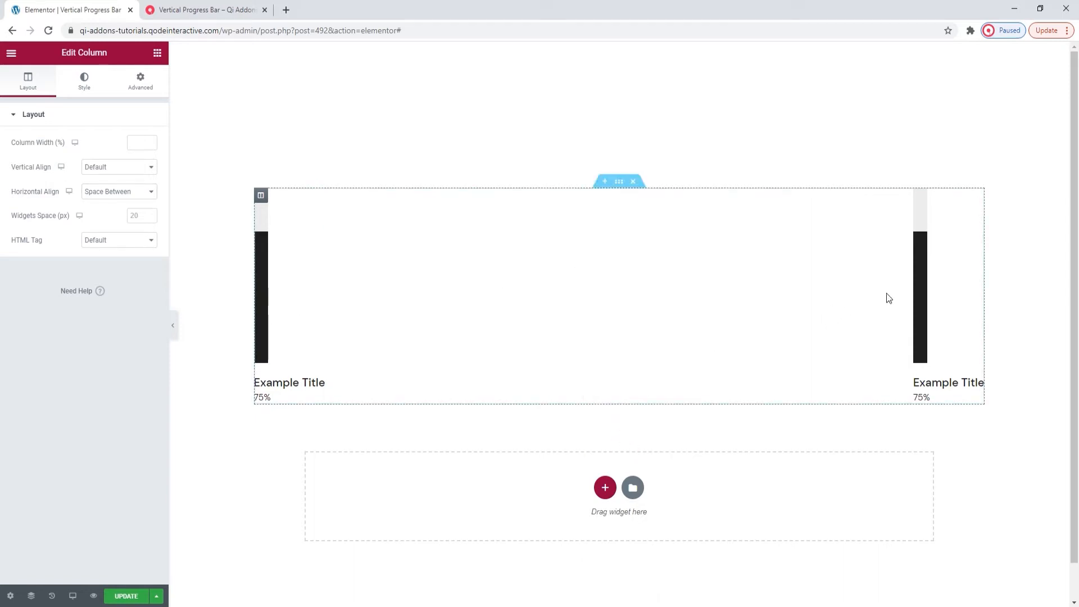
right_click(950, 276)
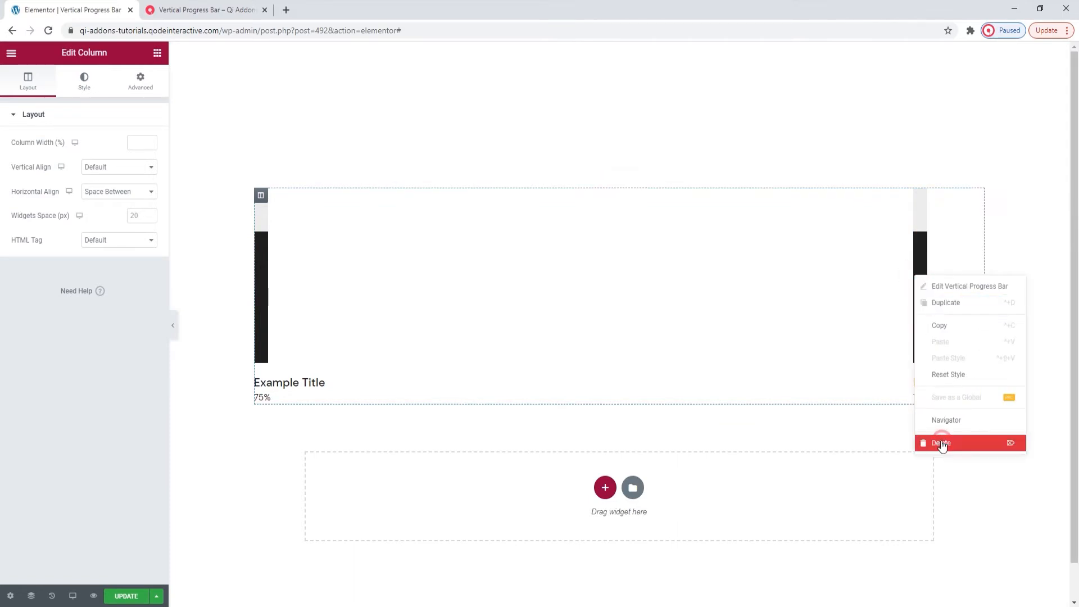
click(941, 442)
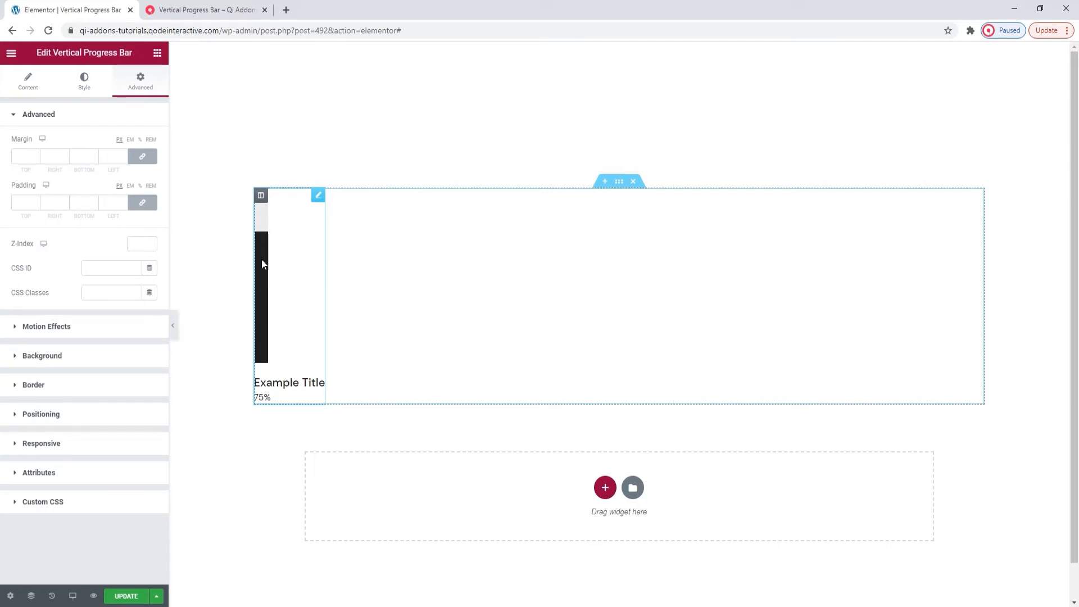
Step: Select the remaining progress bar and bring up its Style settings
click(228, 288)
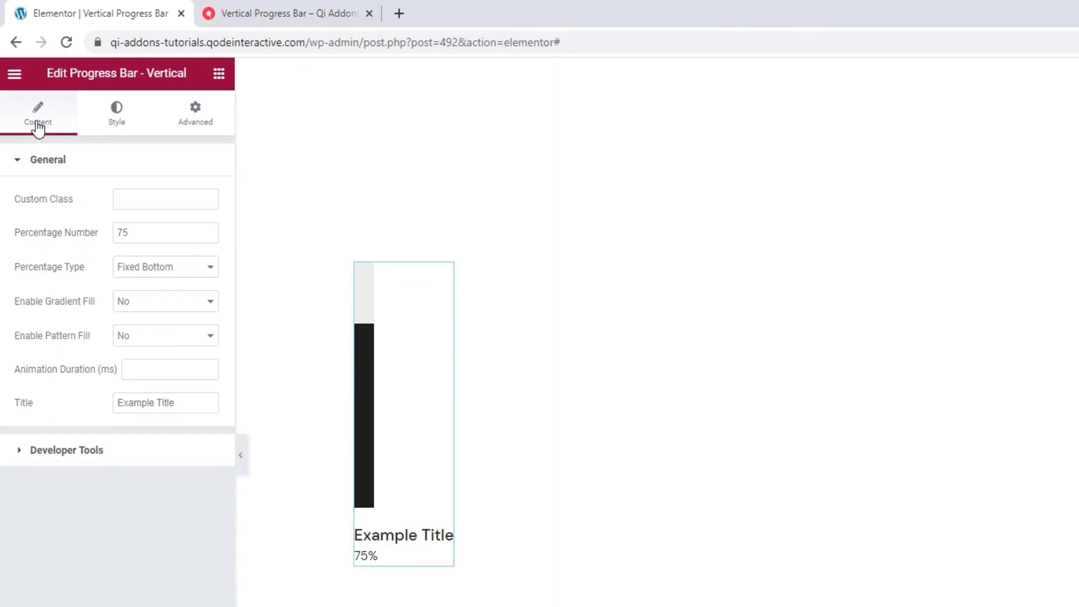
click(116, 112)
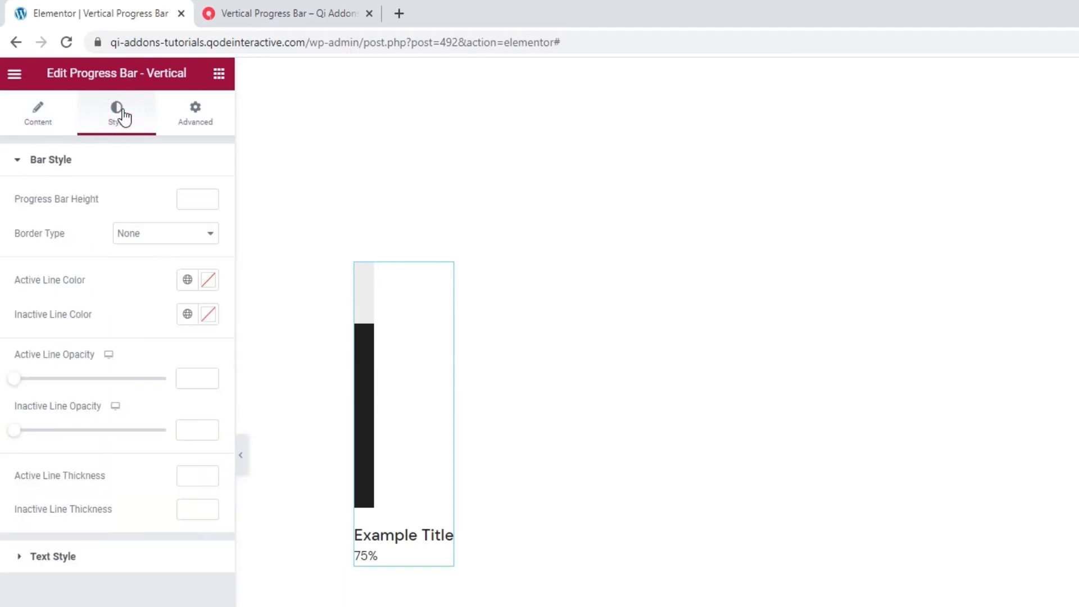
mouse_move(129, 199)
text(294)
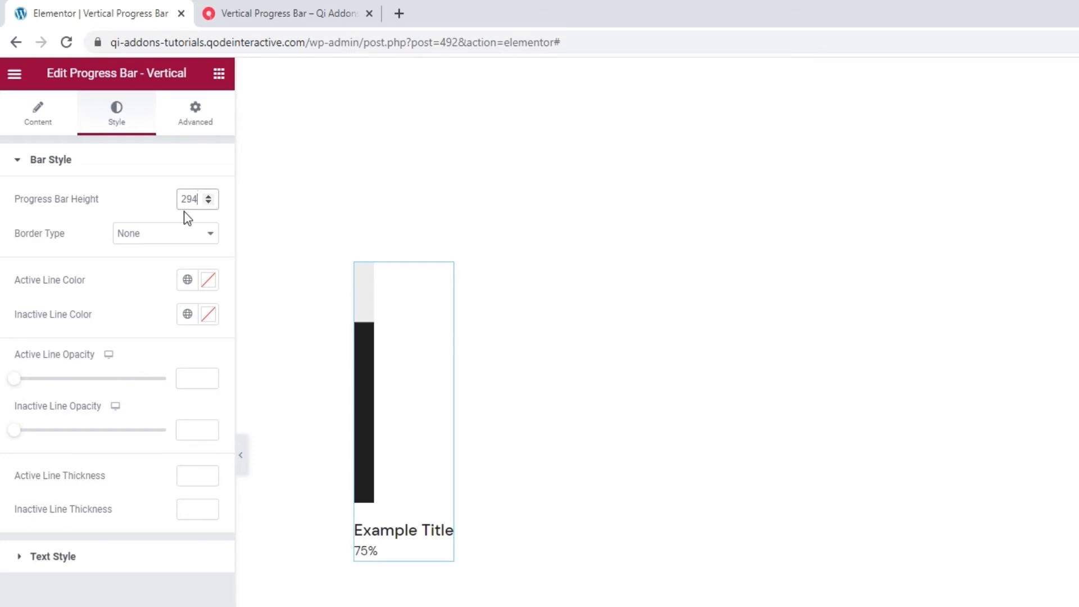
click(165, 233)
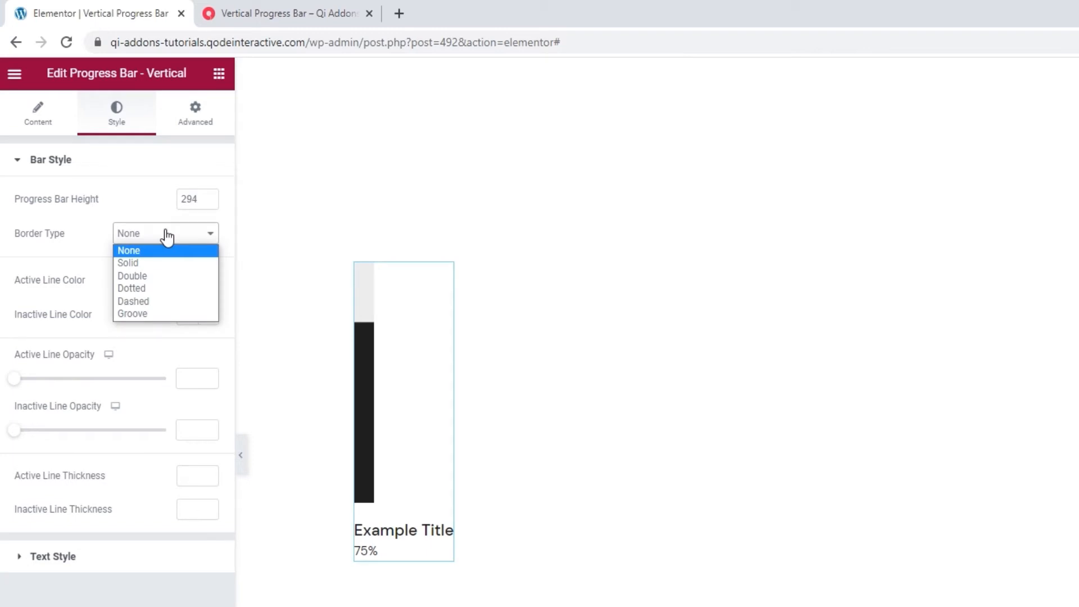
click(128, 263)
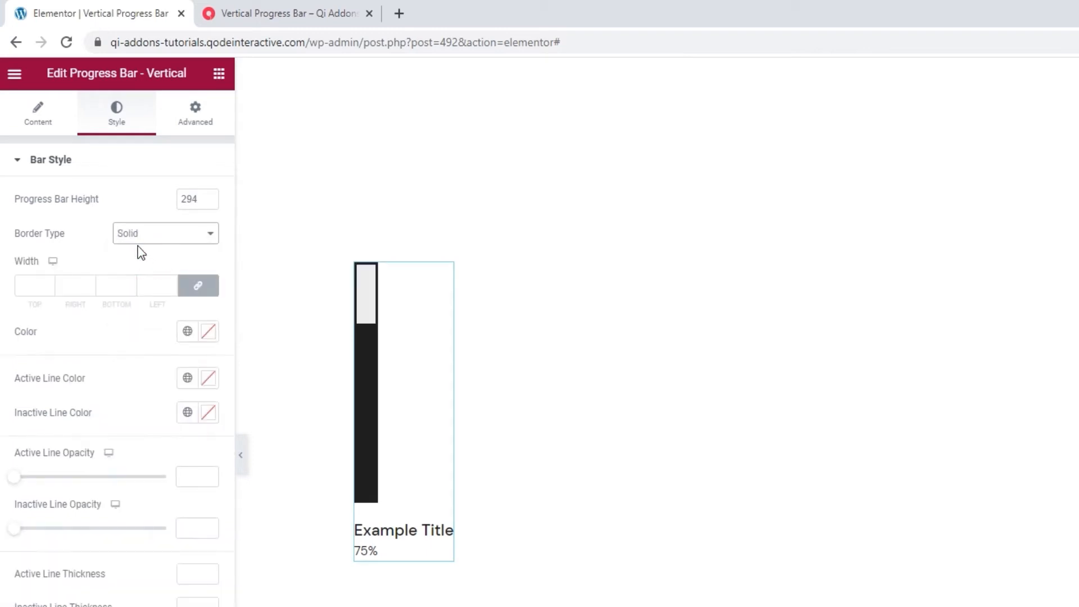
click(164, 233)
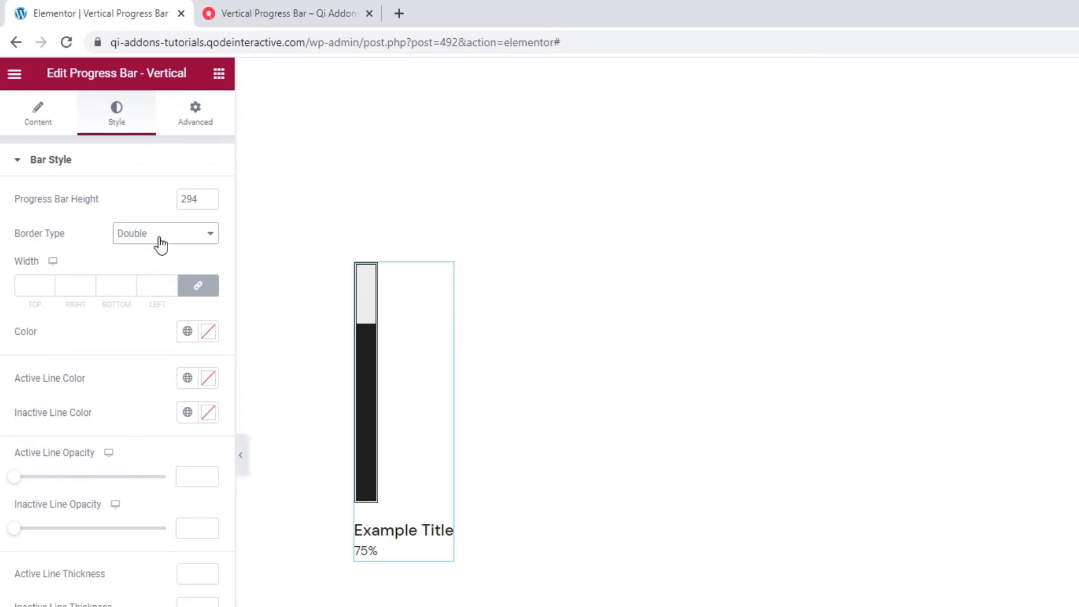
click(165, 233)
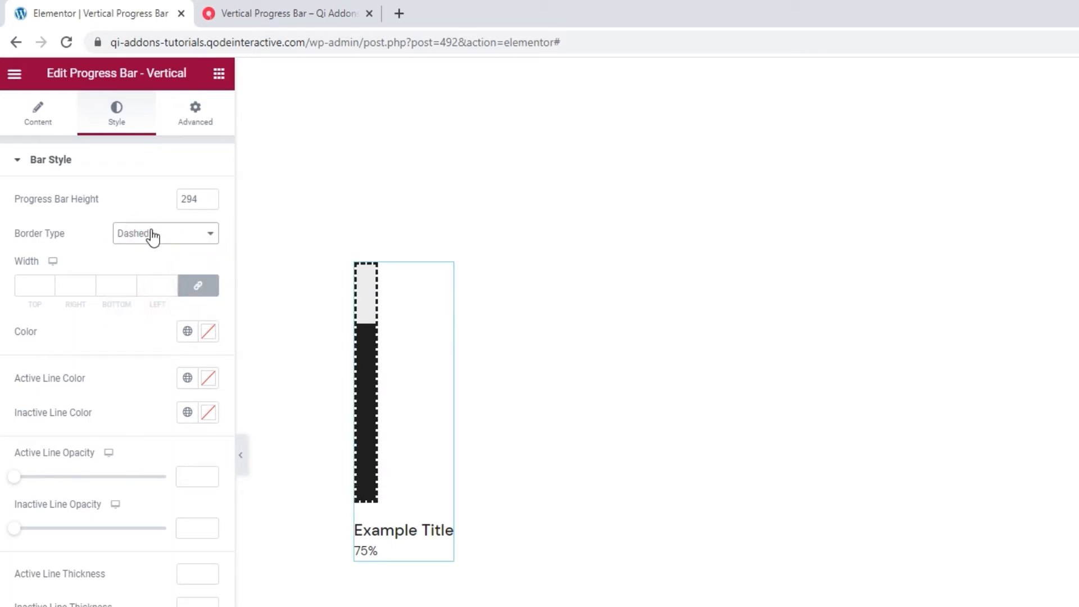
click(165, 233)
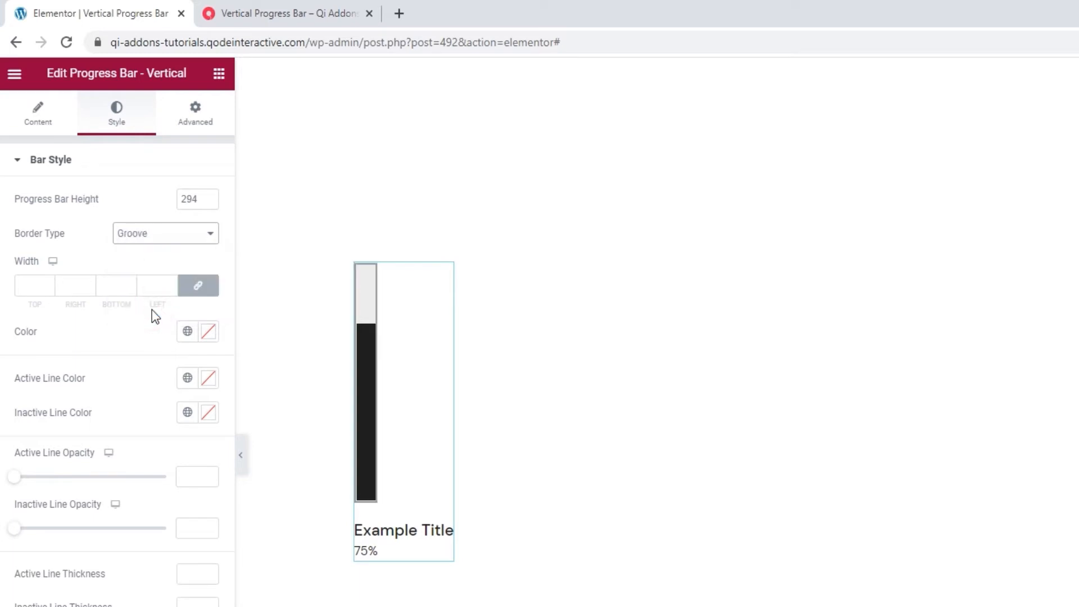
click(165, 232)
text(3)
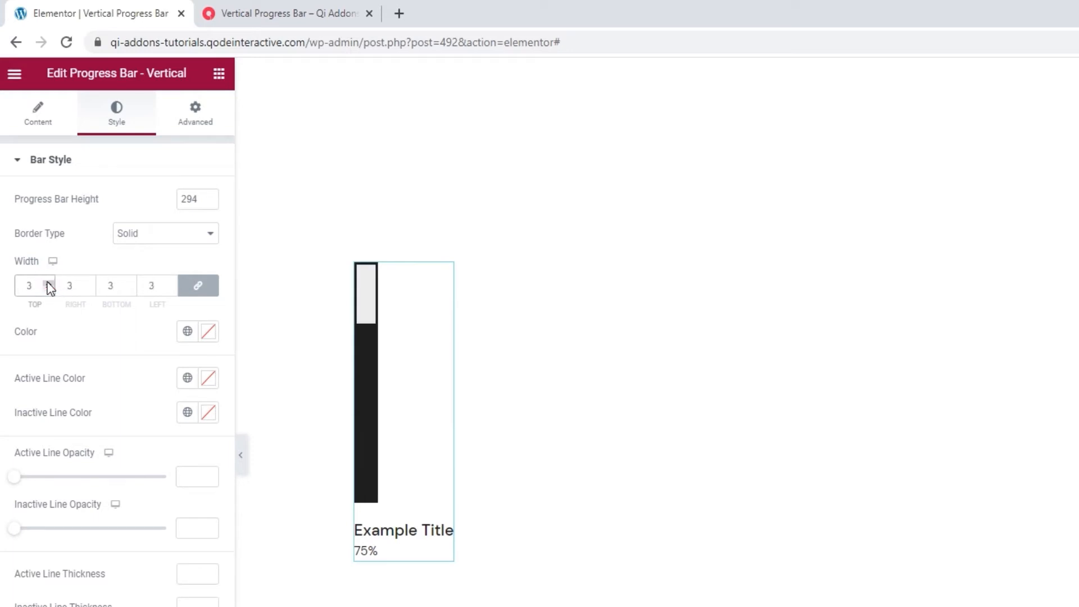
click(209, 332)
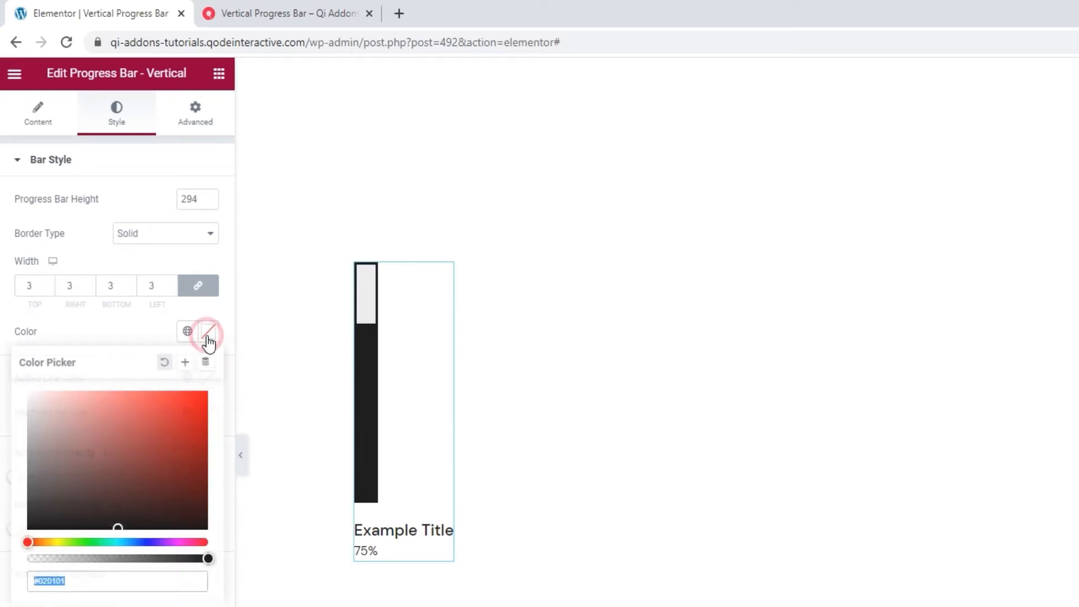
click(172, 414)
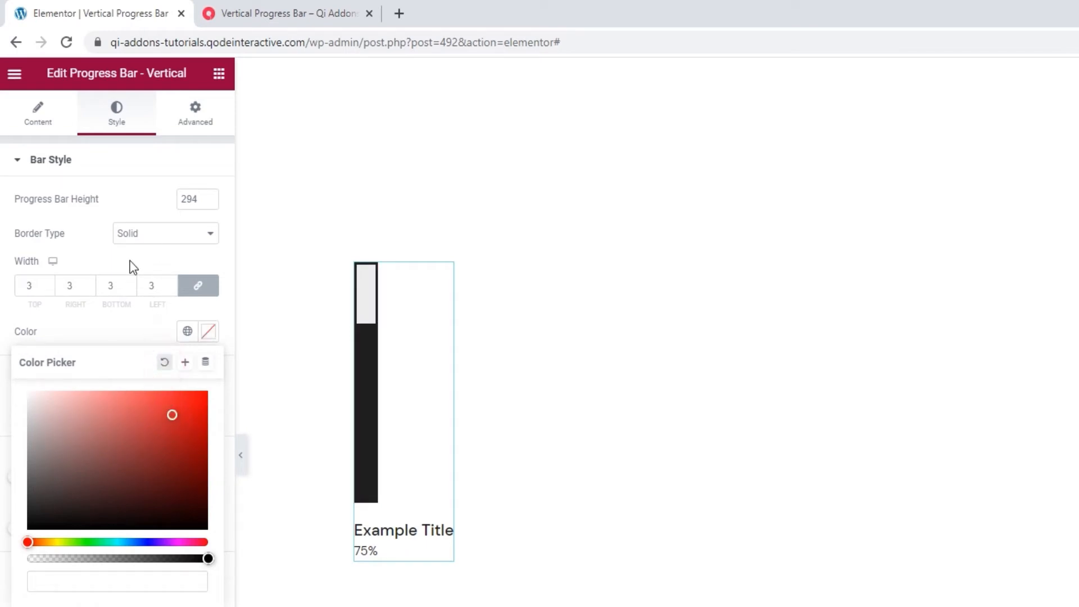
click(163, 232)
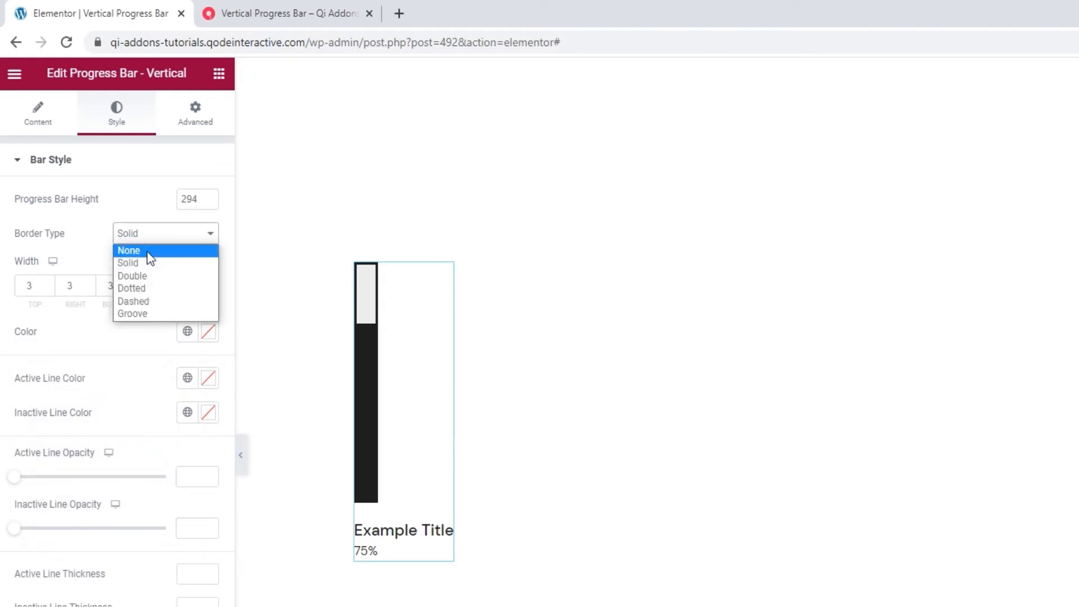
click(129, 250)
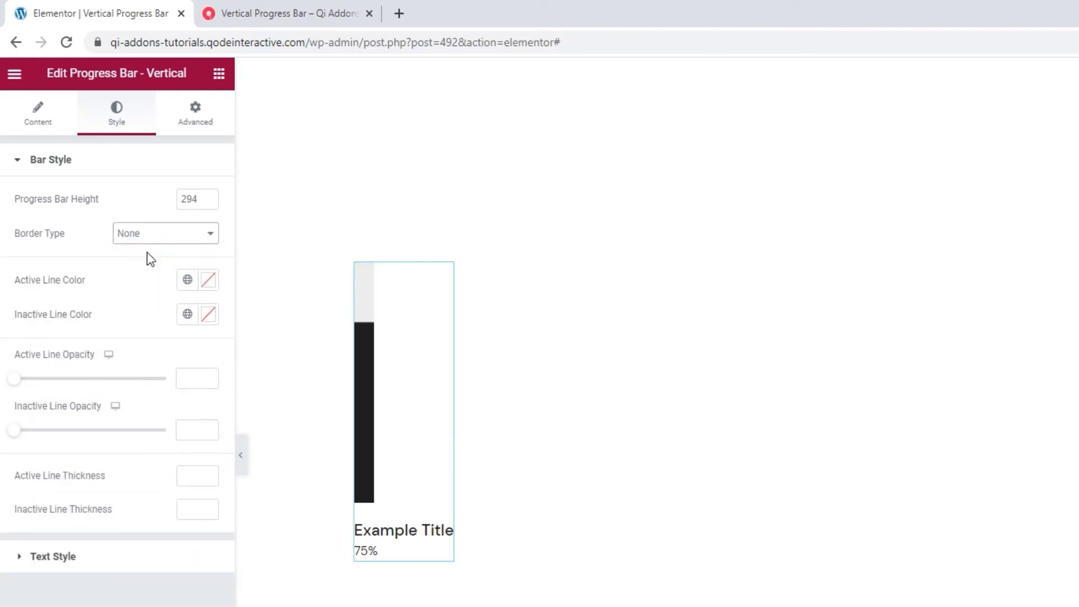
mouse_move(142, 282)
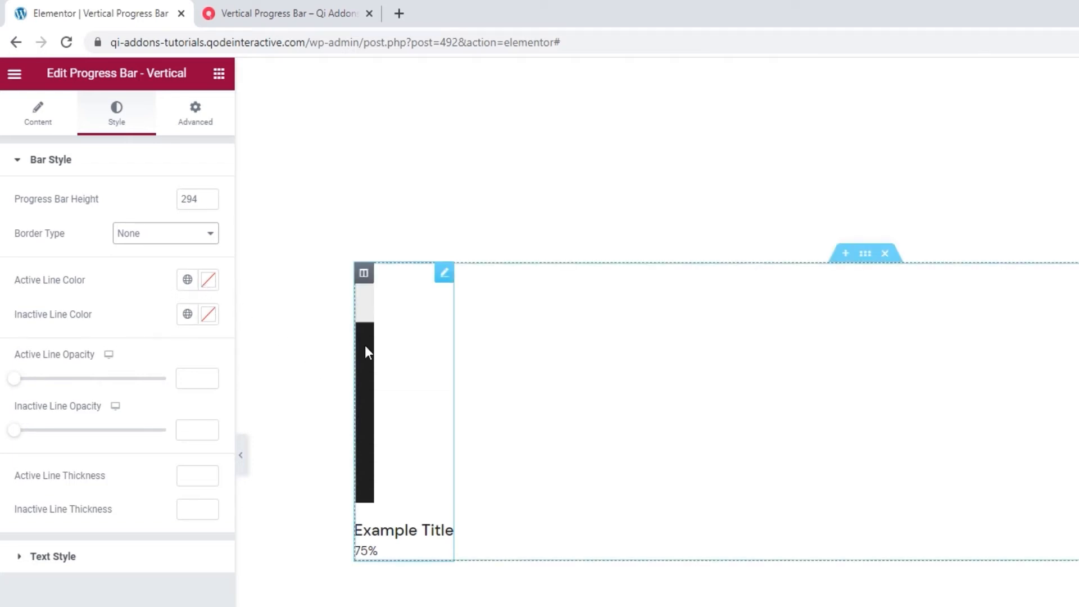
Step: Set Active Line Color to grey and Inactive Line Color to #f9f9f9
click(208, 279)
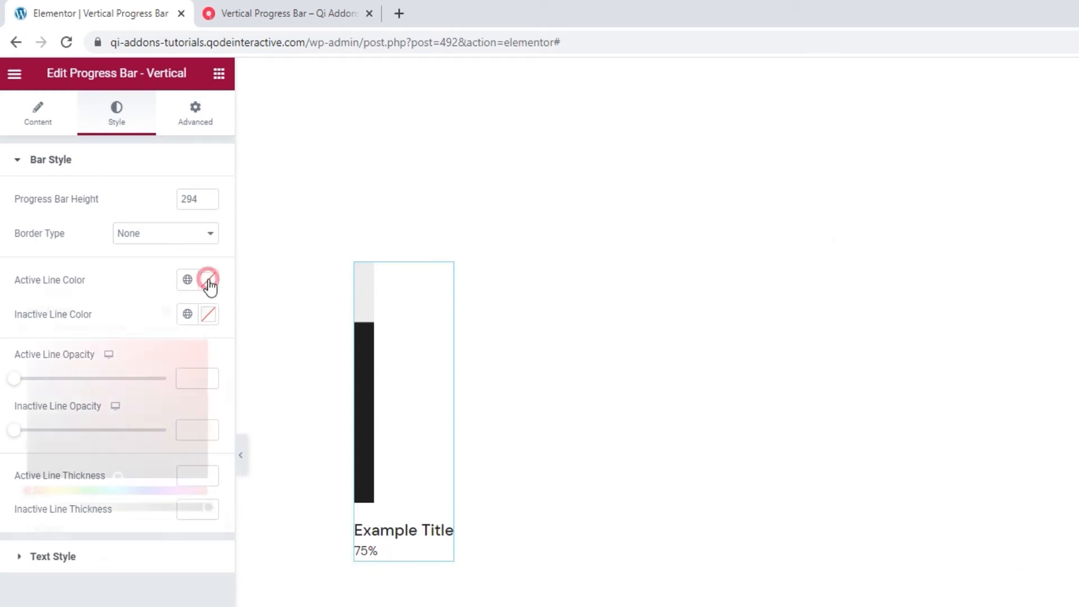
click(207, 280)
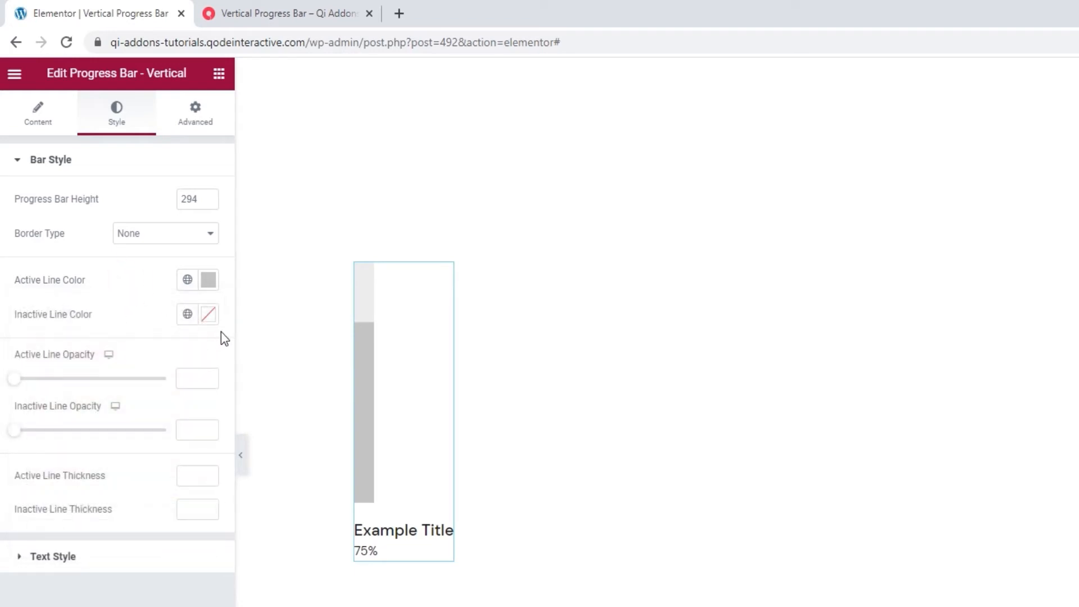
click(208, 314)
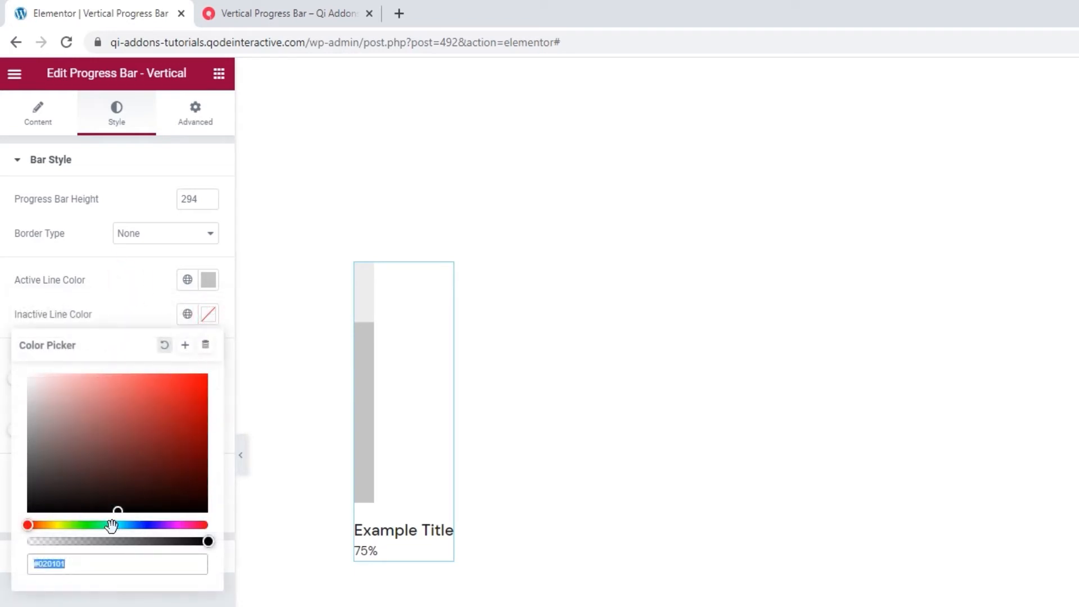
text(#f9f9f9)
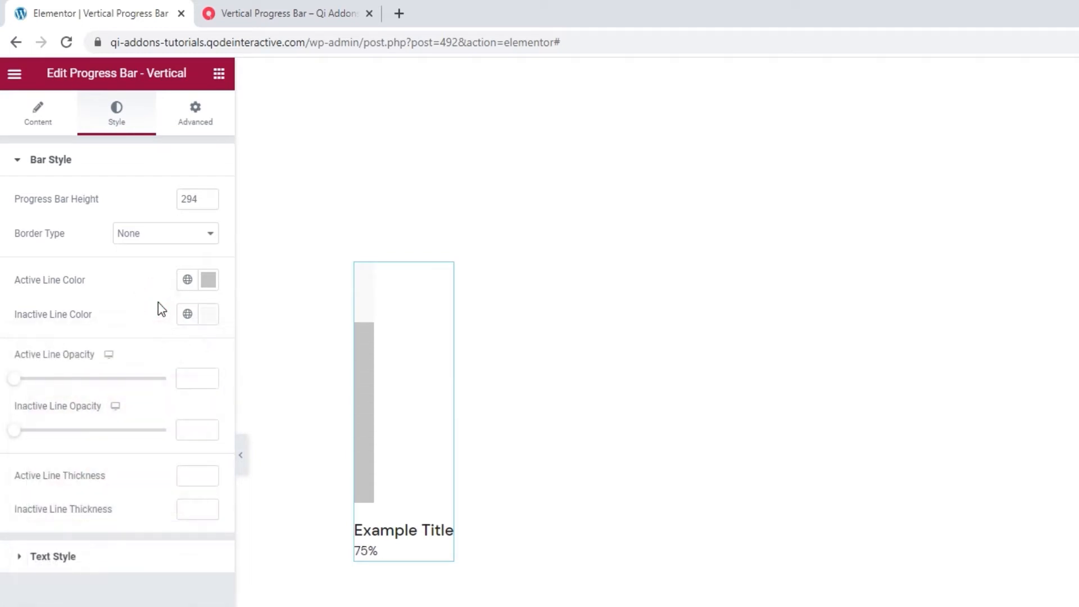
mouse_move(171, 371)
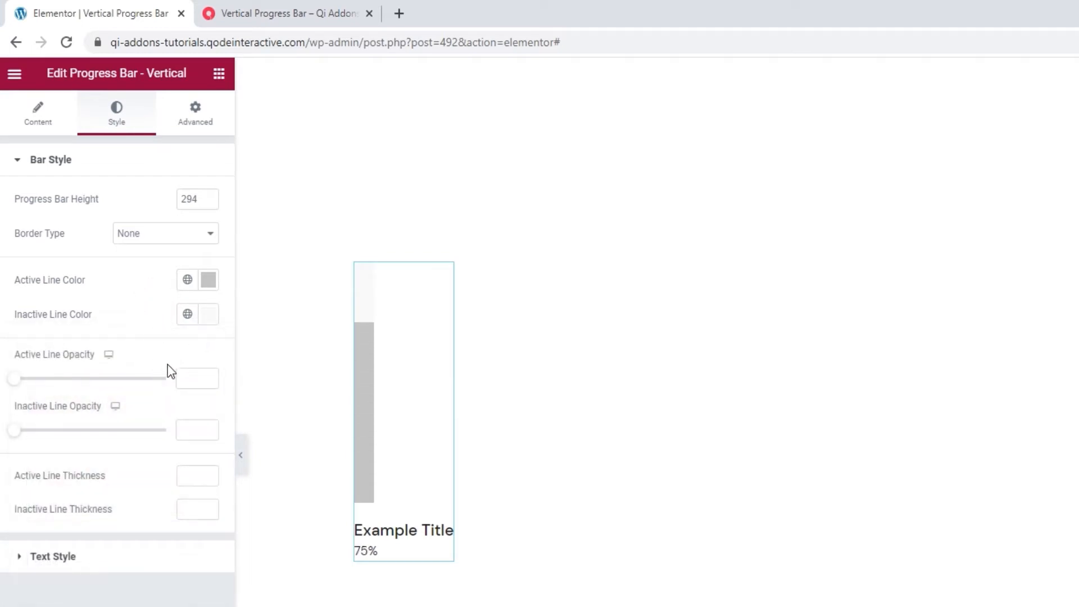
Step: Click two fields in Bar Style, keeping height 294 and the grey active line
click(197, 379)
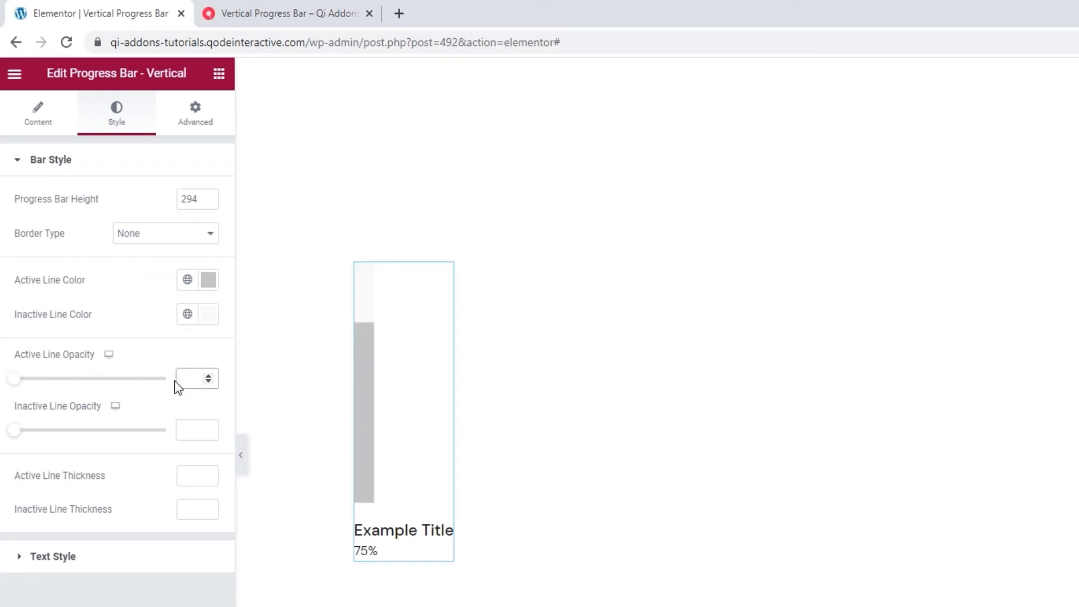
click(196, 429)
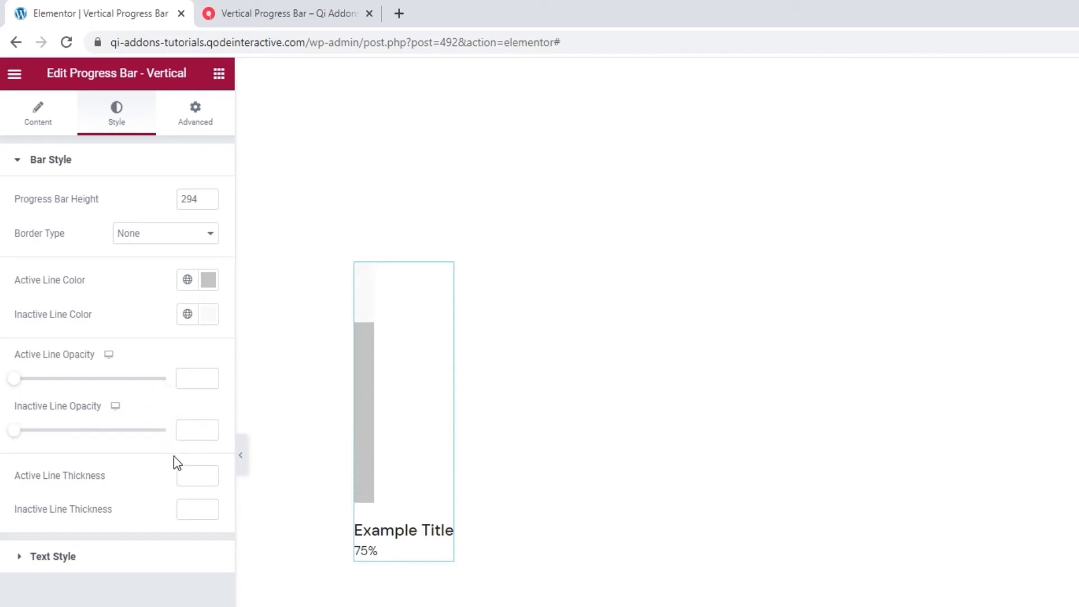
Step: Enter 83 as the line thickness for the bar's filled and unfilled parts
click(197, 474)
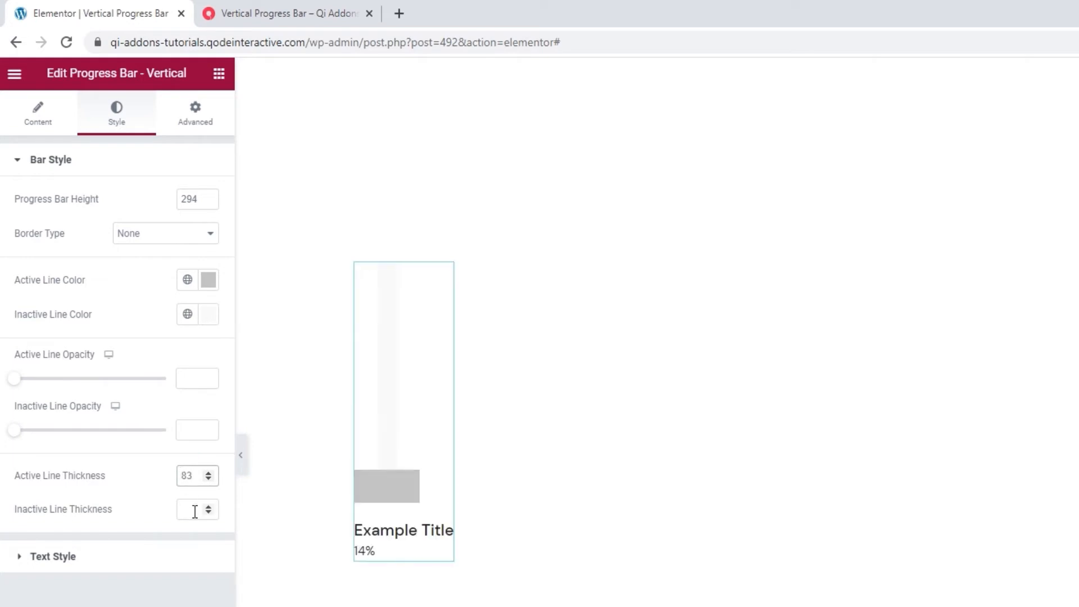
text(83)
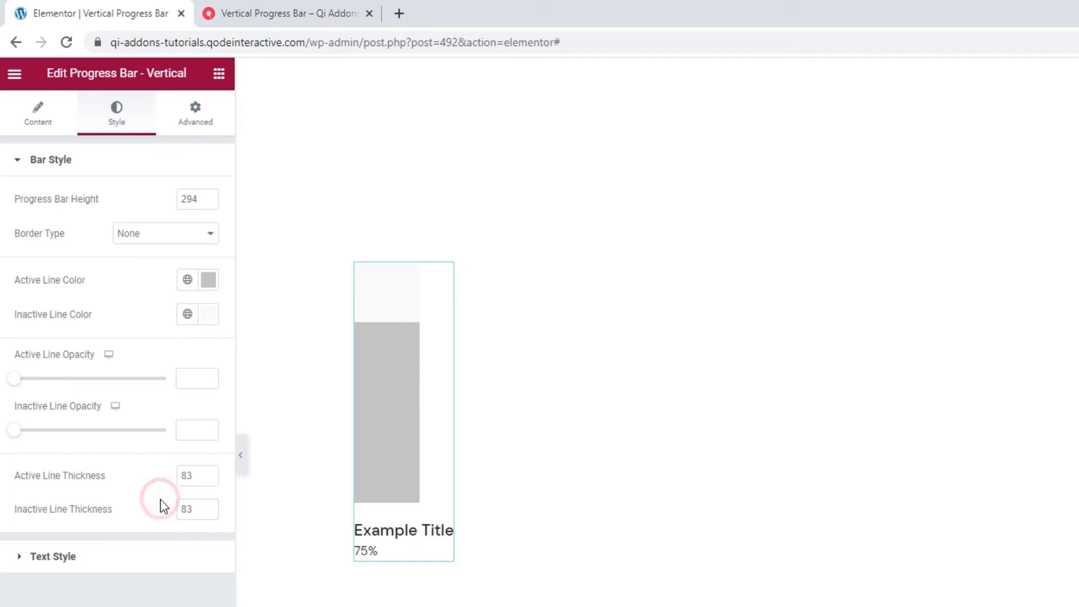
mouse_move(119, 561)
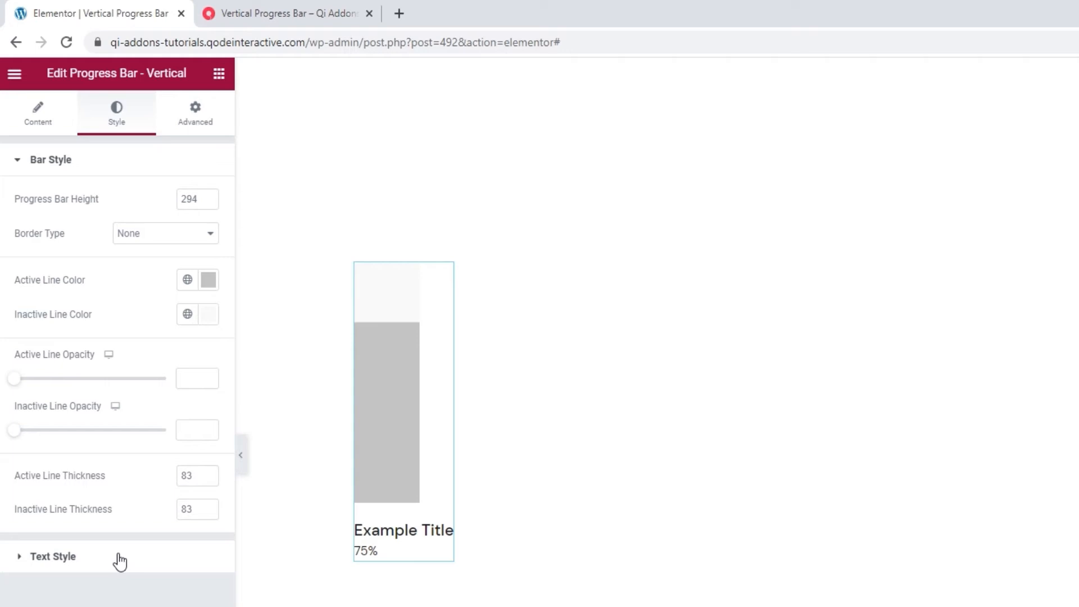
mouse_move(135, 370)
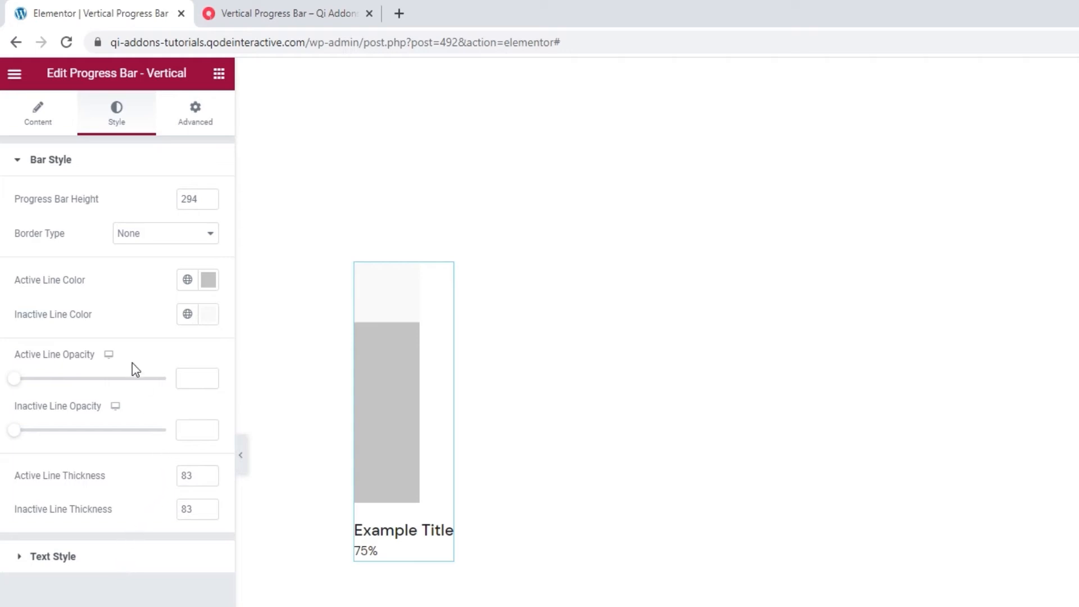
Step: Preview Percentage Type as Fixed Right, Fixed On and Floating Top, then return to Fixed Bottom
click(38, 112)
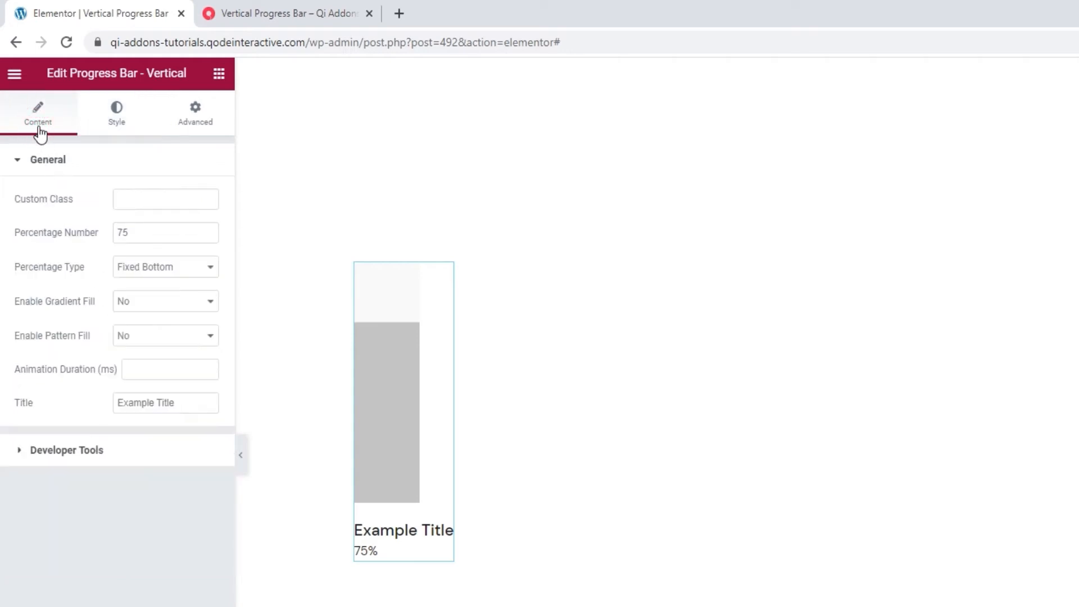
mouse_move(135, 270)
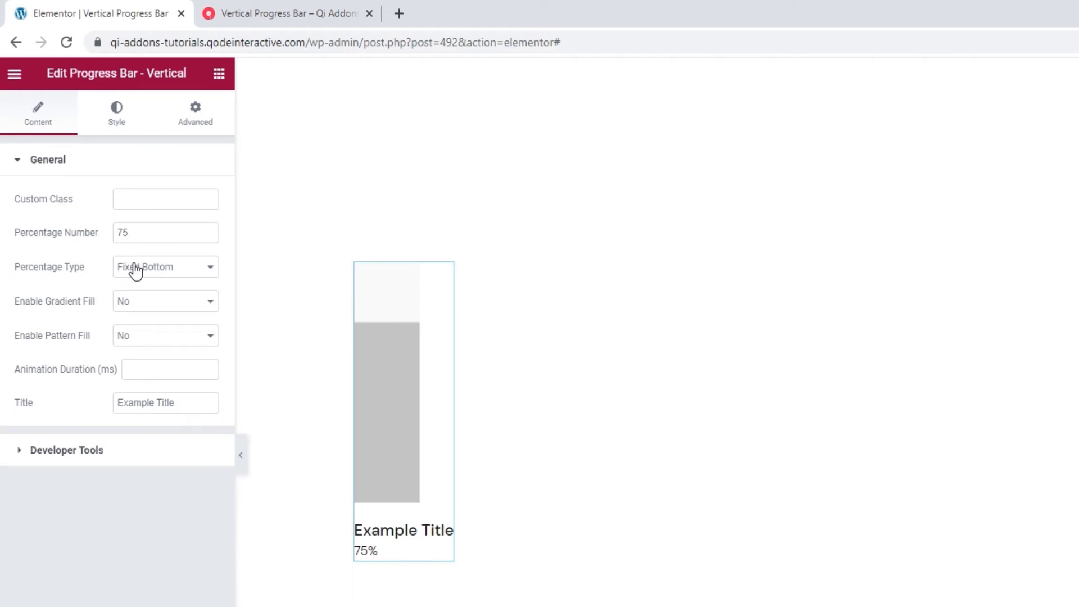
mouse_move(162, 270)
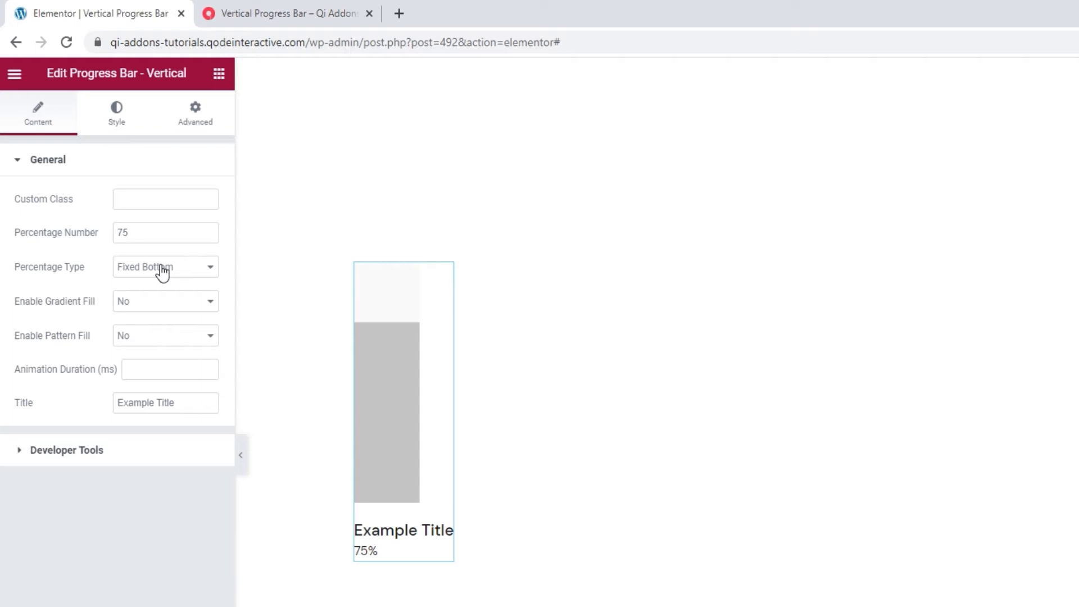
mouse_move(137, 274)
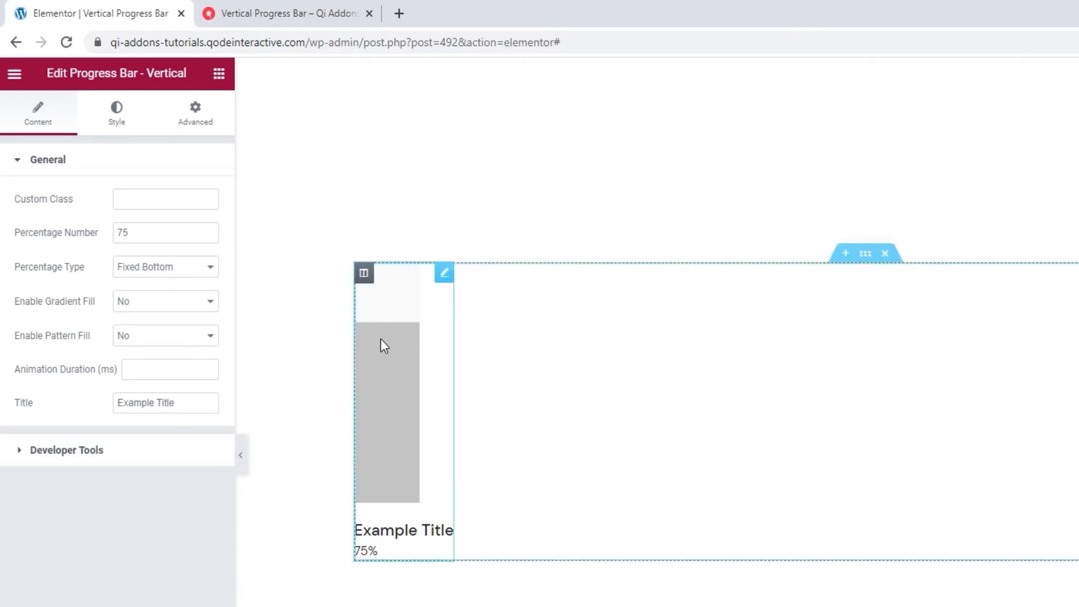
click(166, 267)
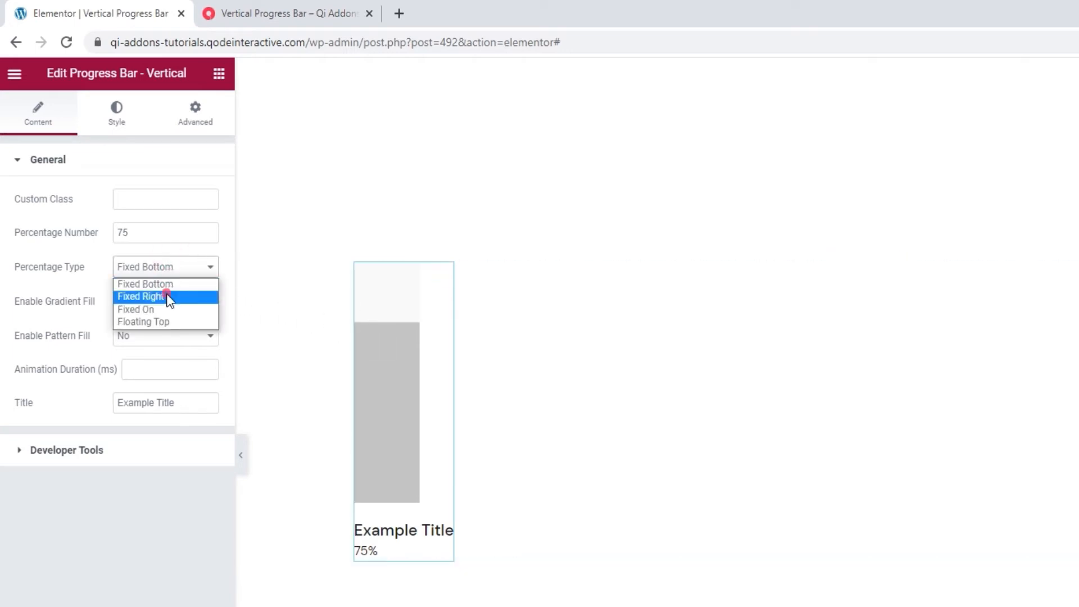
click(143, 296)
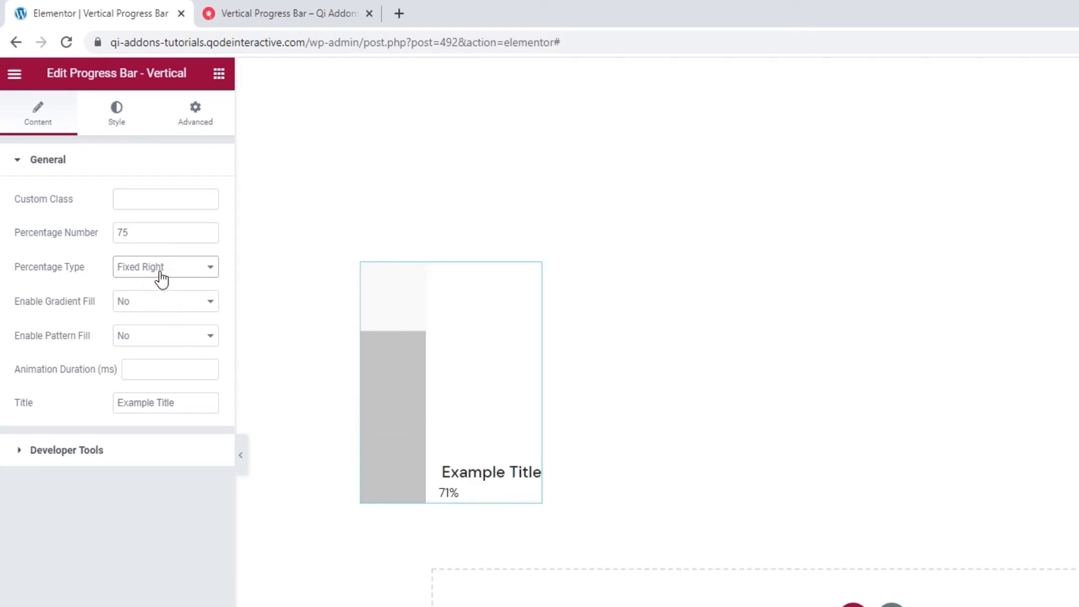
click(165, 267)
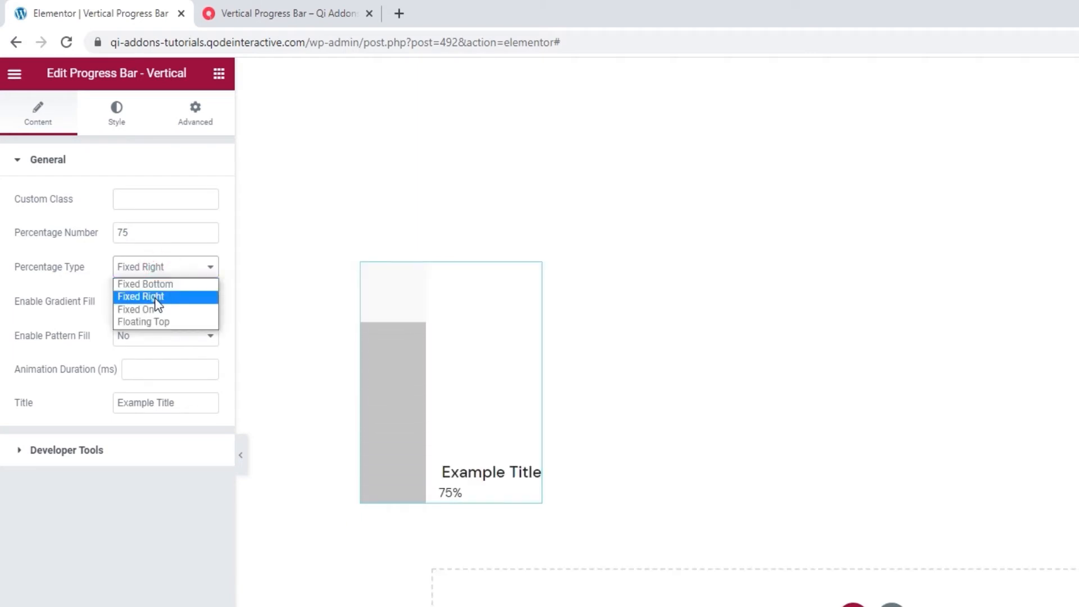
click(140, 309)
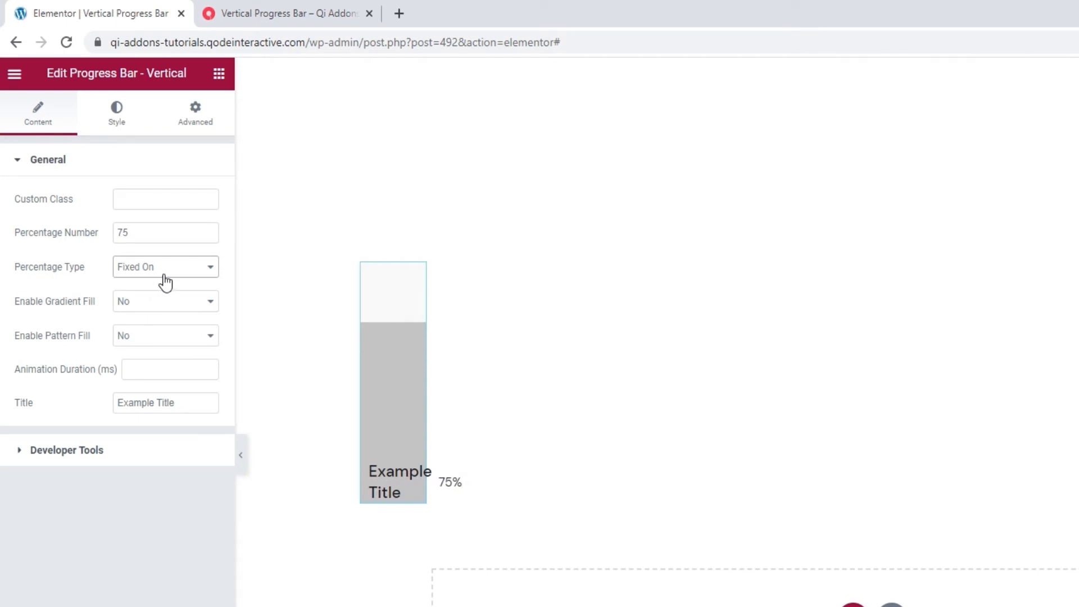
click(166, 267)
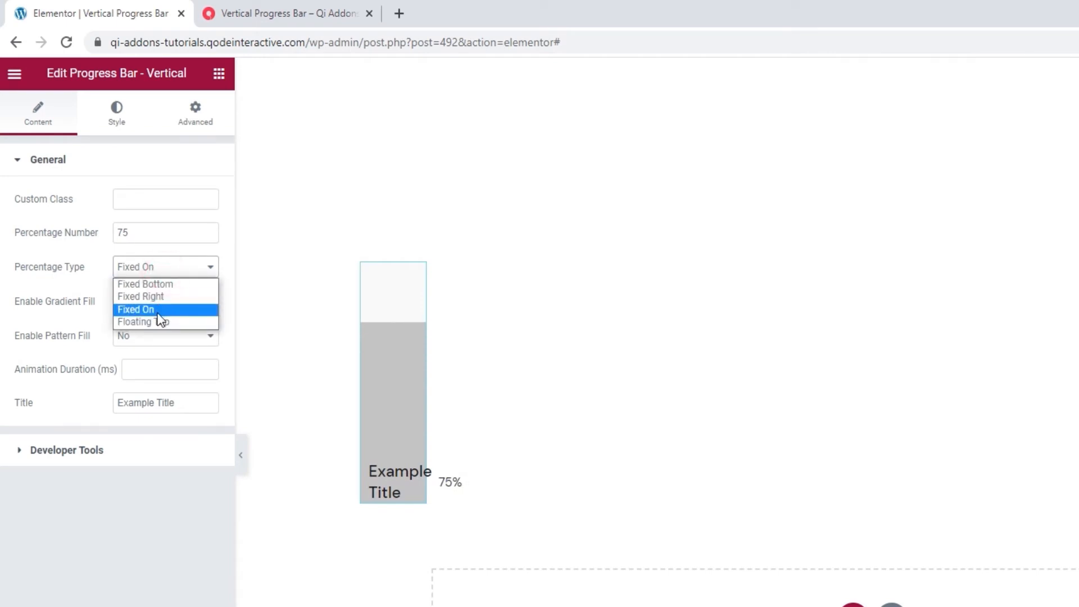
click(142, 321)
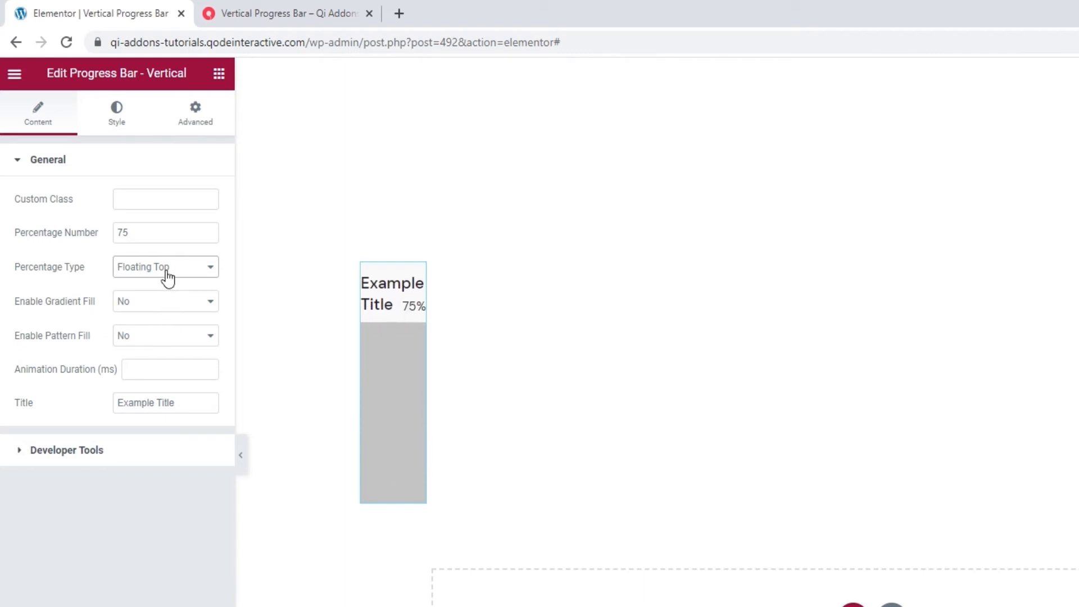
click(165, 267)
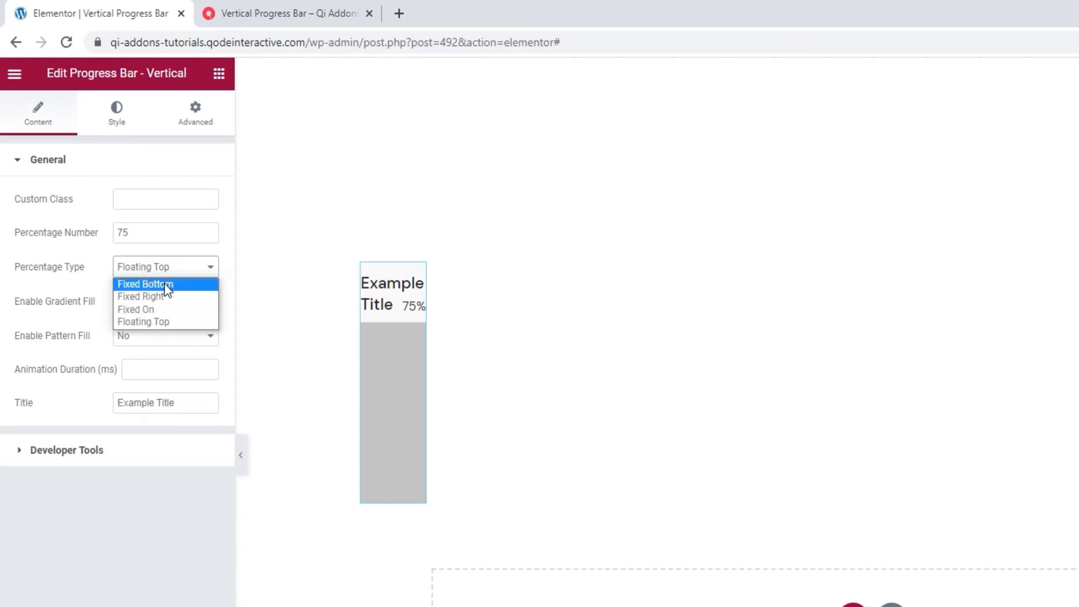
click(145, 283)
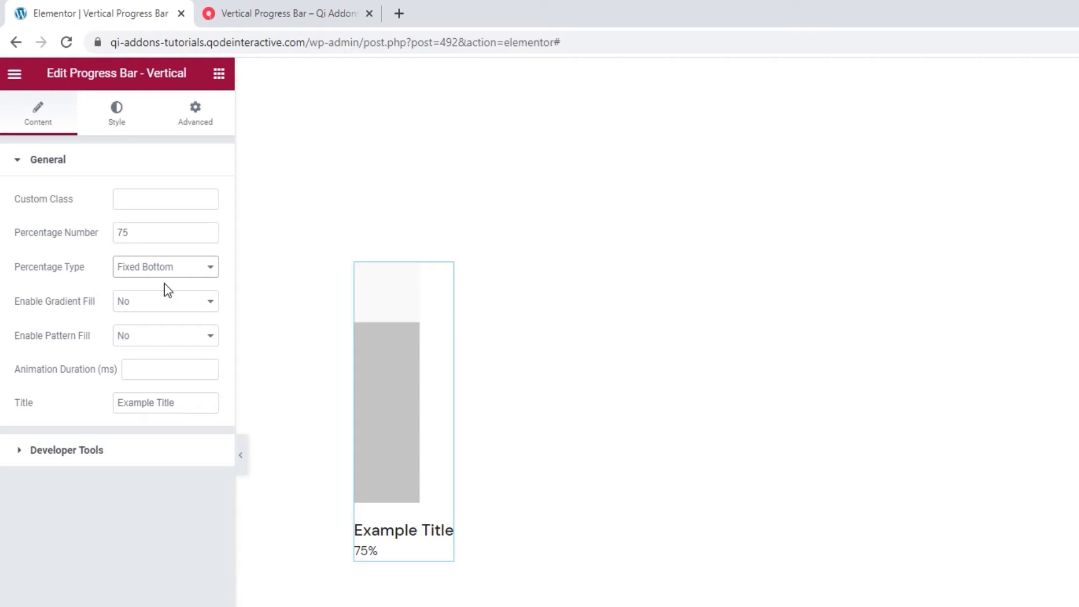
mouse_move(143, 266)
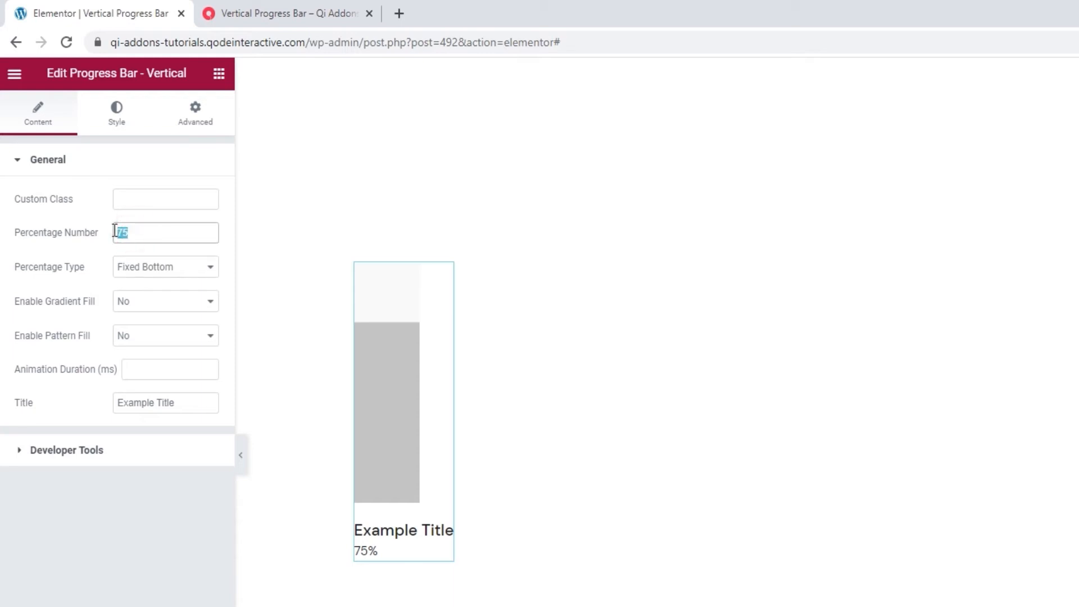
Step: Enter 20 as Percentage Number and replace 'Example Title' with 'Design'
text(20)
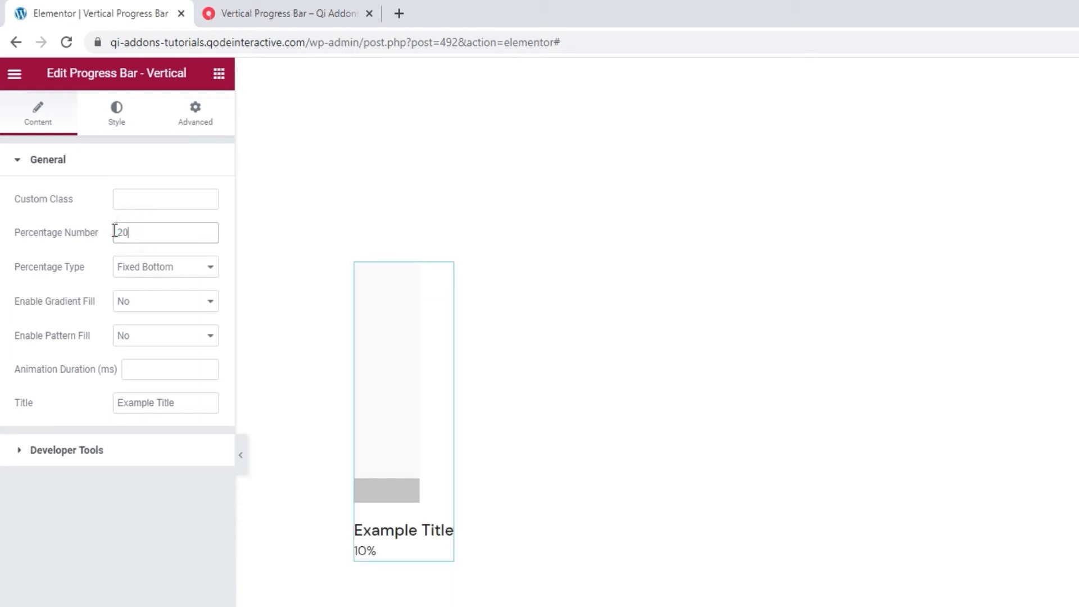
triple_click(165, 402)
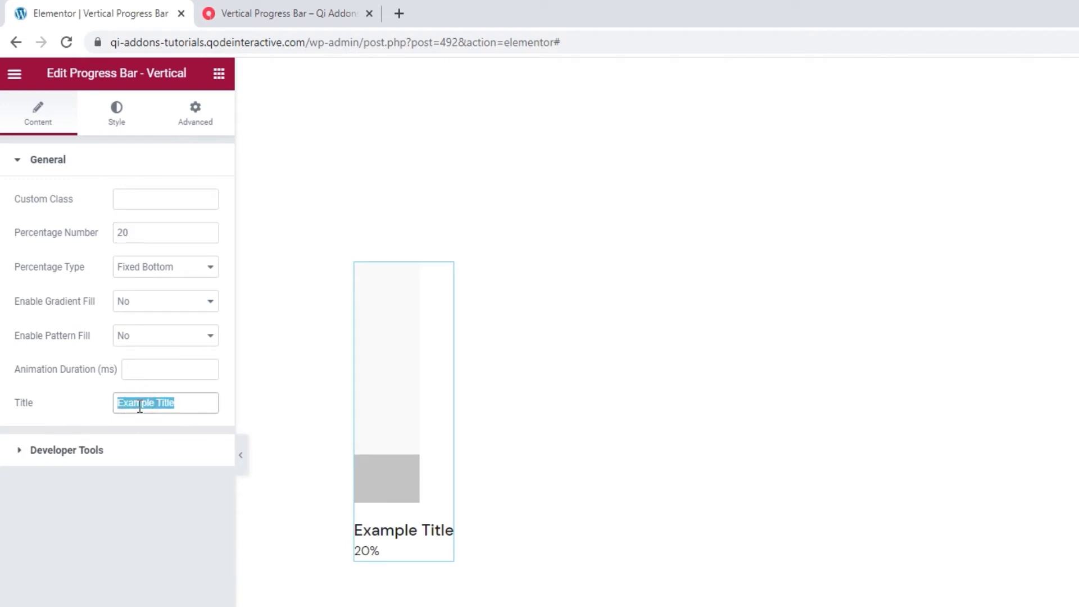
text(Design)
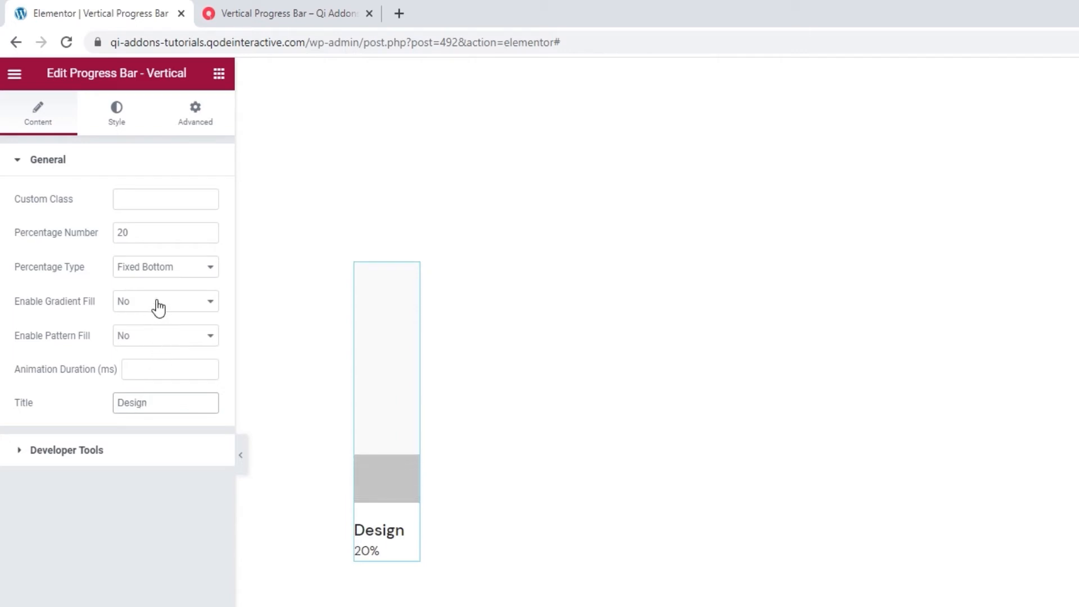
Step: Switch on gradient fill for the Design bar, try a red start colour, then clear the gradient colours
click(165, 301)
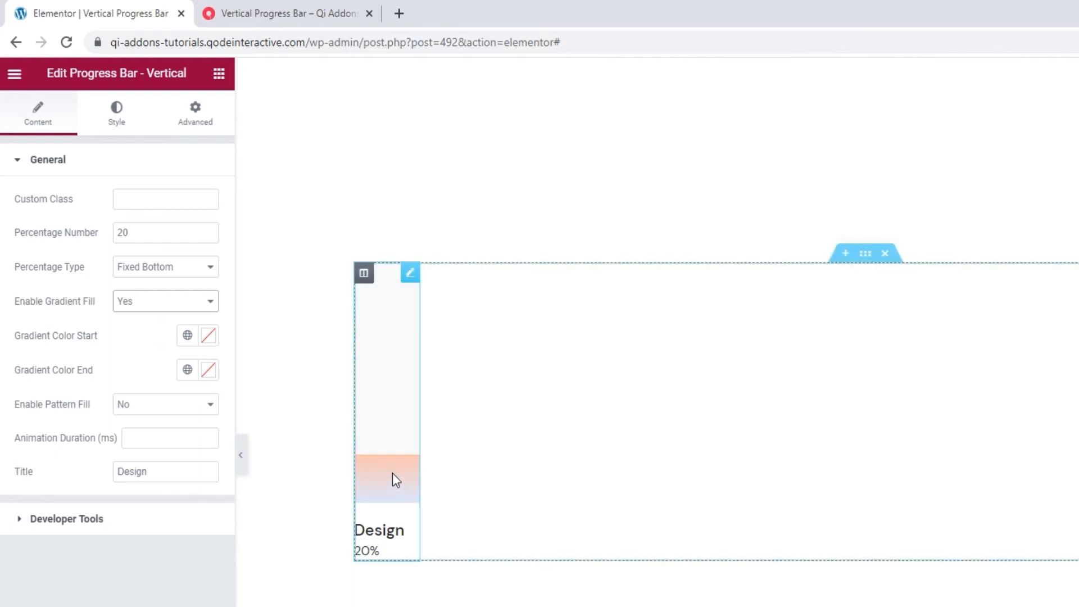
click(208, 335)
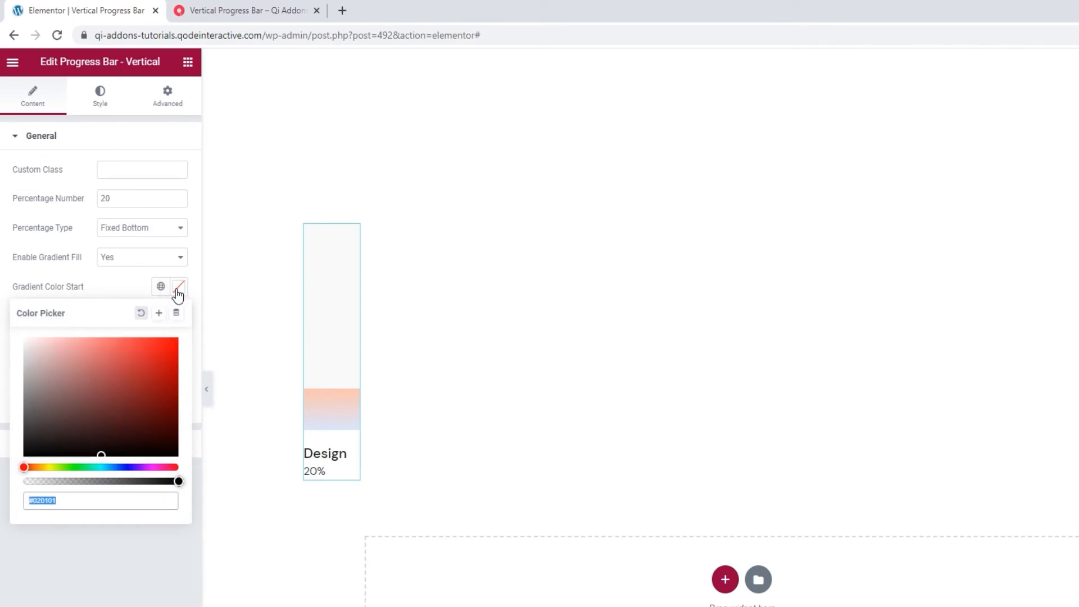
click(138, 360)
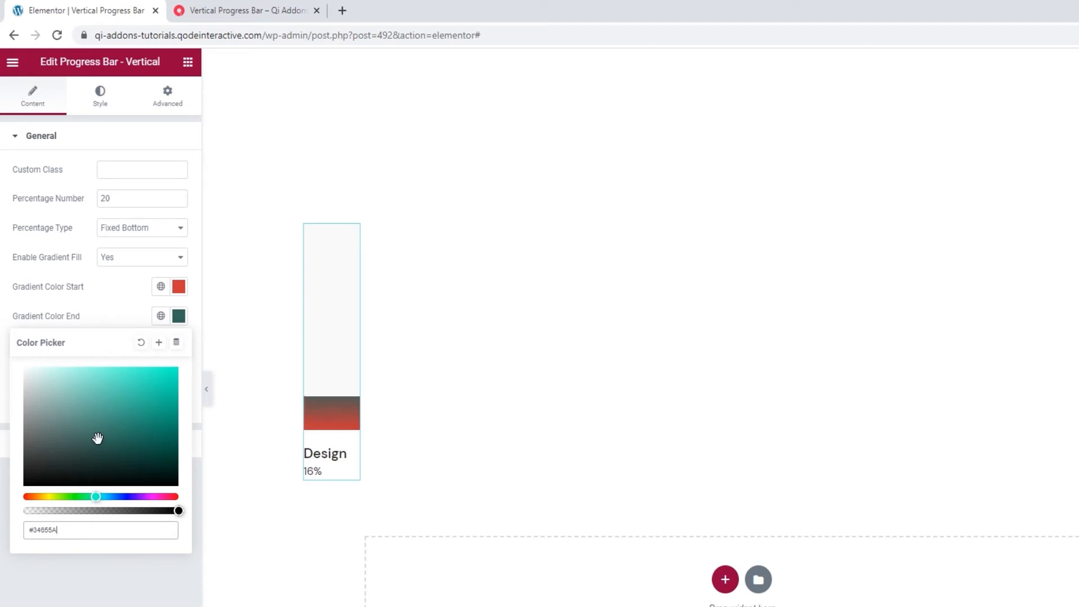
click(177, 286)
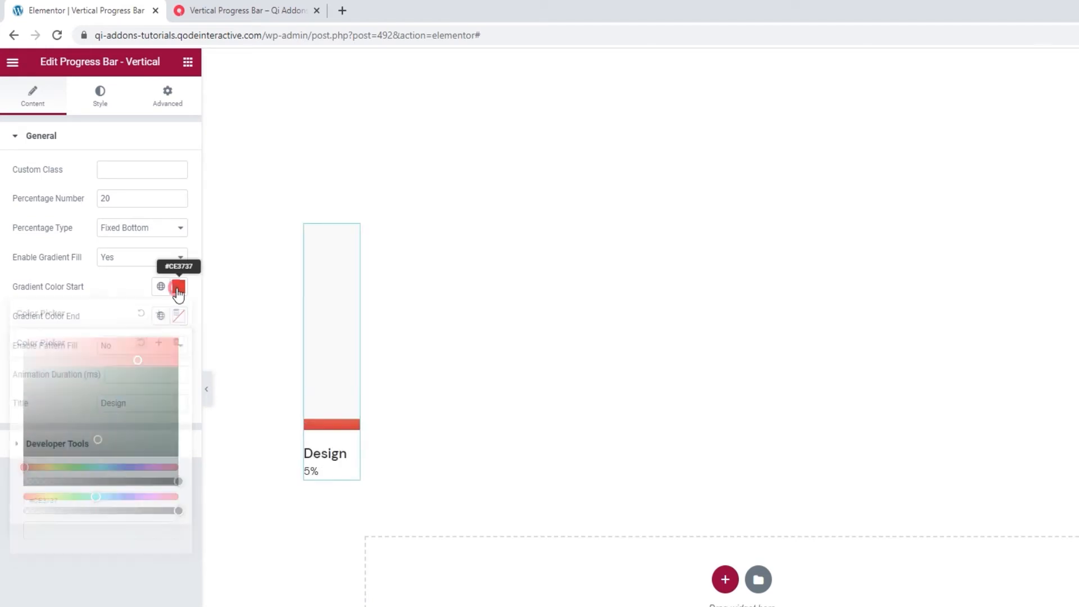
click(178, 286)
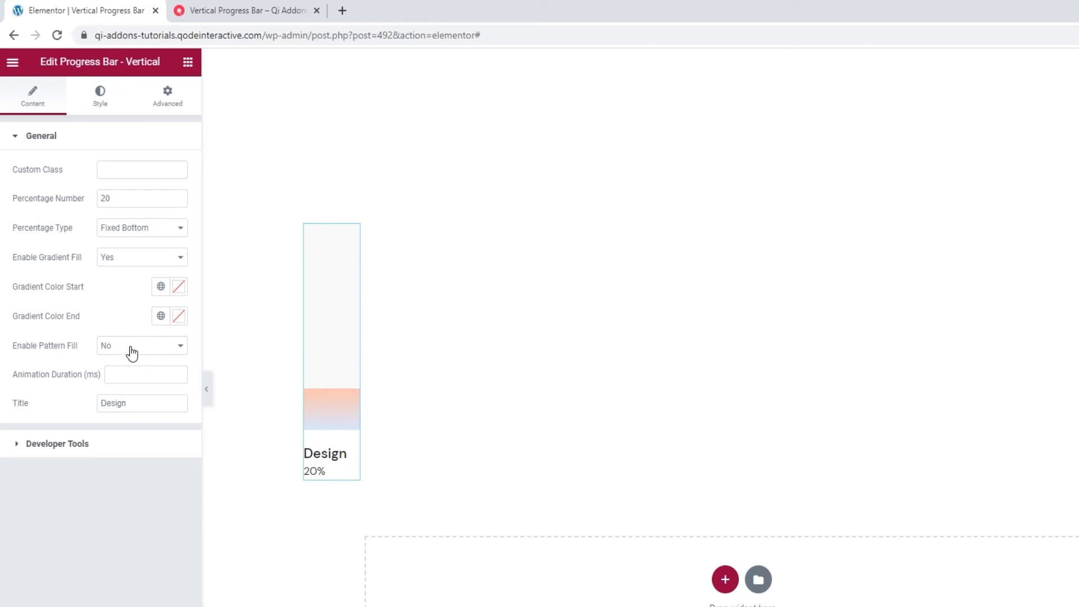
Step: Toggle pattern fill on and back off for a plain grey fill, and enter the bar's percentage
click(142, 346)
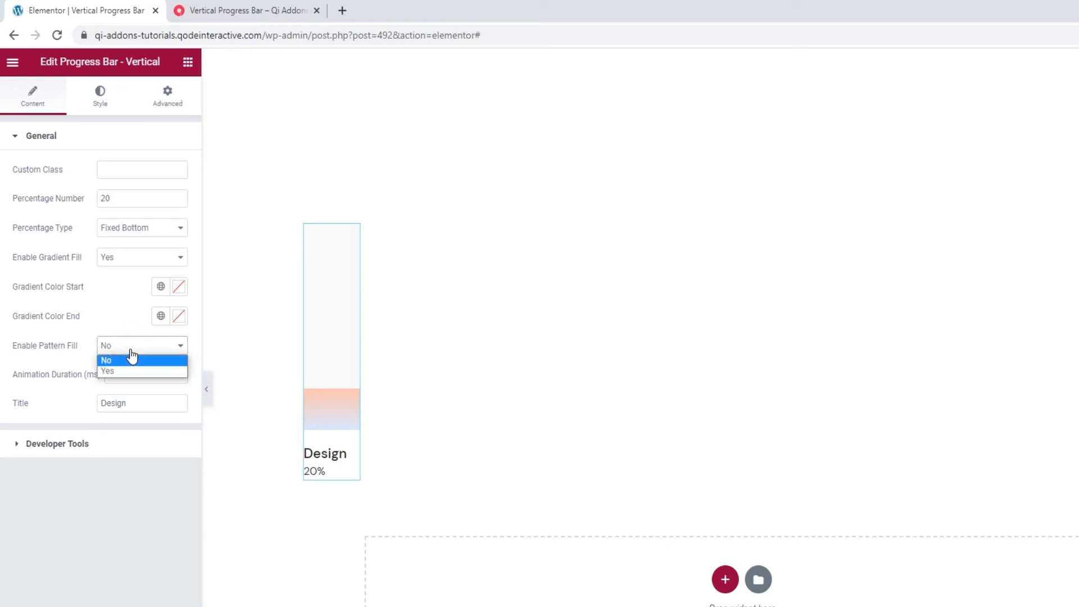
click(107, 371)
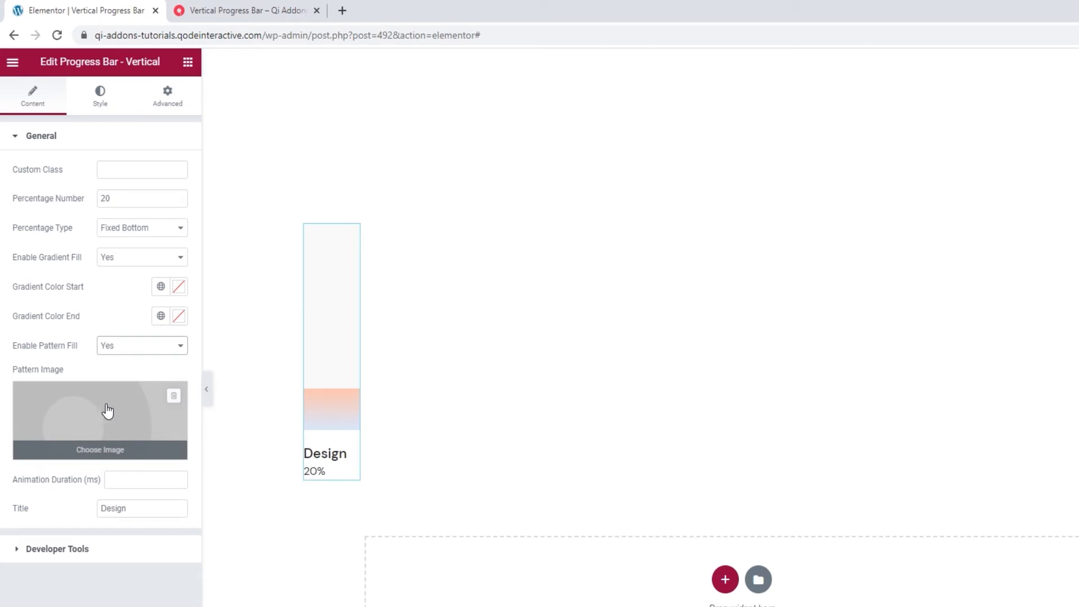
click(141, 345)
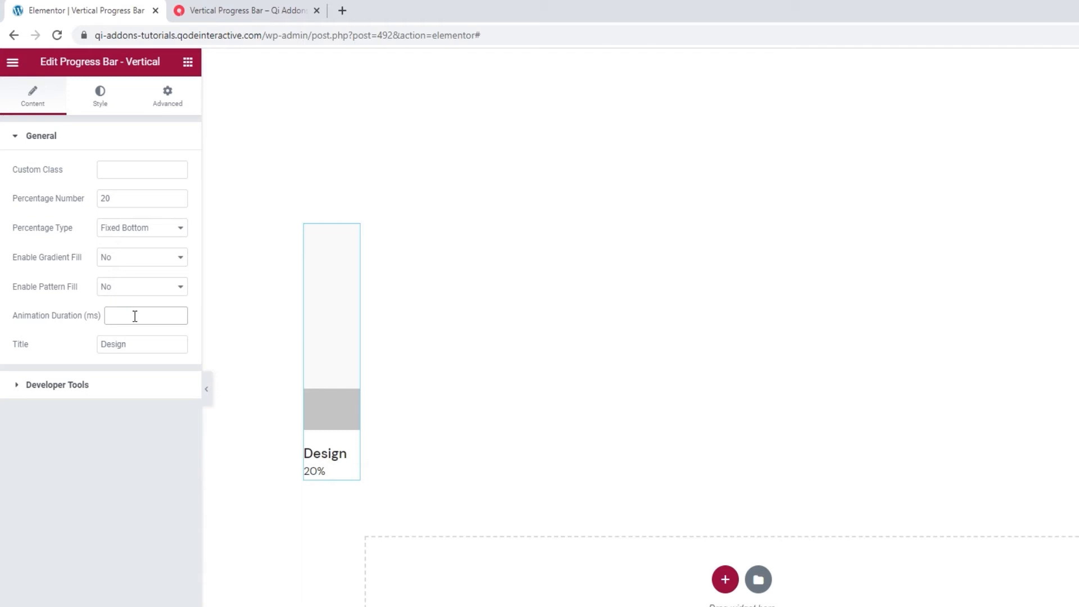
text(500)
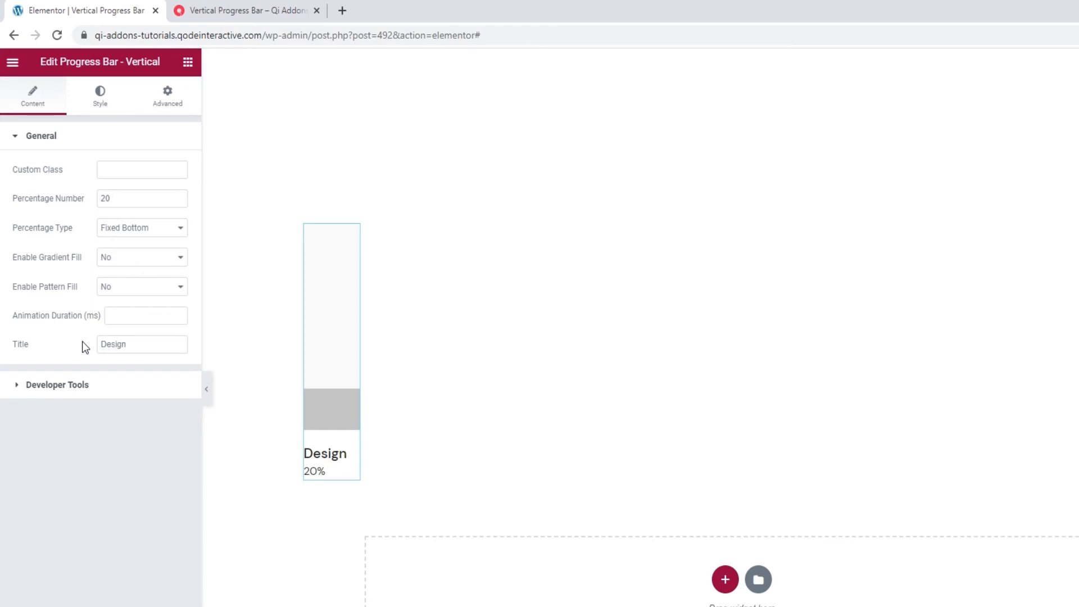
click(41, 136)
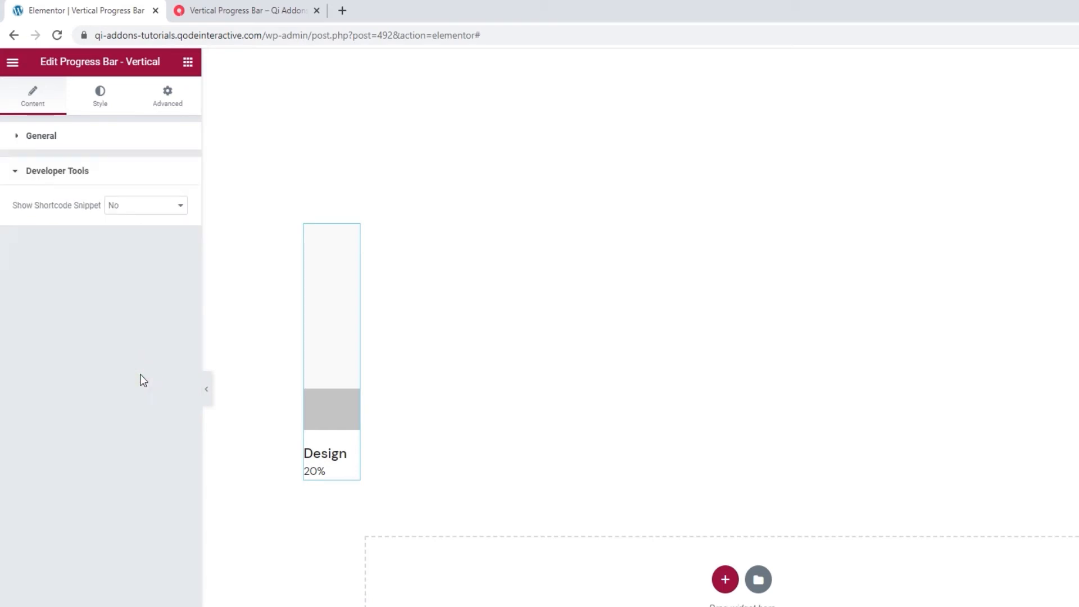
key(ctrl+plus)
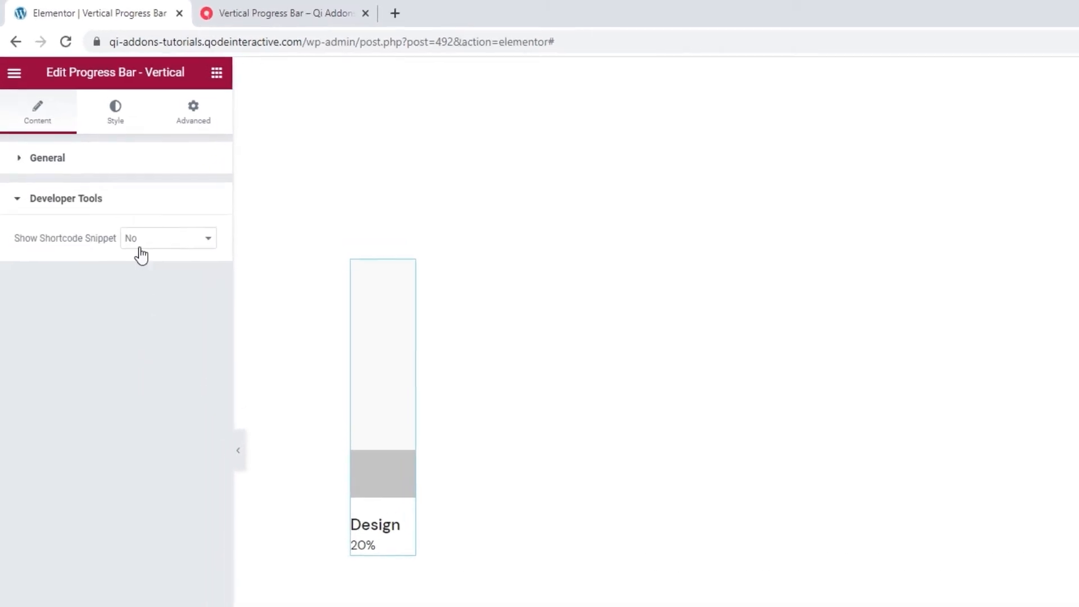
click(166, 238)
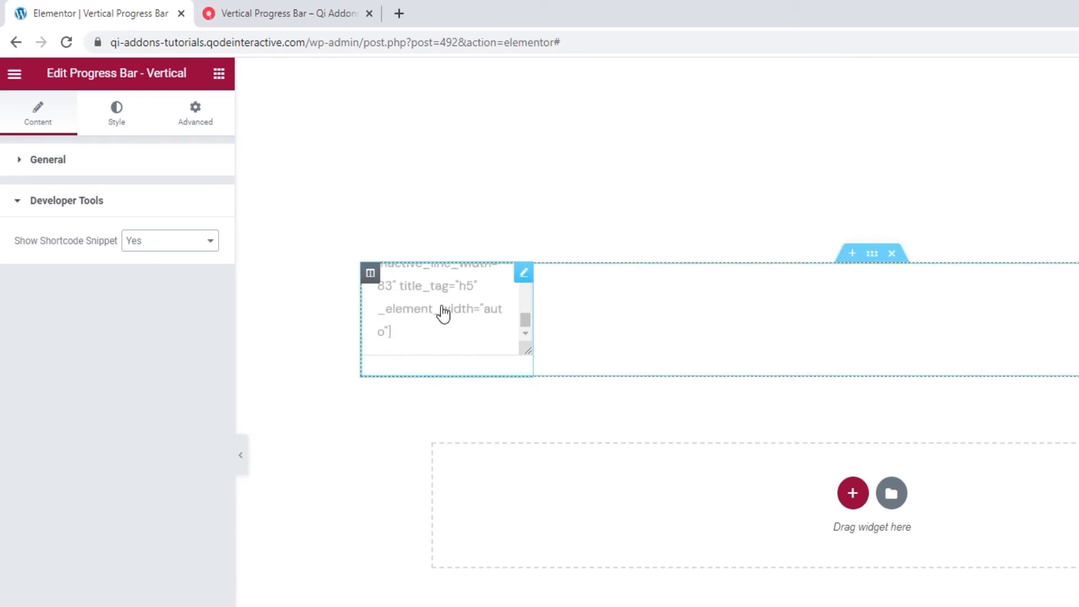
scroll(up, 3)
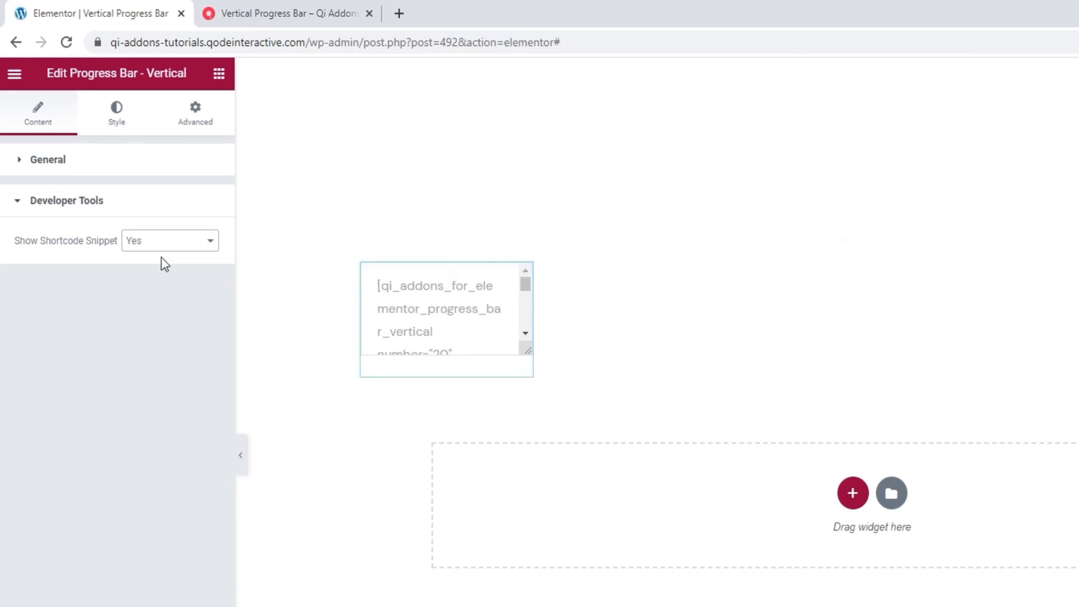
click(169, 240)
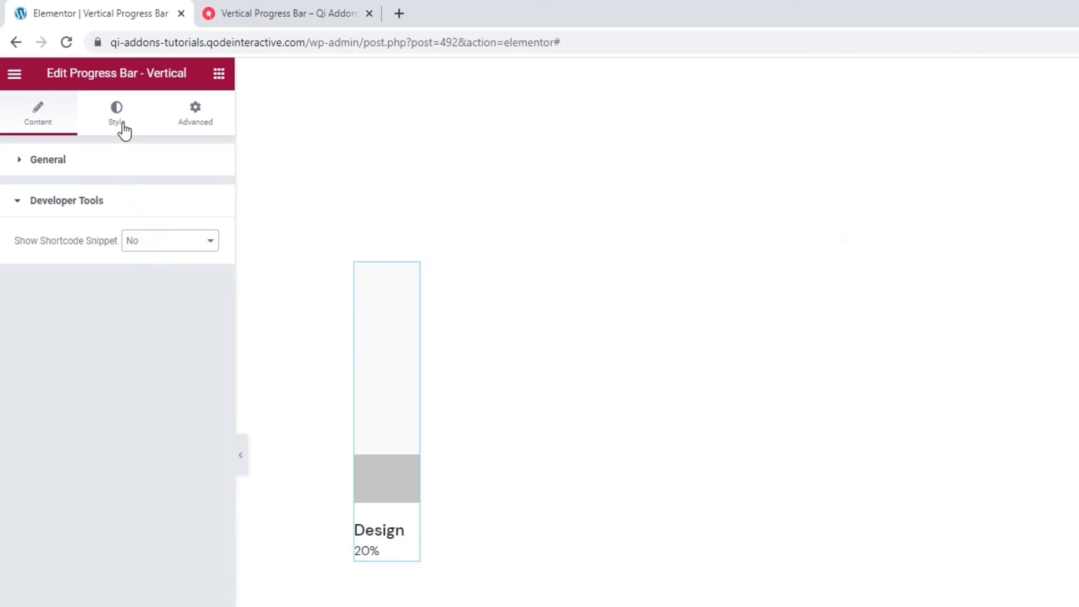
Step: Set the Design title tag to H6 and its colour to light grey #c4c4c4
click(116, 113)
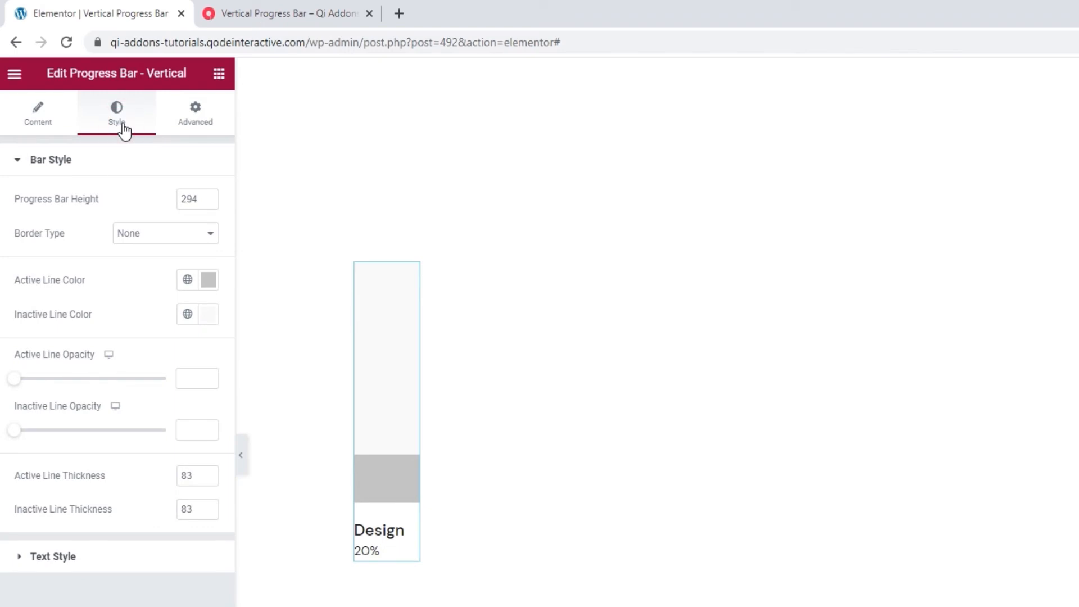
mouse_move(122, 154)
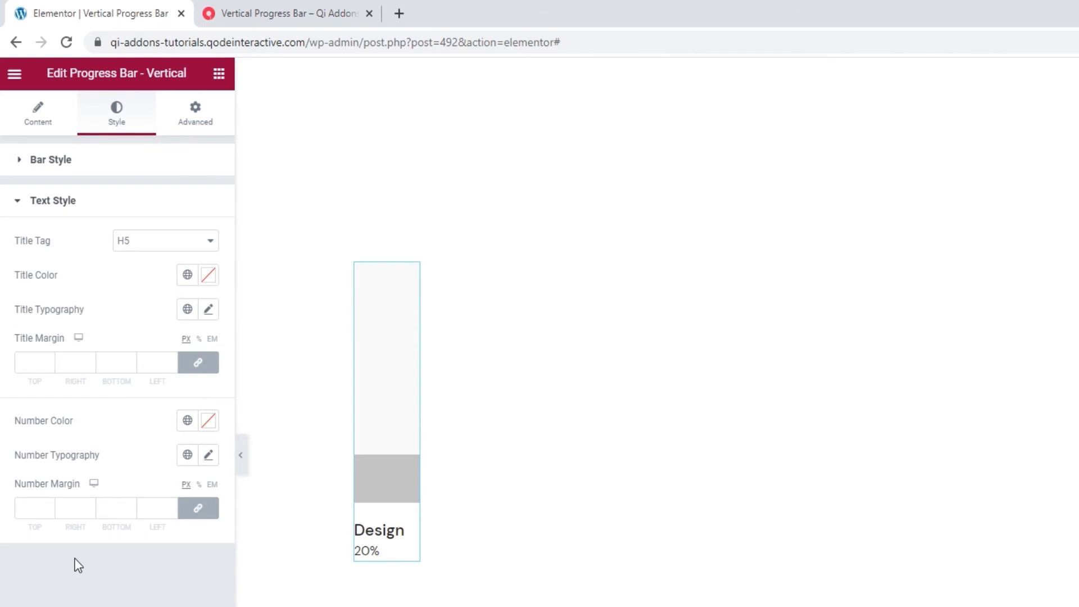
mouse_move(132, 337)
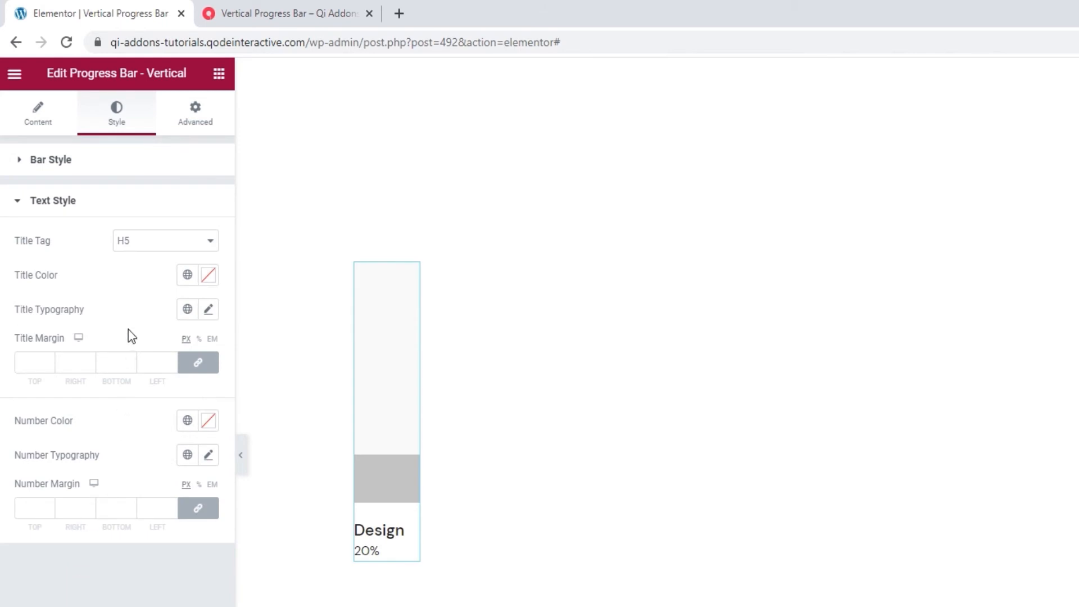
click(165, 240)
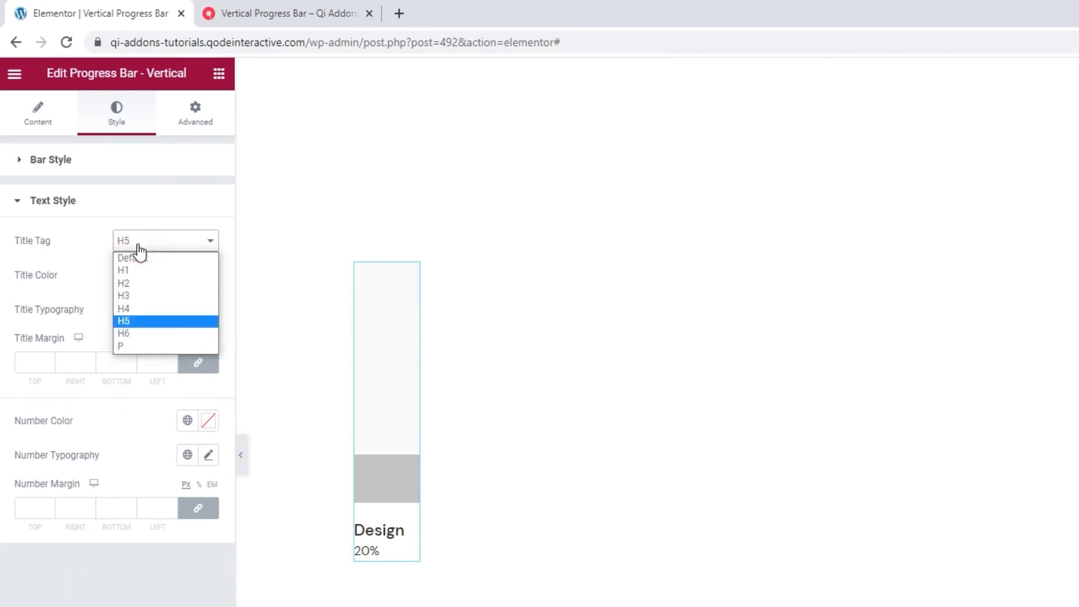
mouse_move(155, 333)
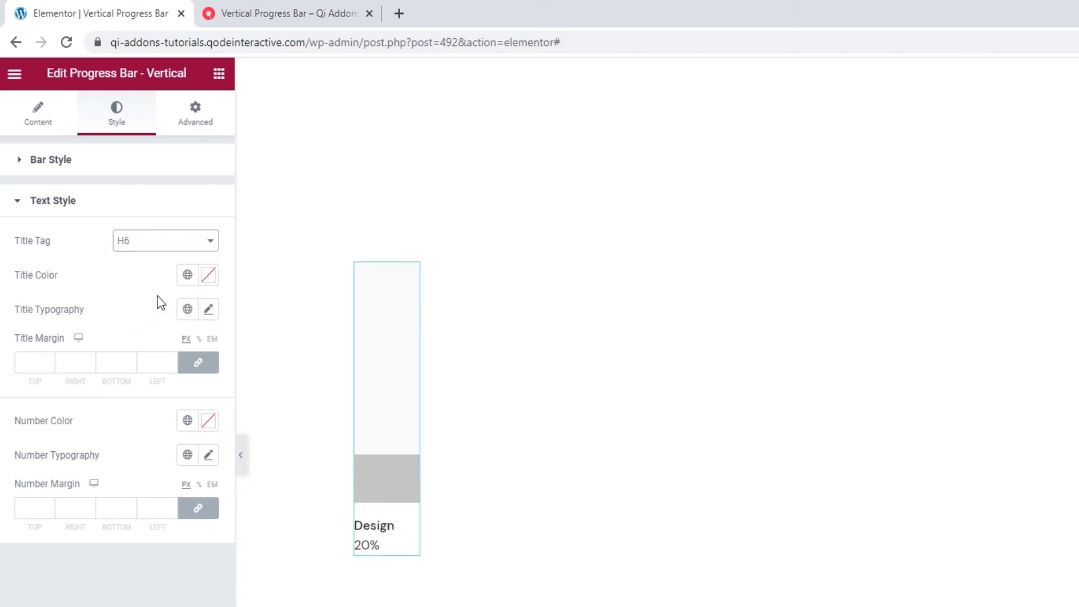
click(208, 275)
text(#c4c4c4)
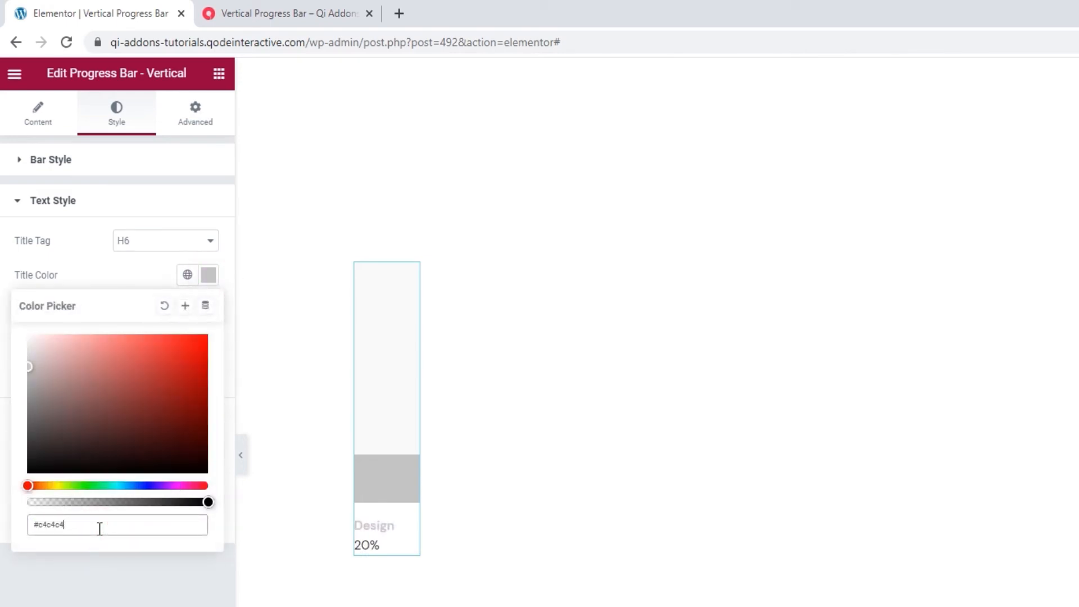
click(112, 274)
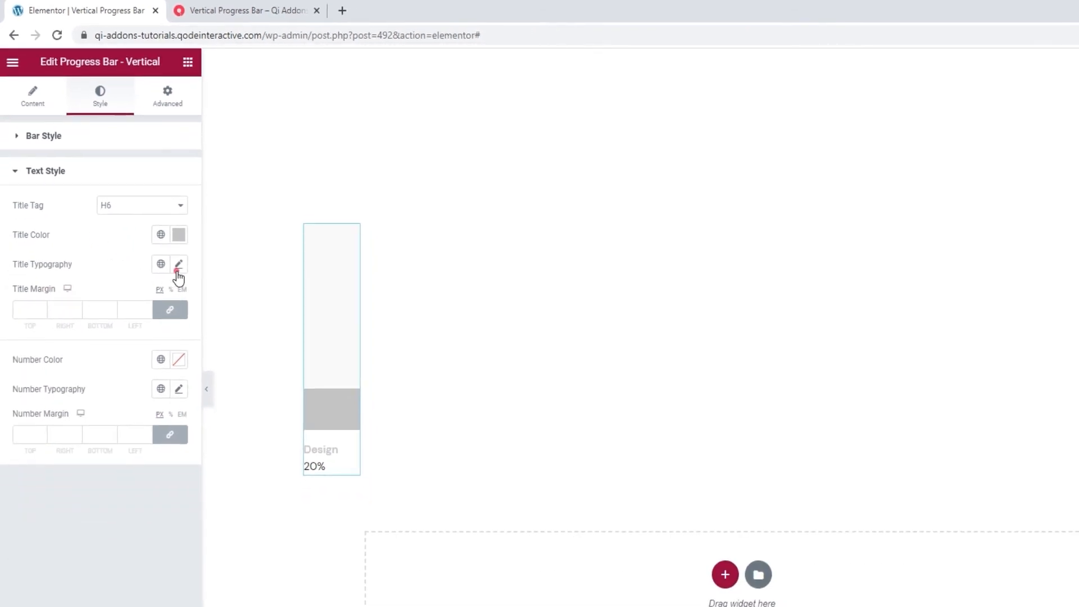
Step: In title typography, try bold and 300 weights, then reset the weight to default
click(178, 264)
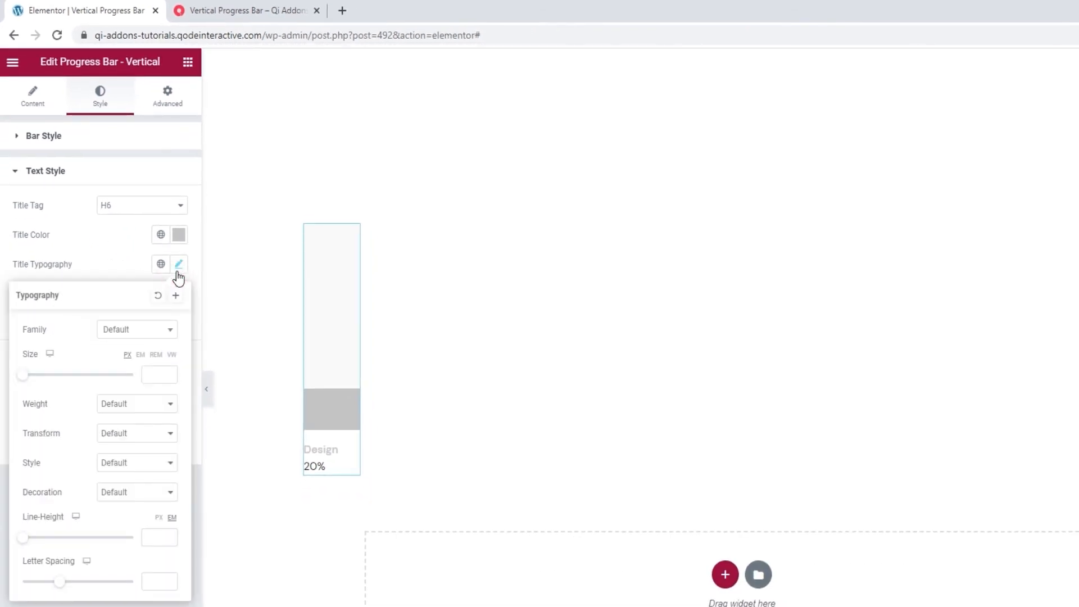
click(136, 329)
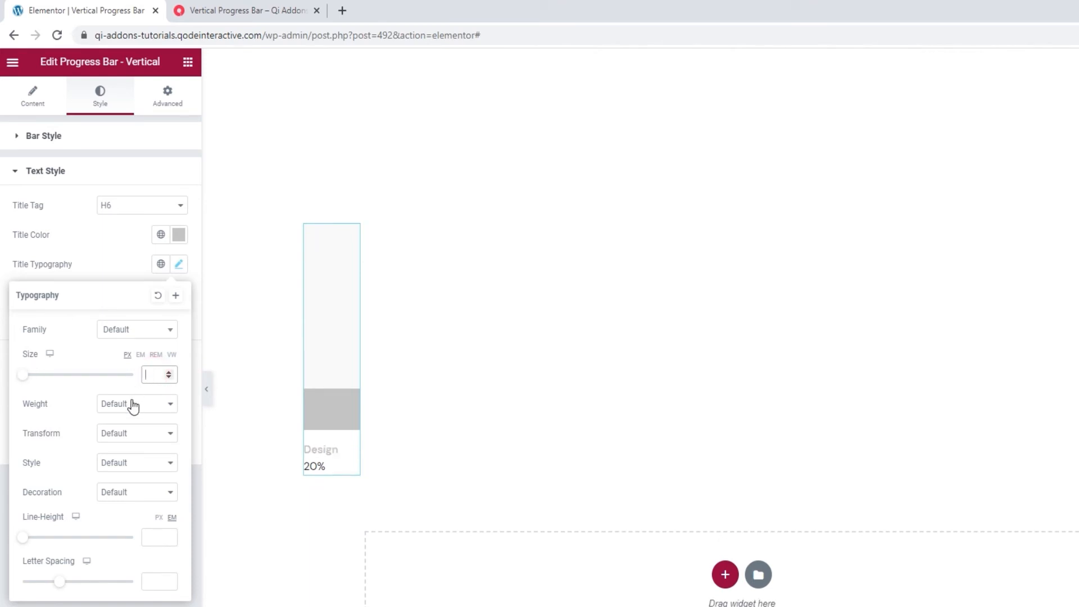
click(136, 404)
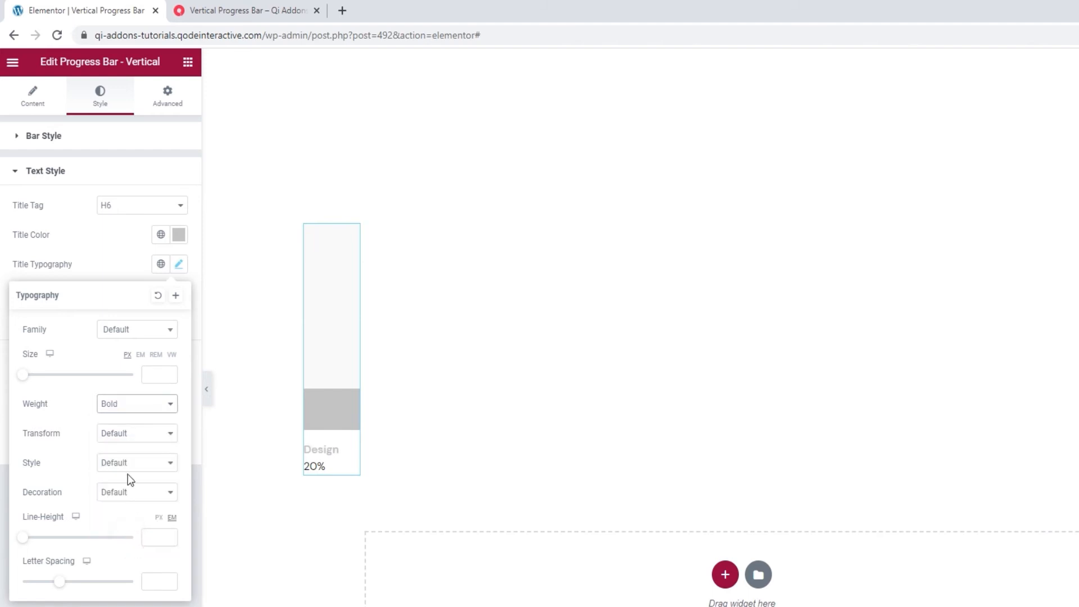
click(136, 403)
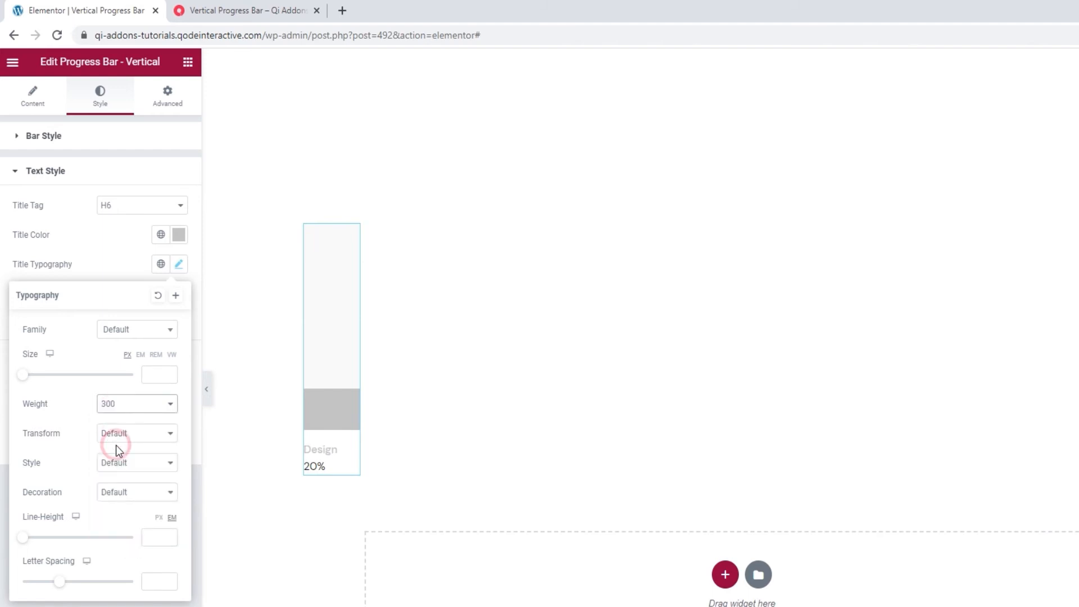
click(136, 404)
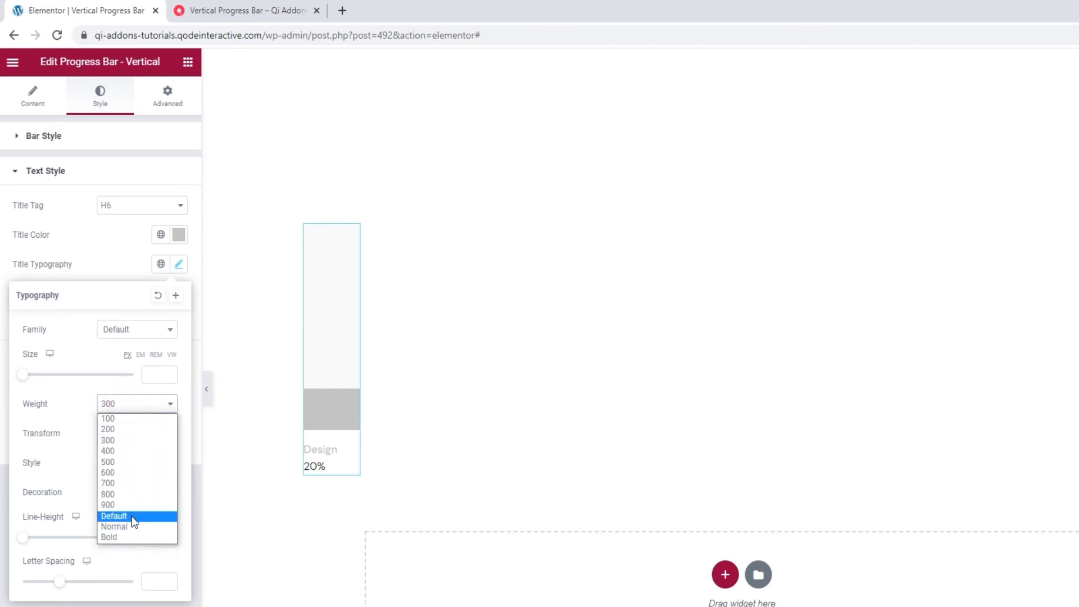
click(114, 515)
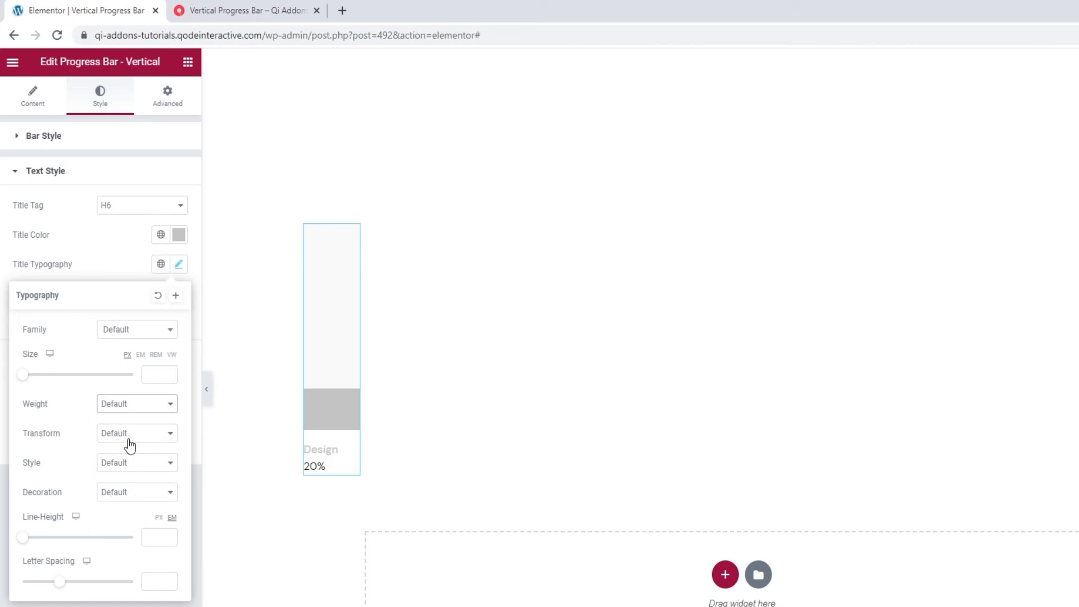
Step: Try uppercase and capitalize on the title, then set letter case to normal
click(135, 433)
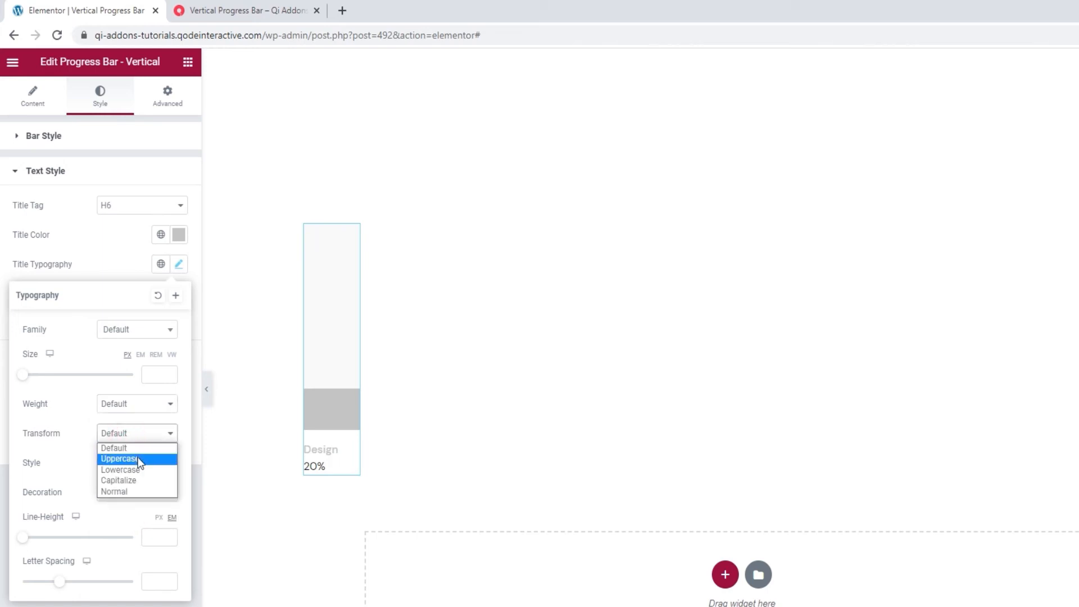
click(120, 459)
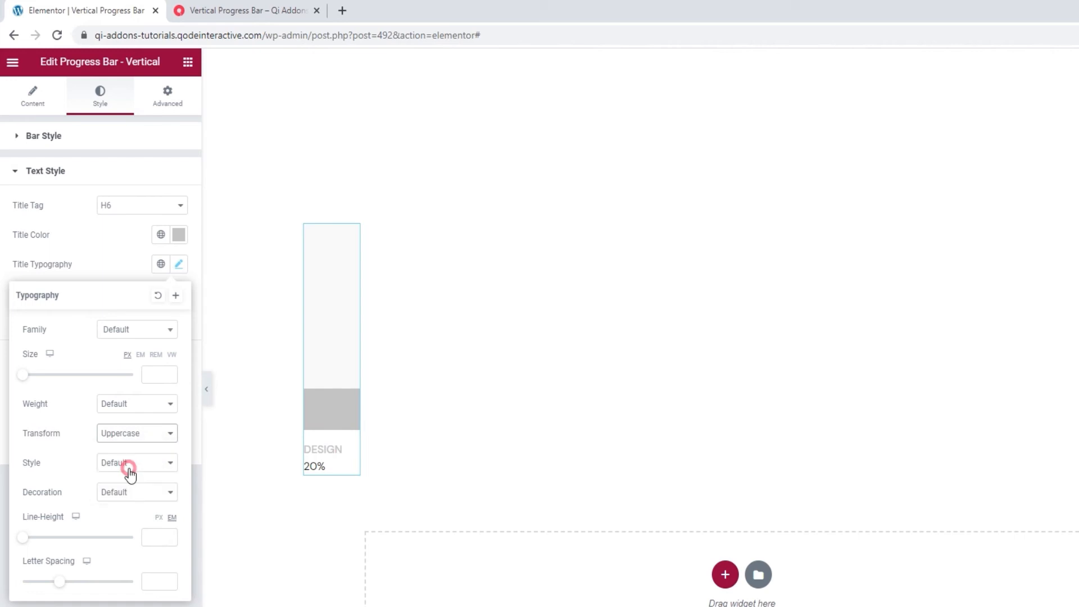
click(136, 433)
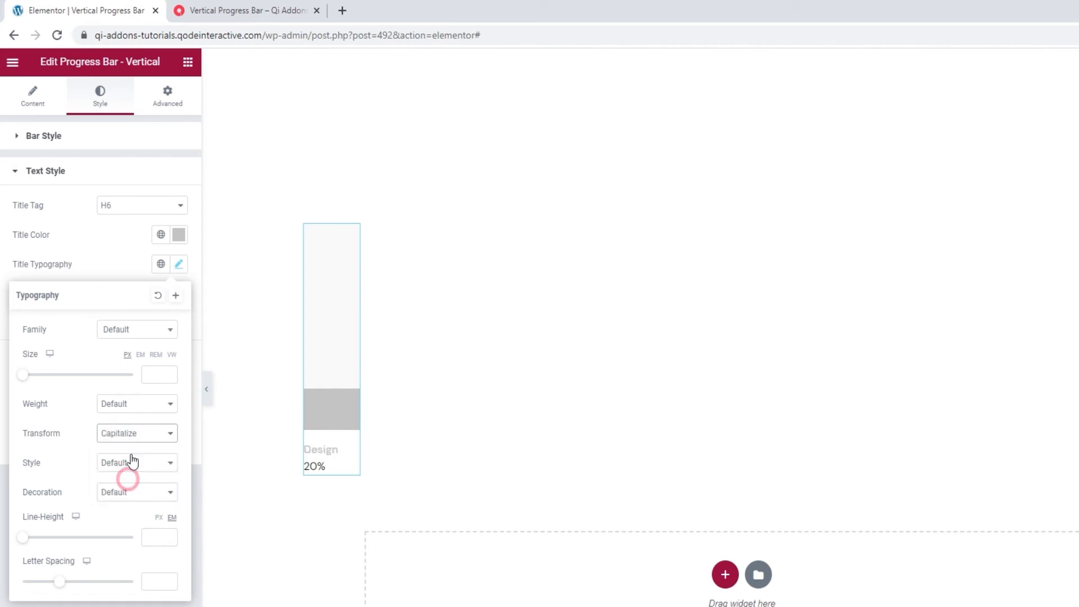
click(136, 433)
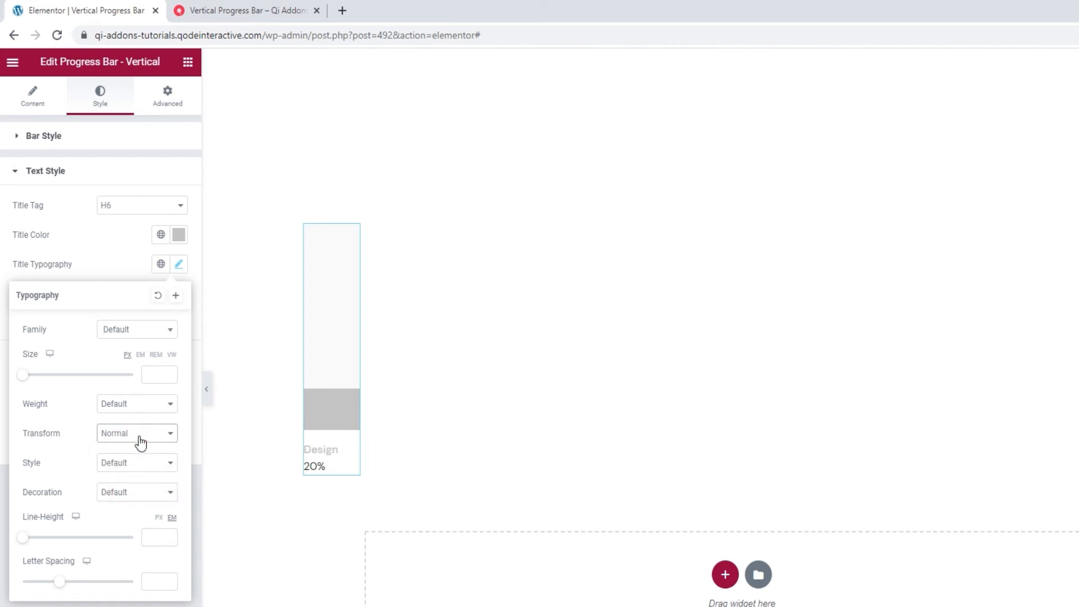
Step: Try an italic font style on the title, then reset font style to default
click(138, 462)
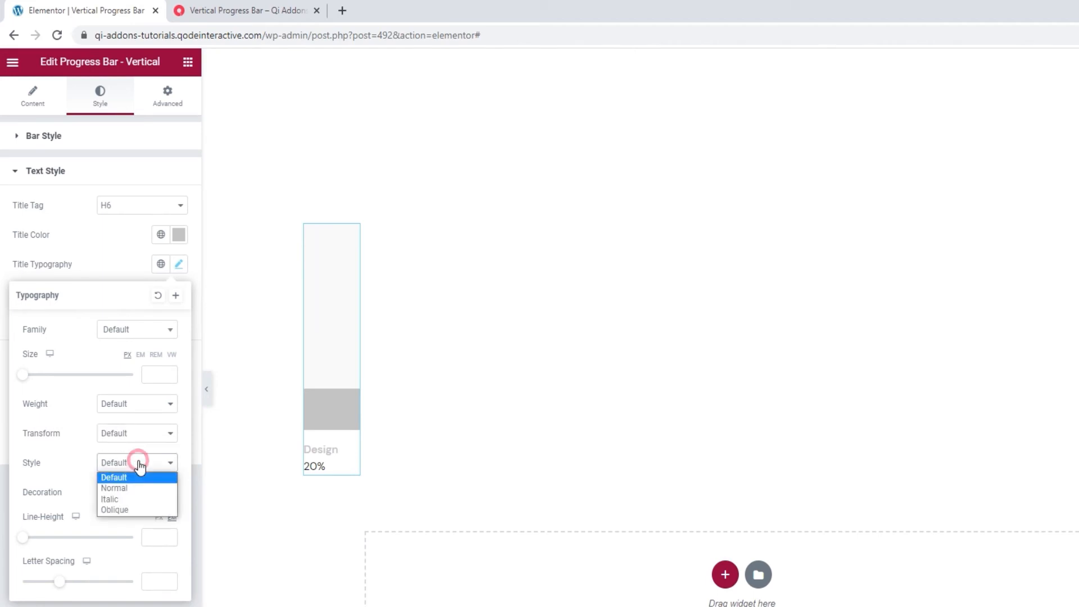
click(114, 488)
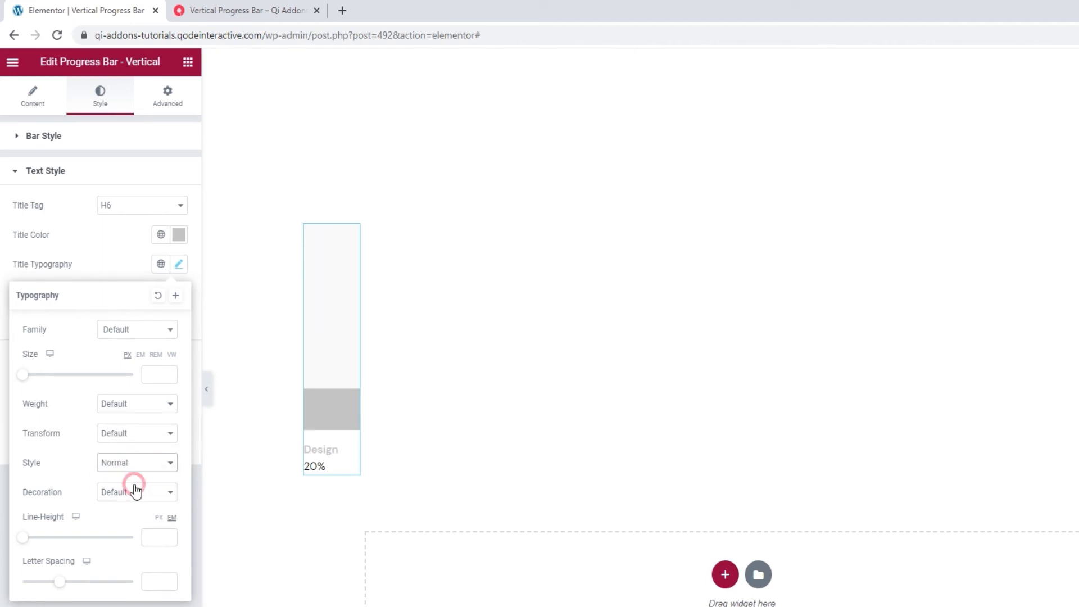
mouse_move(135, 475)
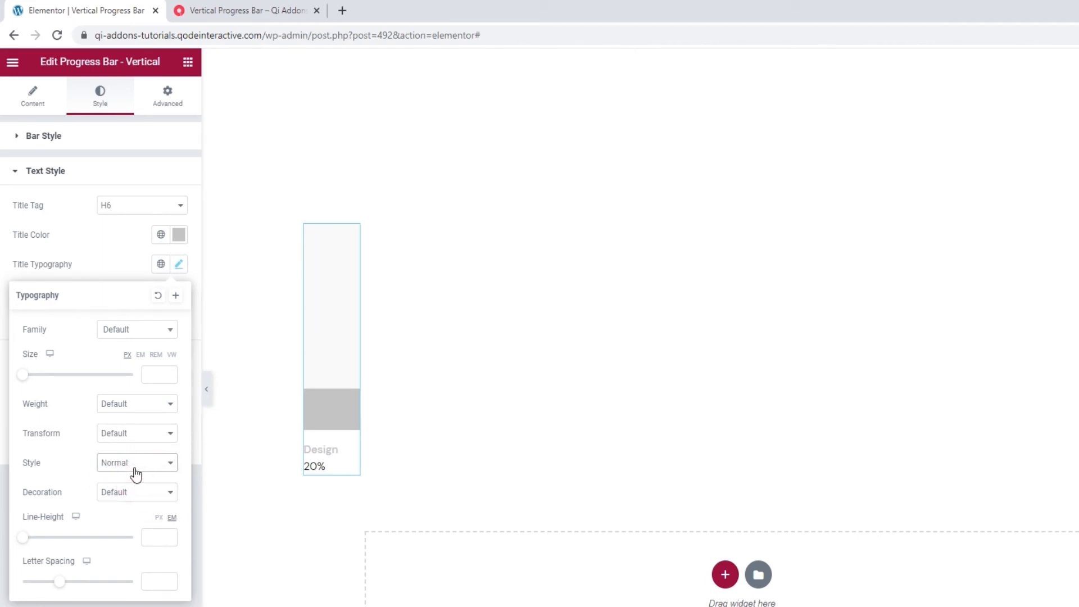
click(136, 463)
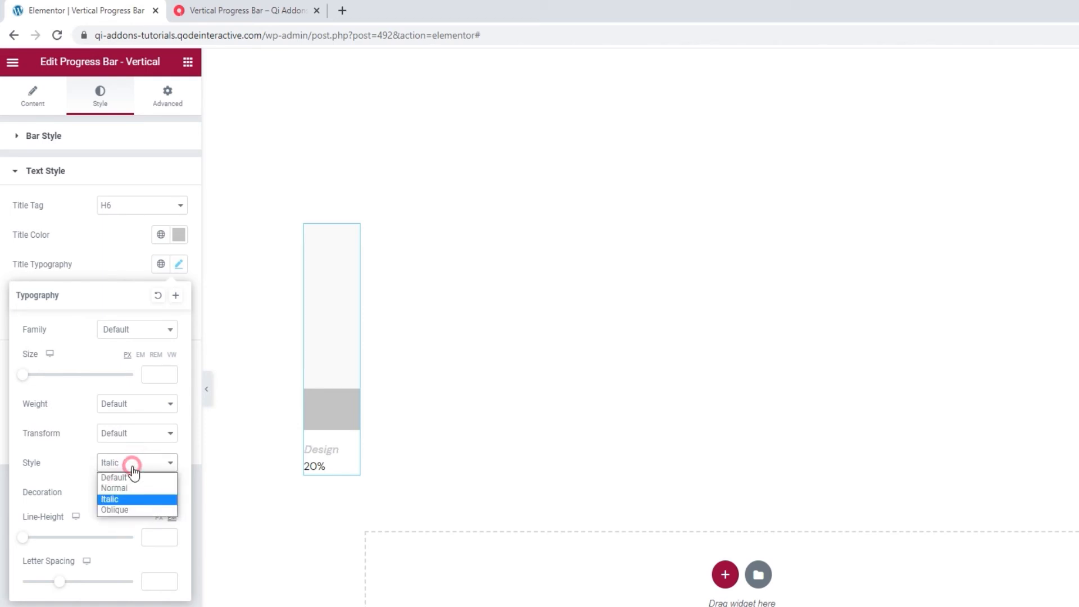
click(114, 477)
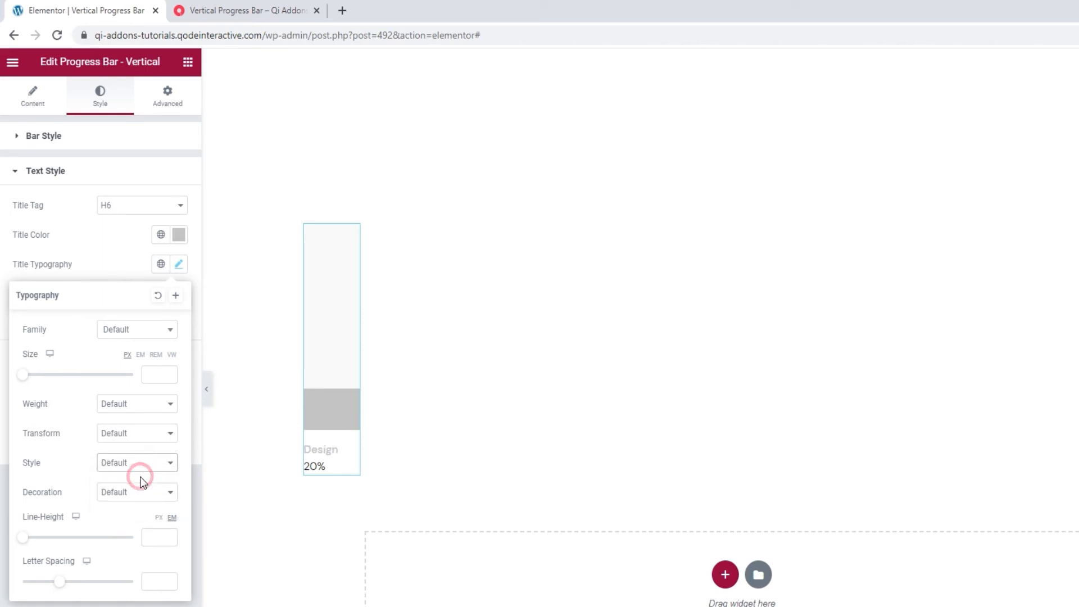
Step: Return the title decoration to Default after an overline trial, and select the line-height value
click(135, 491)
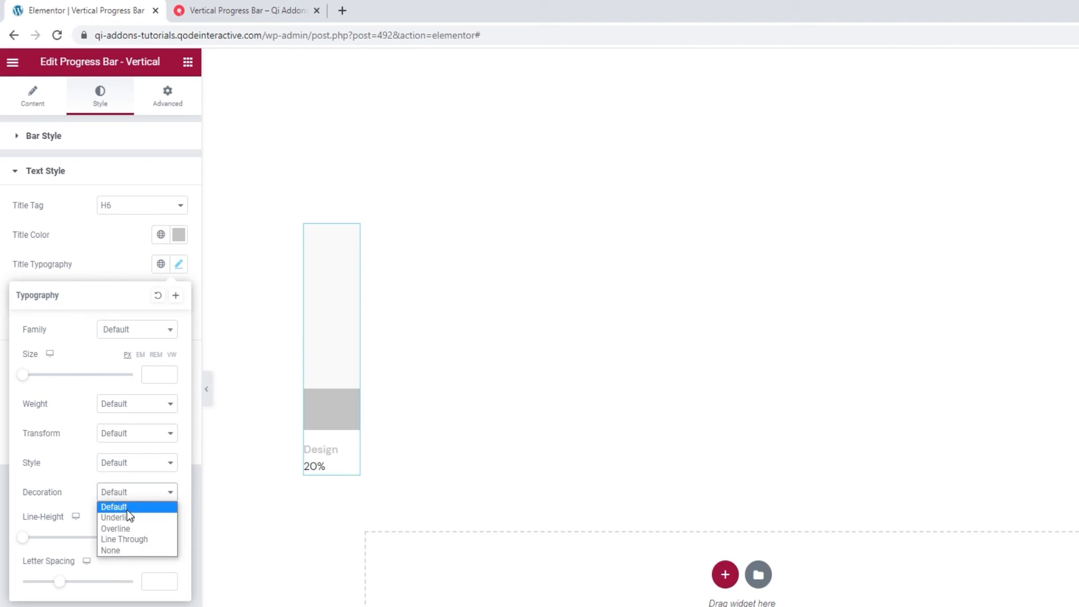
click(116, 529)
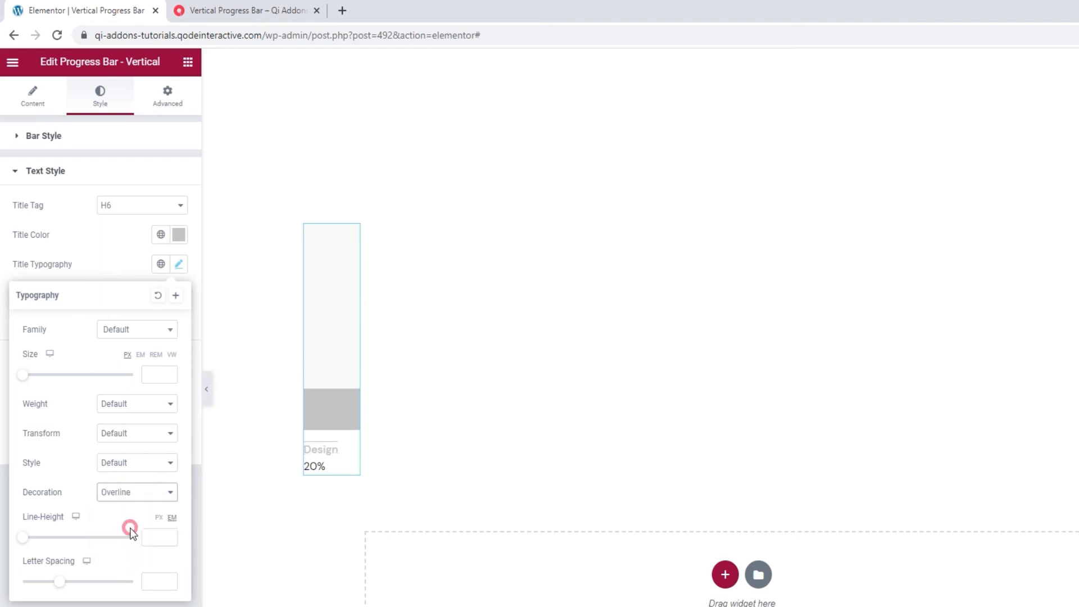
click(136, 491)
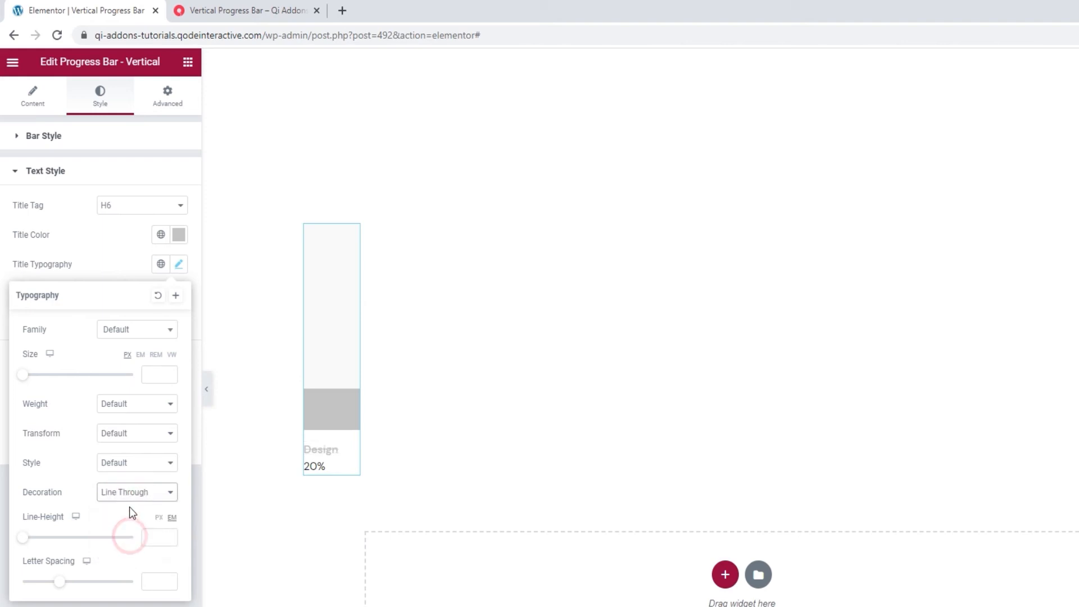
click(137, 491)
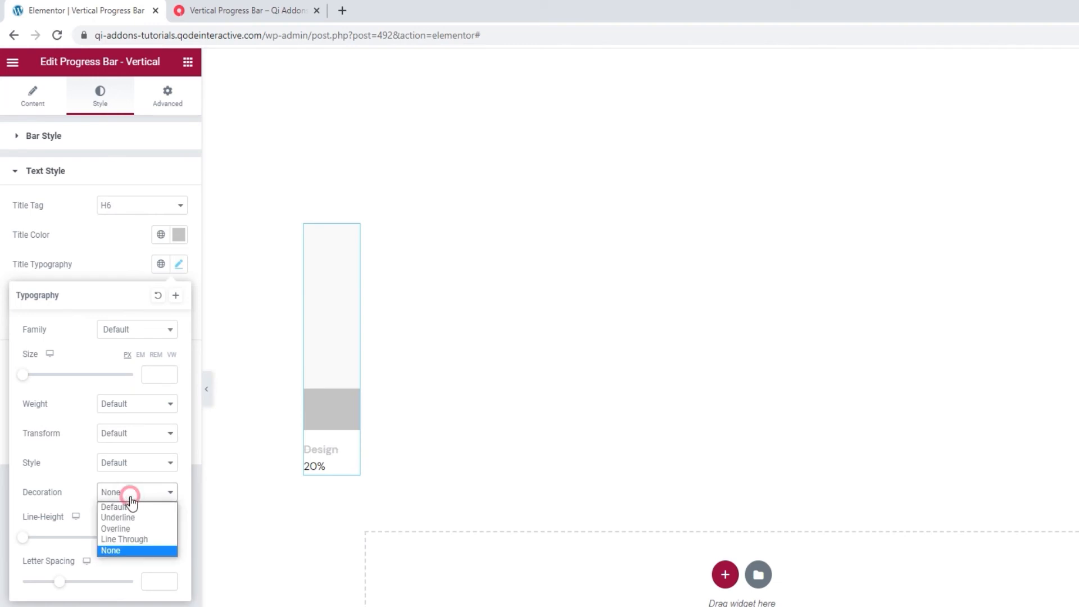
click(113, 507)
text(2)
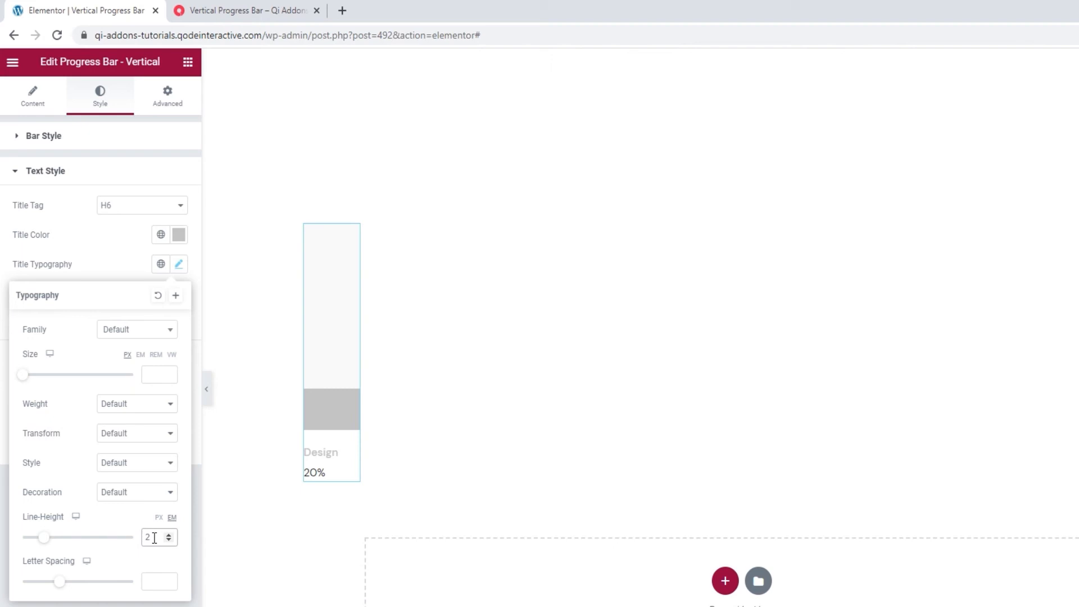
triple_click(159, 537)
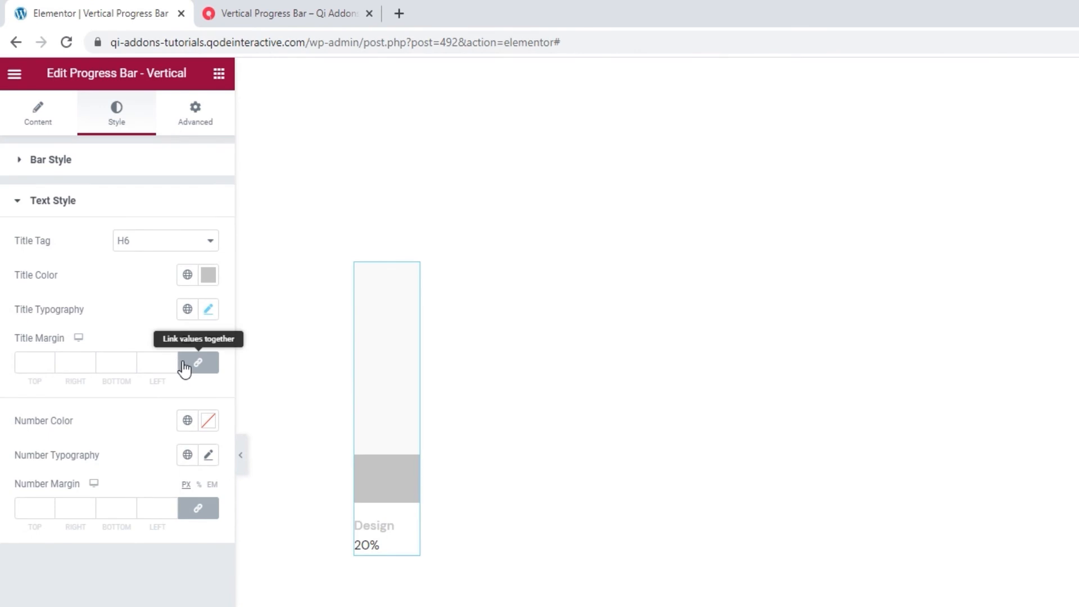
mouse_move(189, 371)
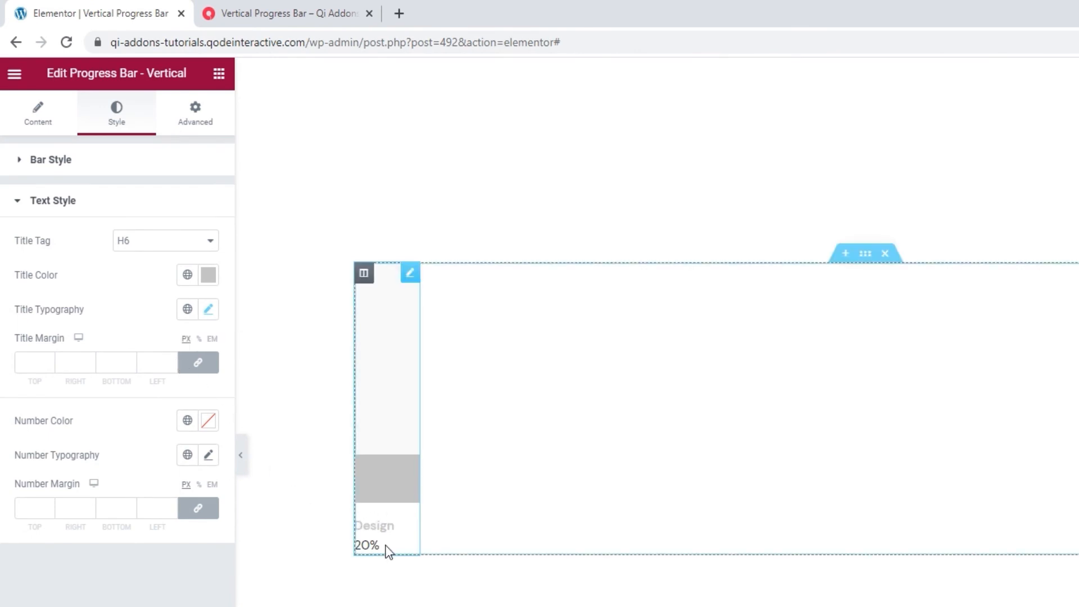
mouse_move(392, 549)
text(0)
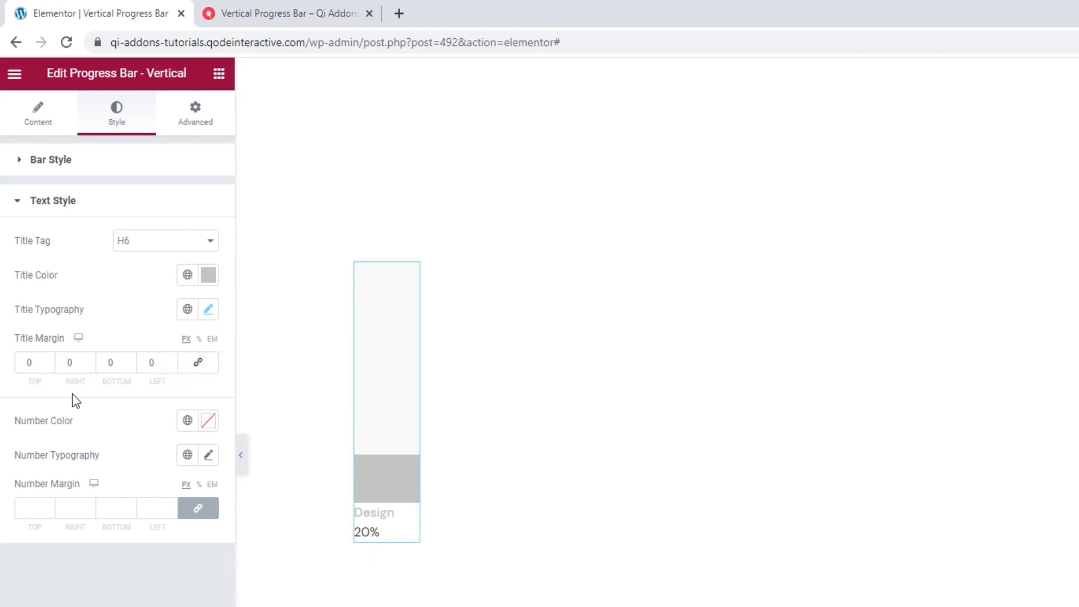
mouse_move(145, 392)
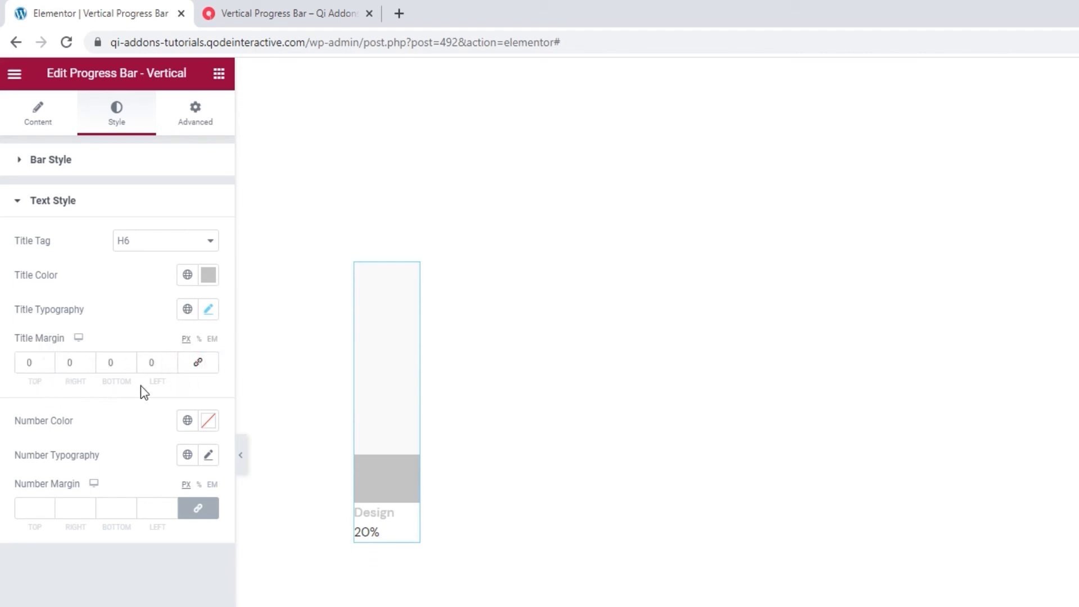
Step: Unlink the title margin values and set the top margin to 21 px
click(29, 362)
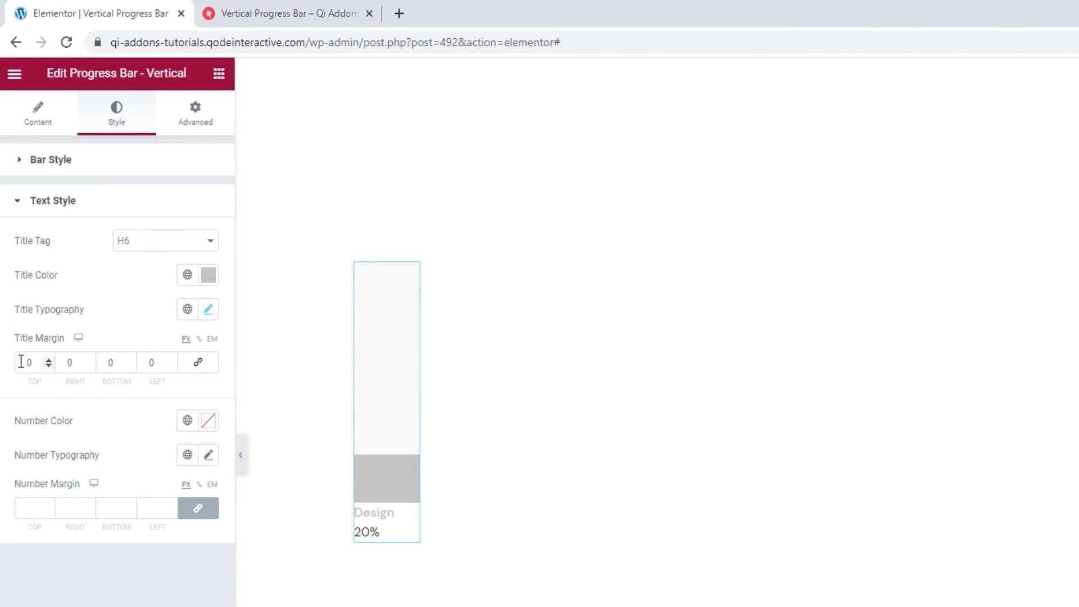
click(31, 362)
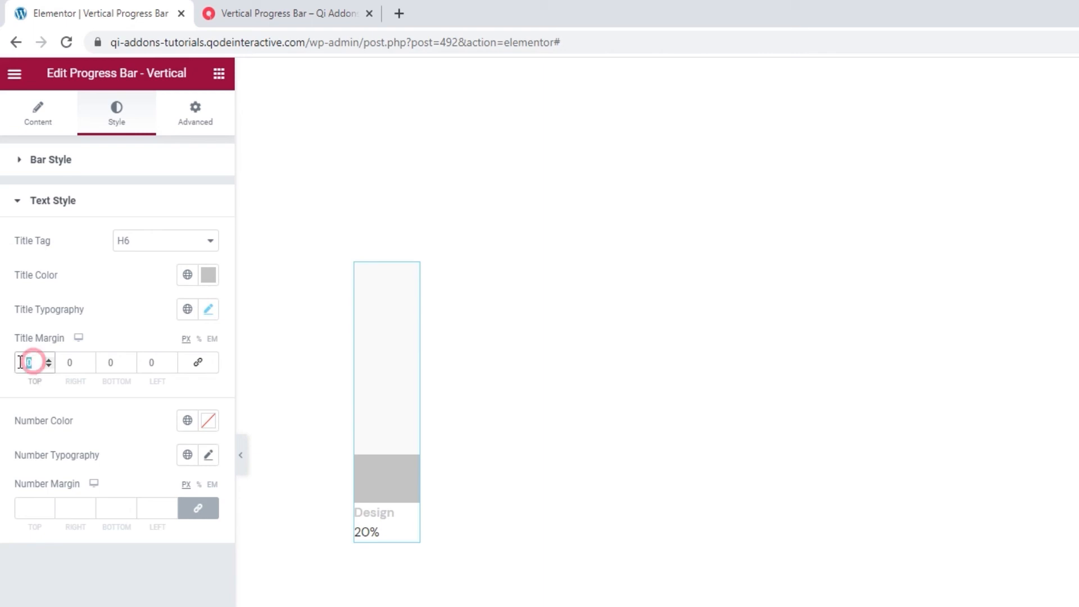
text(21)
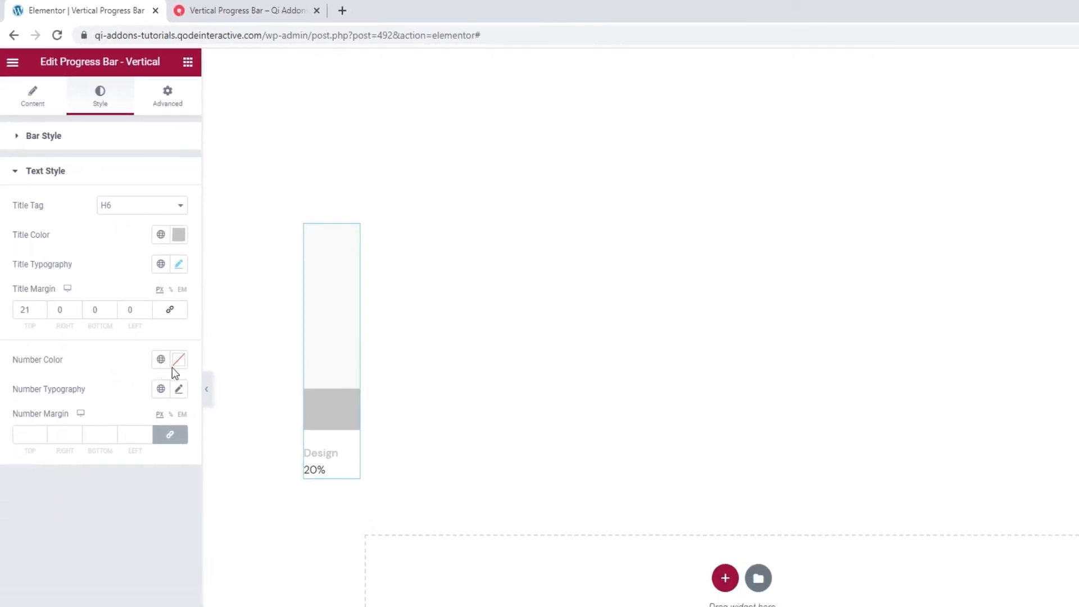
Step: Open and close the Number Color picker, then reach the percentage number's weight choices
click(131, 359)
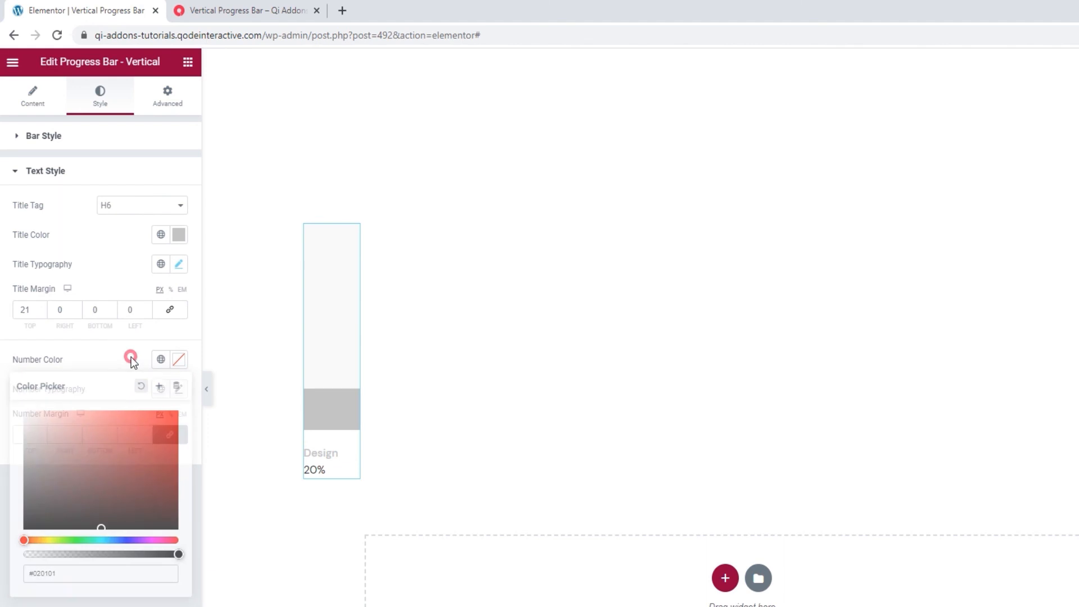
click(149, 325)
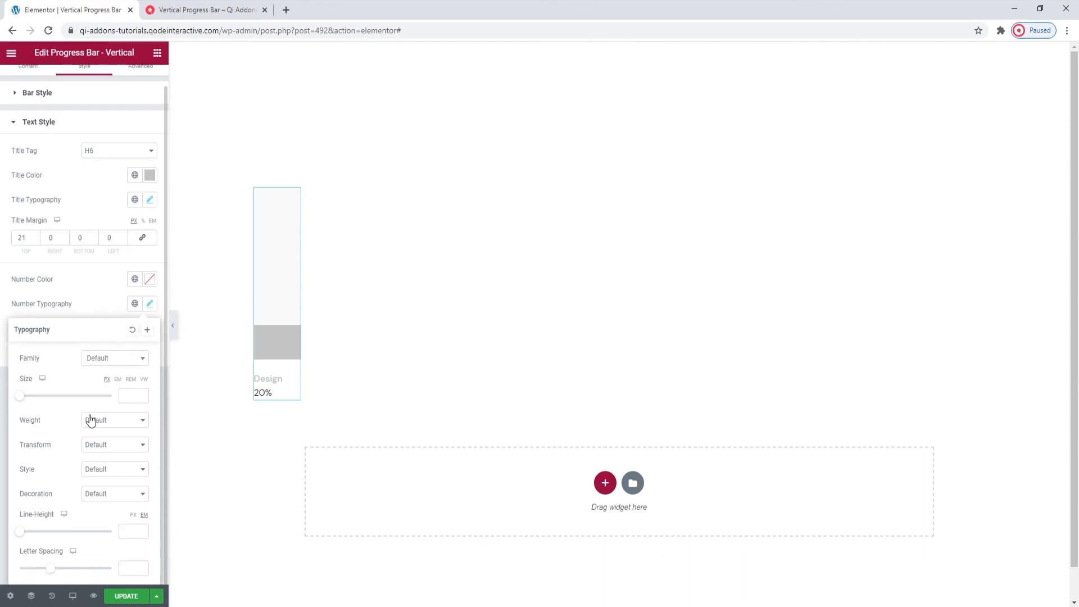
click(114, 420)
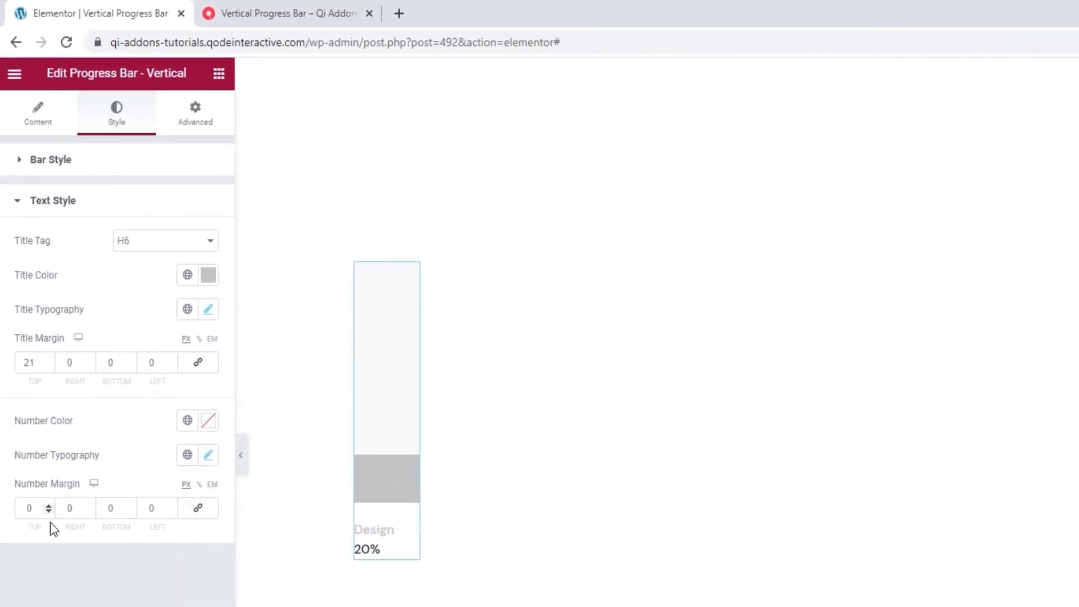
Step: Start editing the percentage number's top margin to give it 2 px
click(29, 508)
text(2)
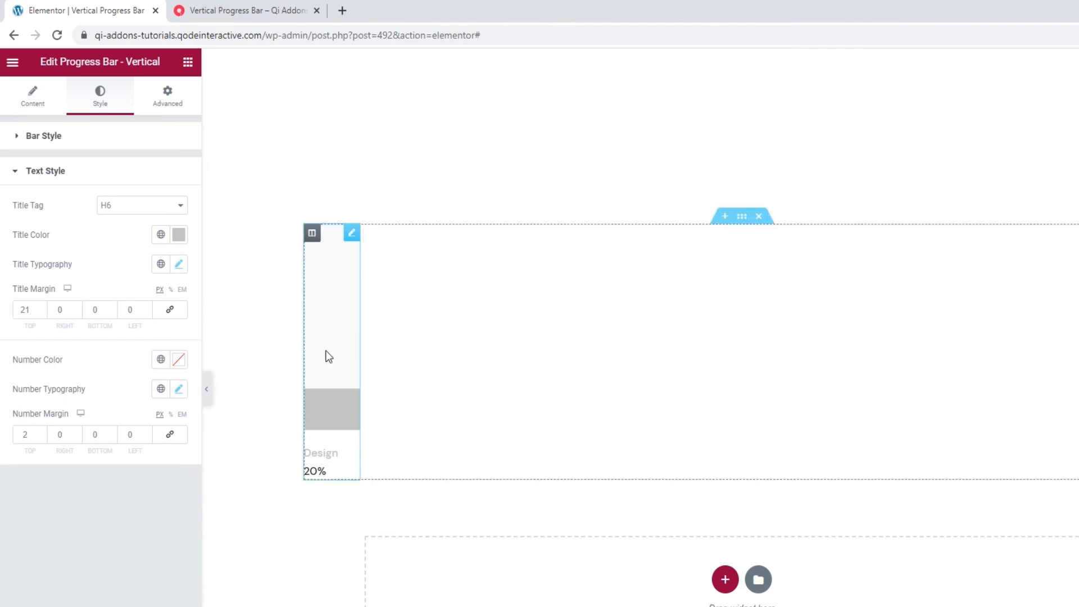
Step: Right-click the Design progress bar widget to bring up its Duplicate option
right_click(329, 355)
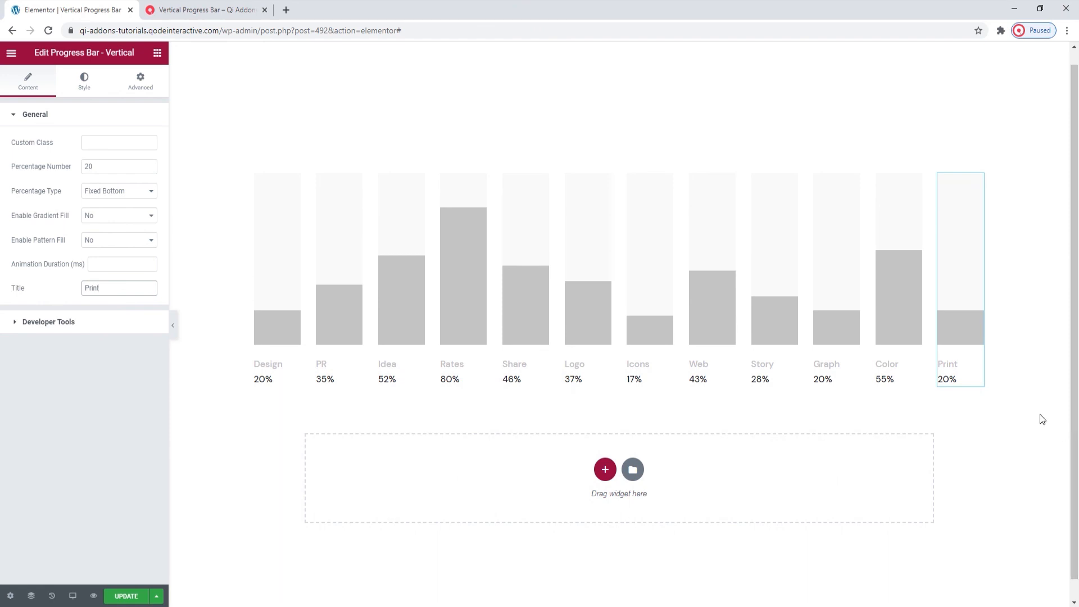
Step: Switch to the Qi Addons page and scroll down to the Line colors & fills examples
click(203, 9)
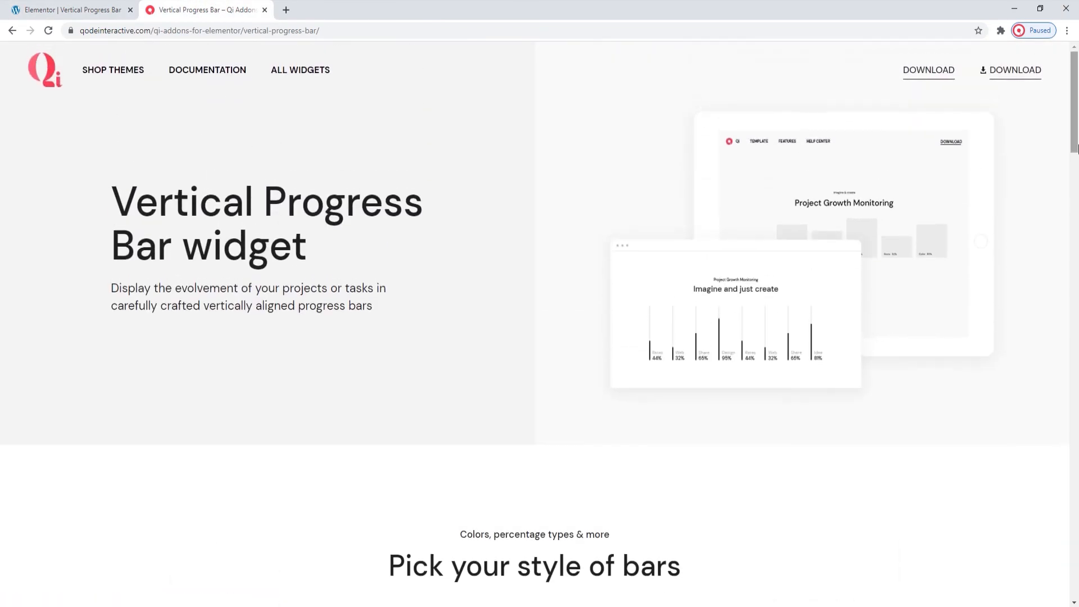
scroll(down, 3)
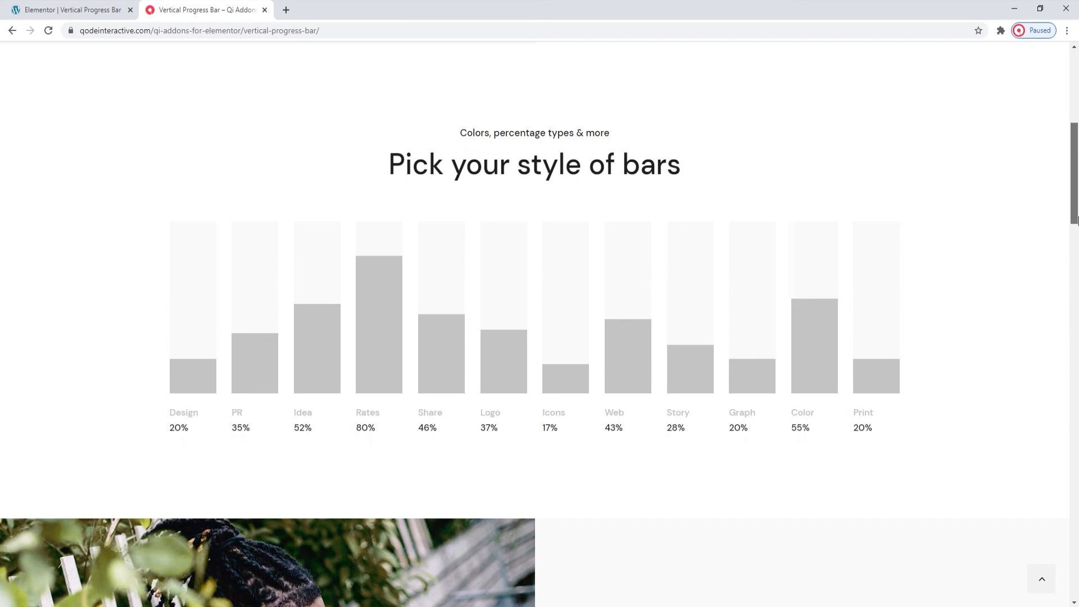
scroll(down, 3)
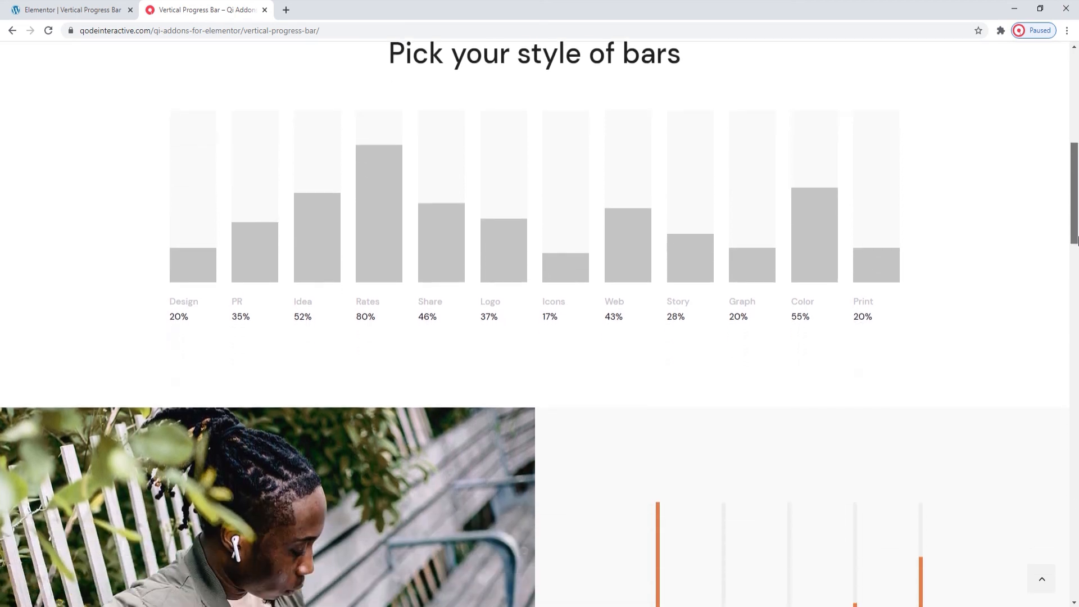
scroll(down, 3)
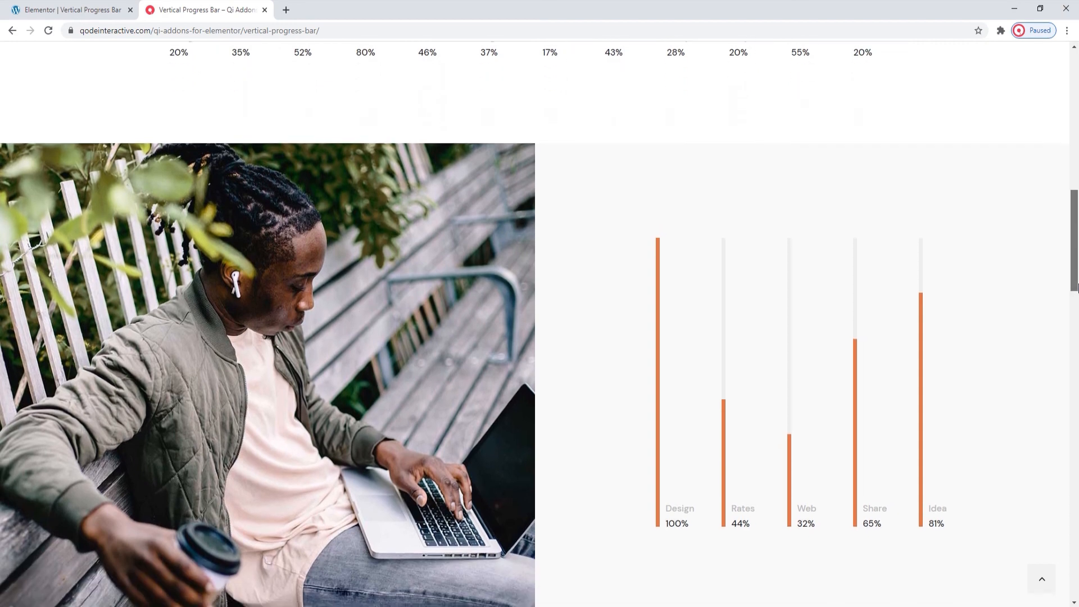
scroll(down, 3)
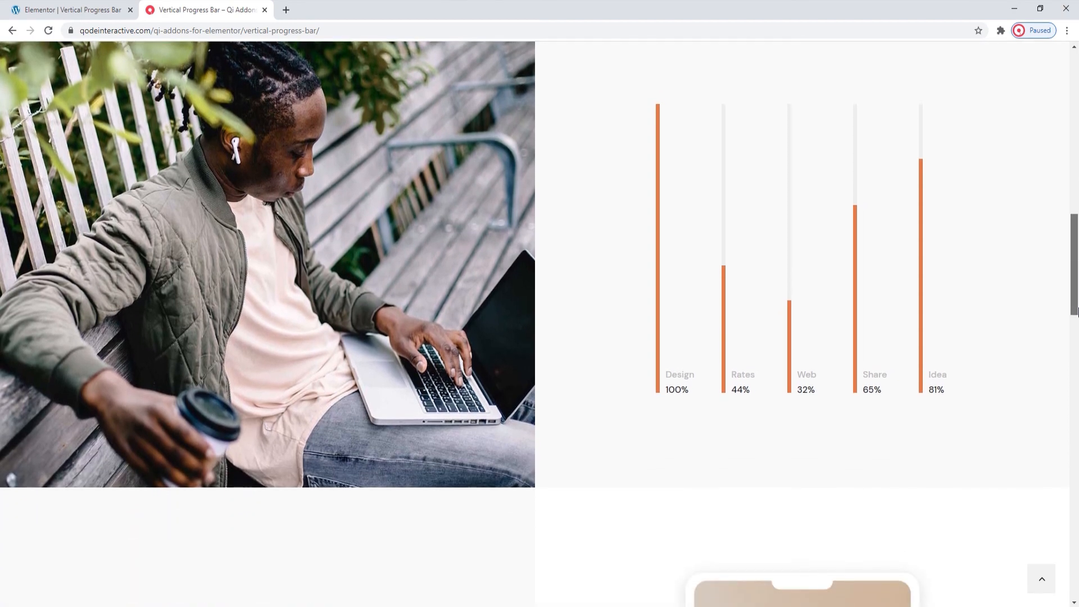
scroll(down, 3)
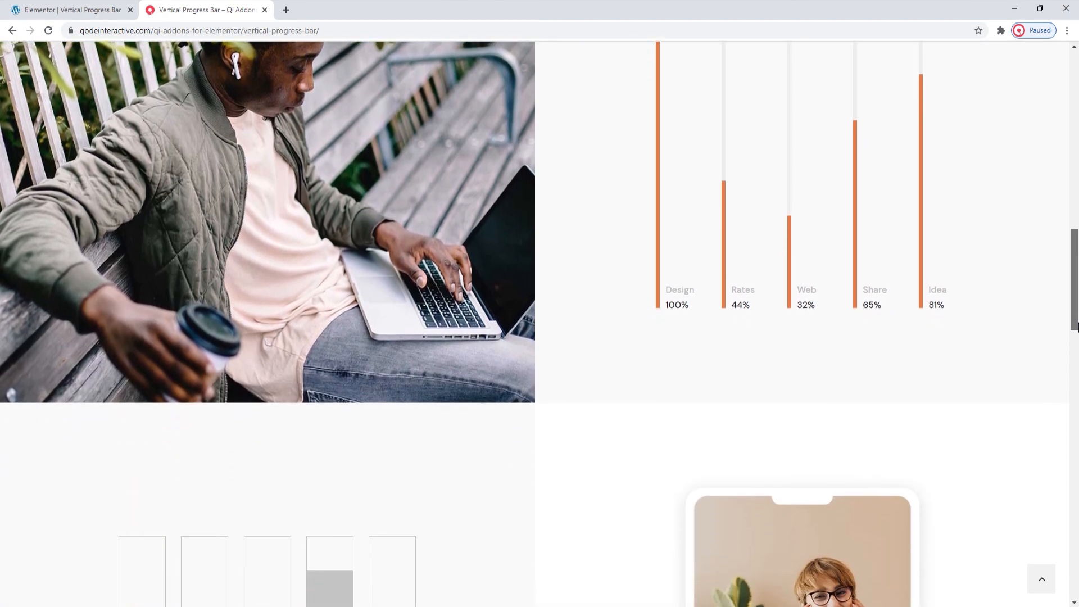
scroll(down, 3)
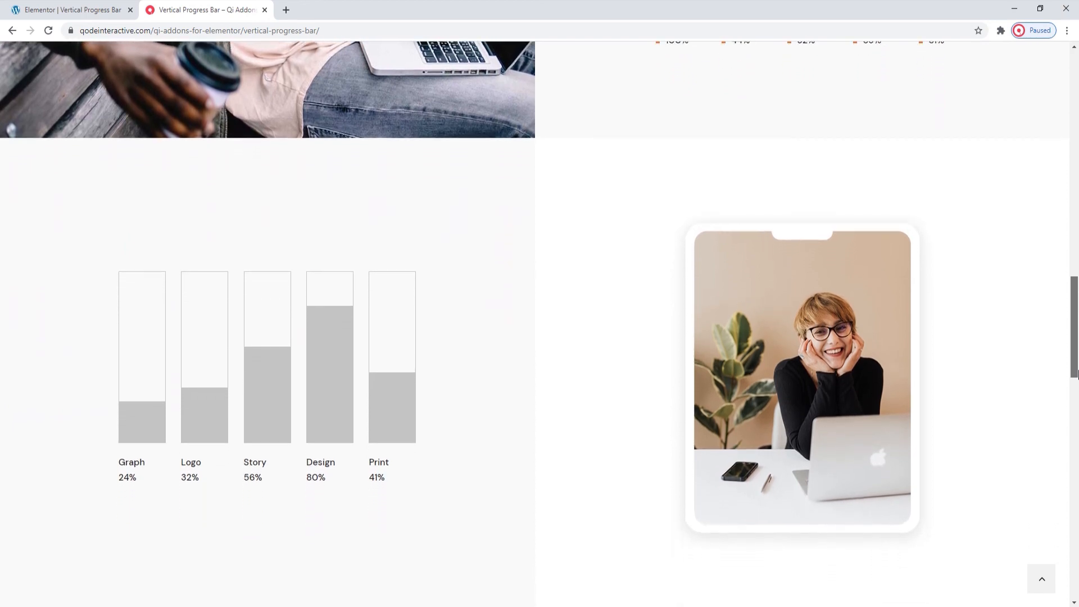
scroll(down, 3)
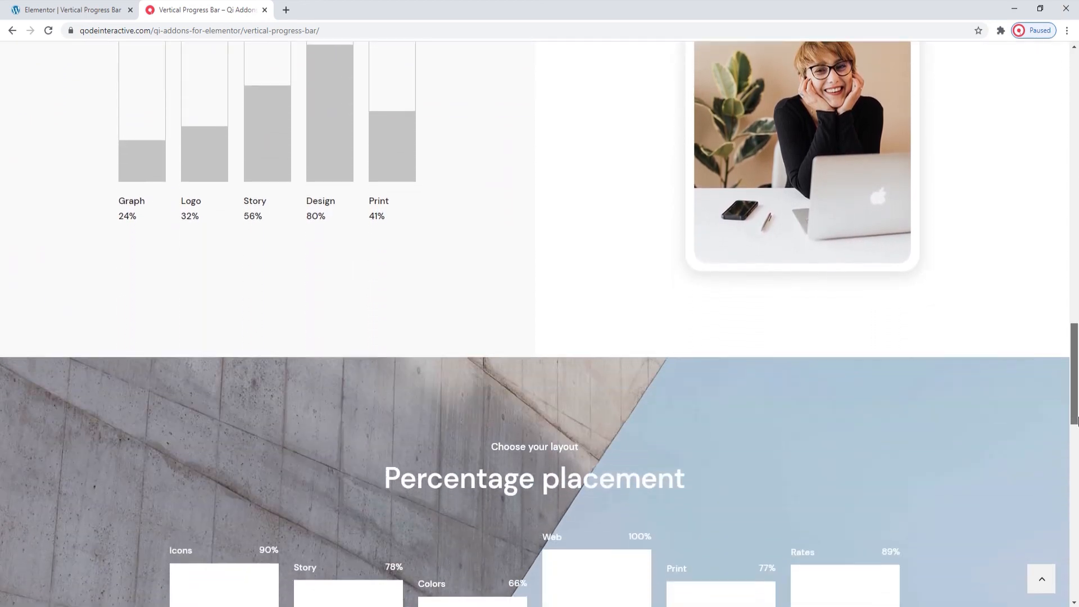
scroll(down, 3)
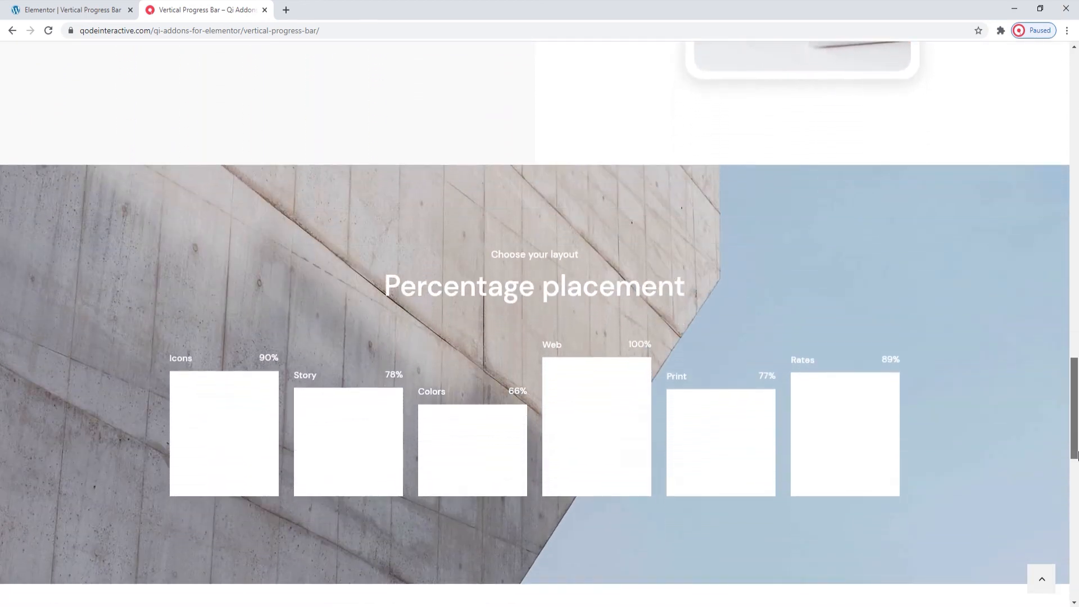
scroll(down, 3)
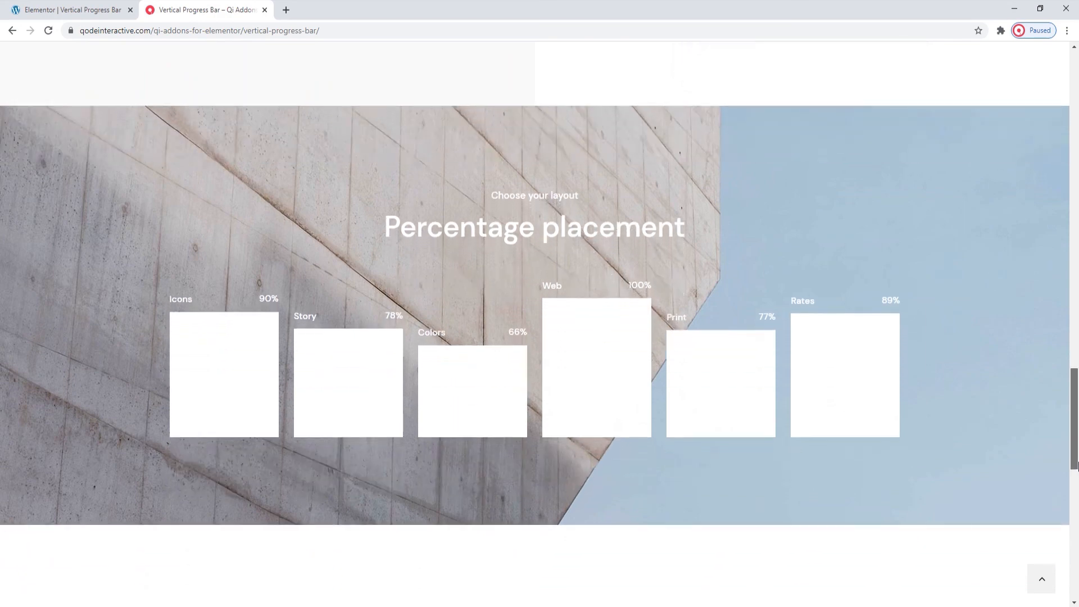
scroll(down, 3)
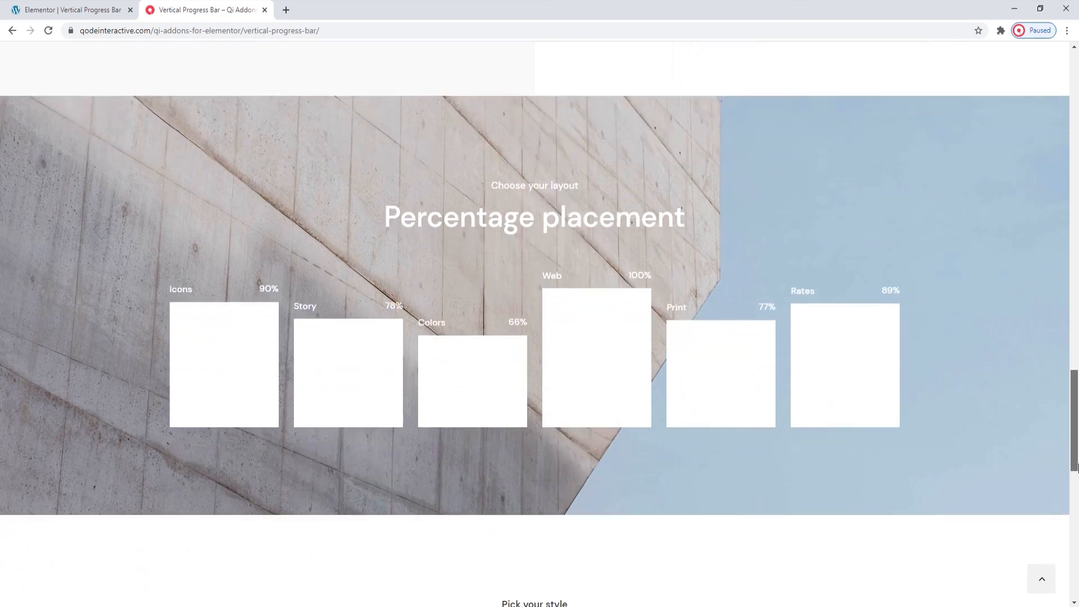
scroll(down, 3)
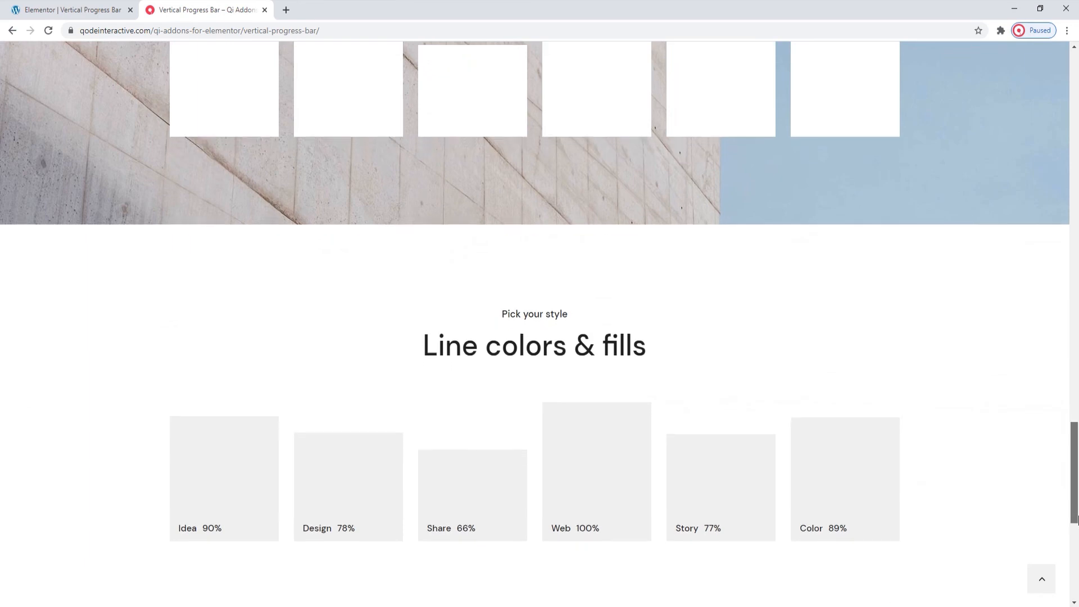